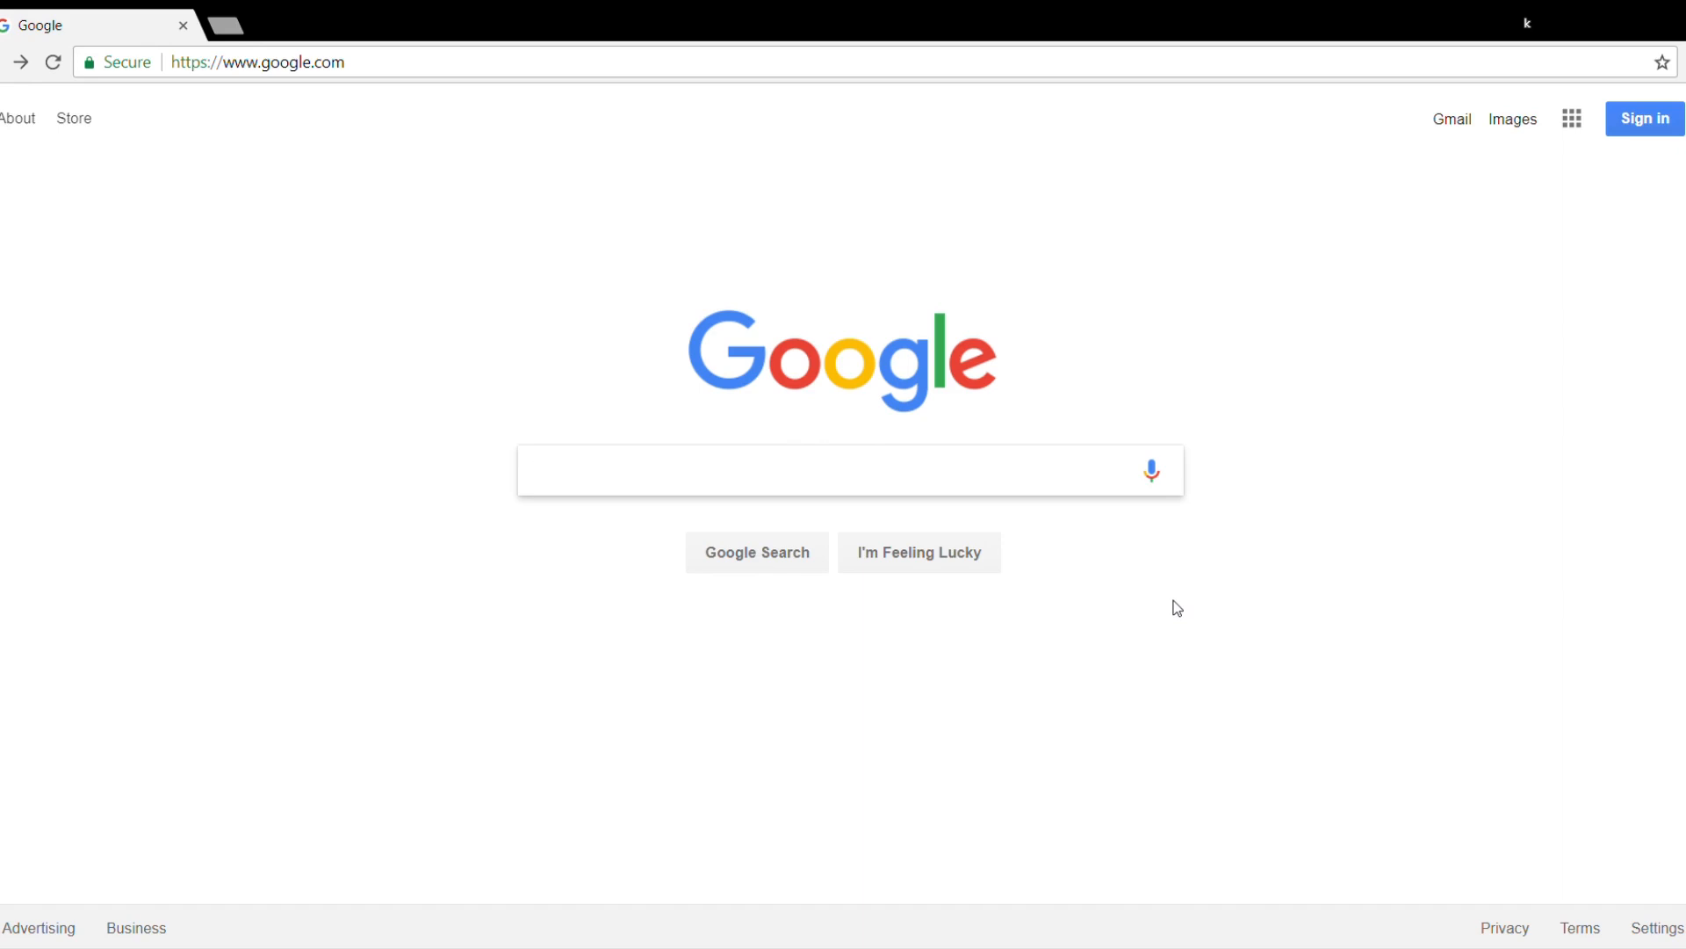
Search Google for 'fake flight ticket' using the autocomplete suggestion.
text(fake)
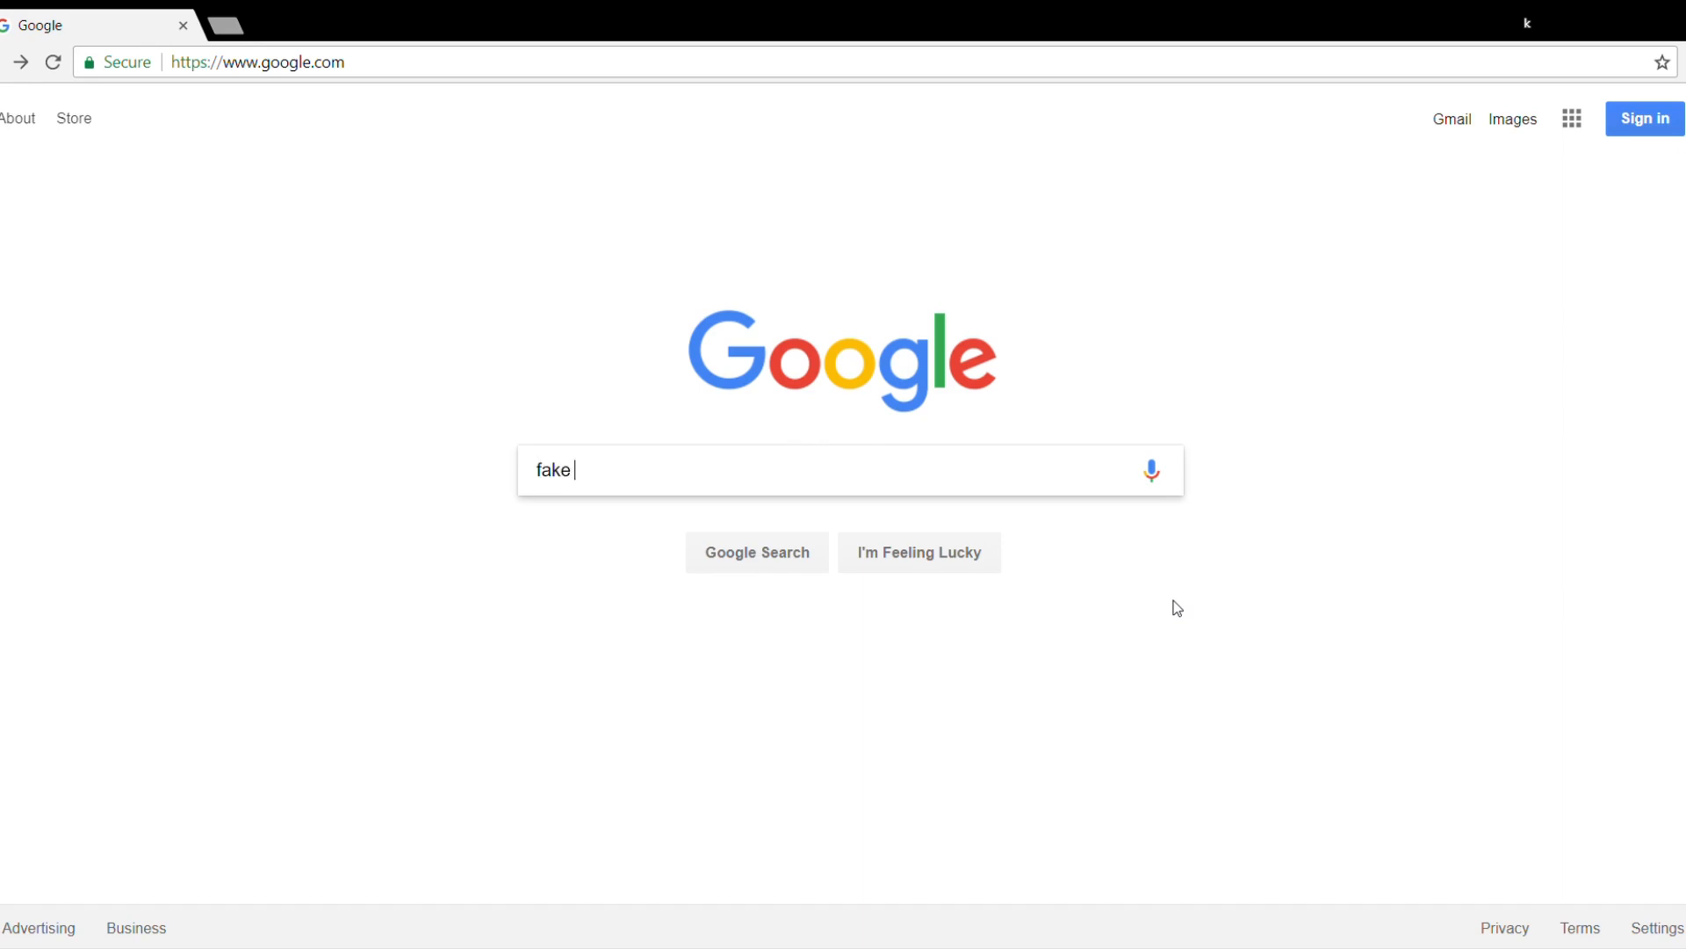
text(flight)
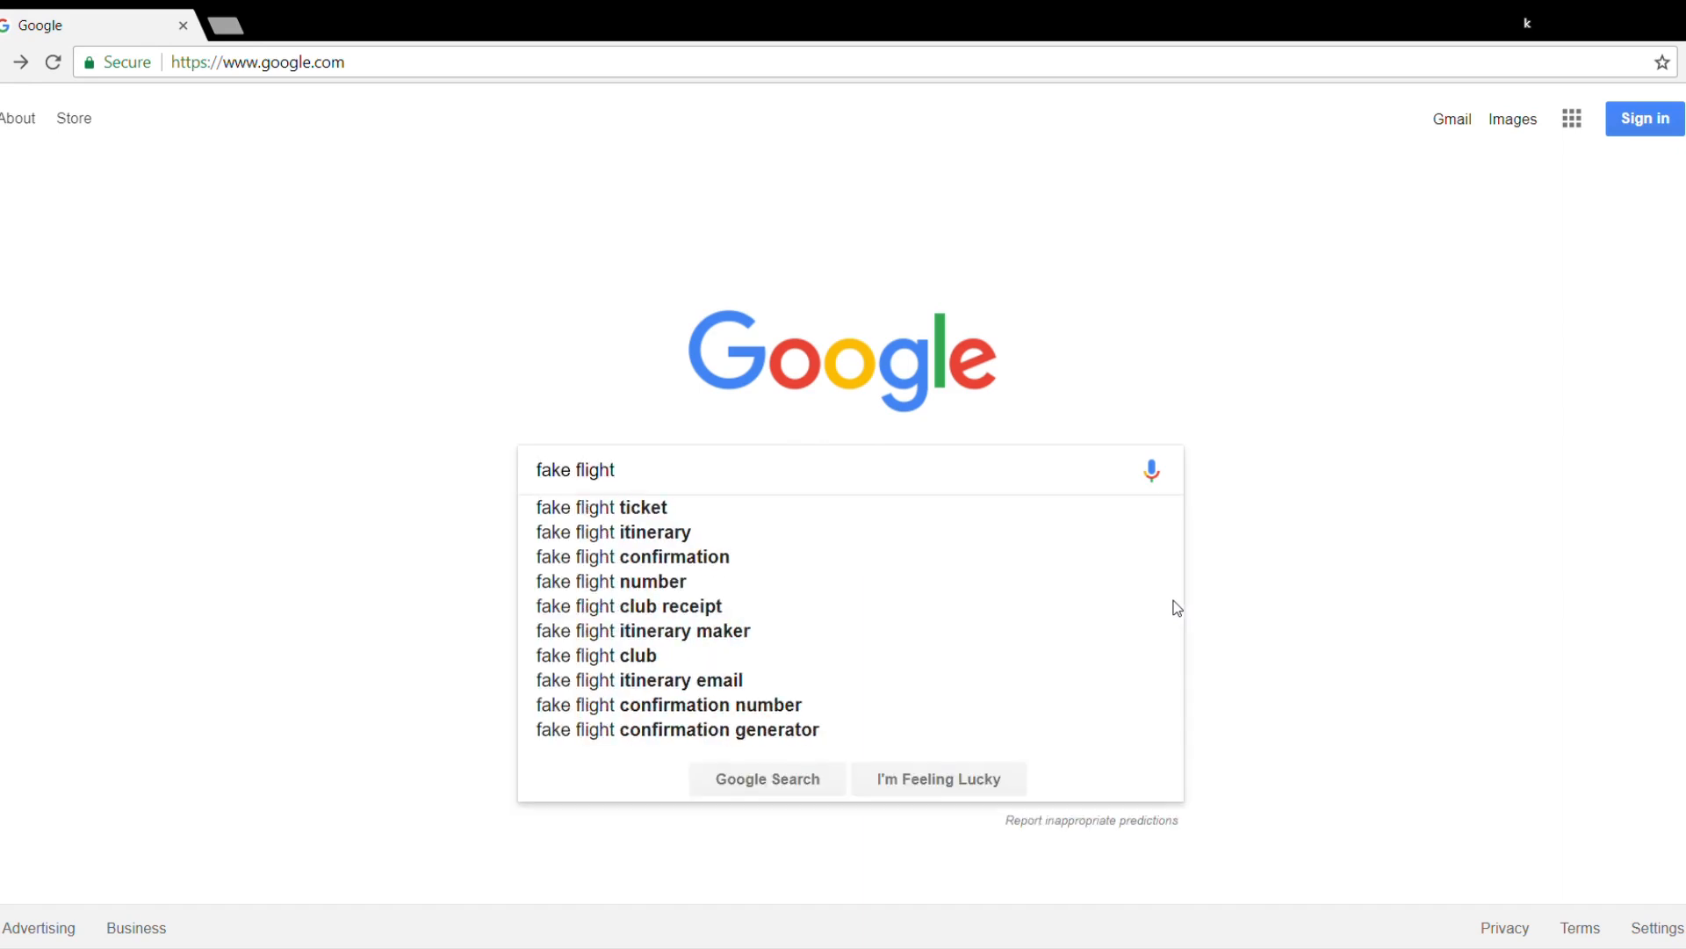
text(tic)
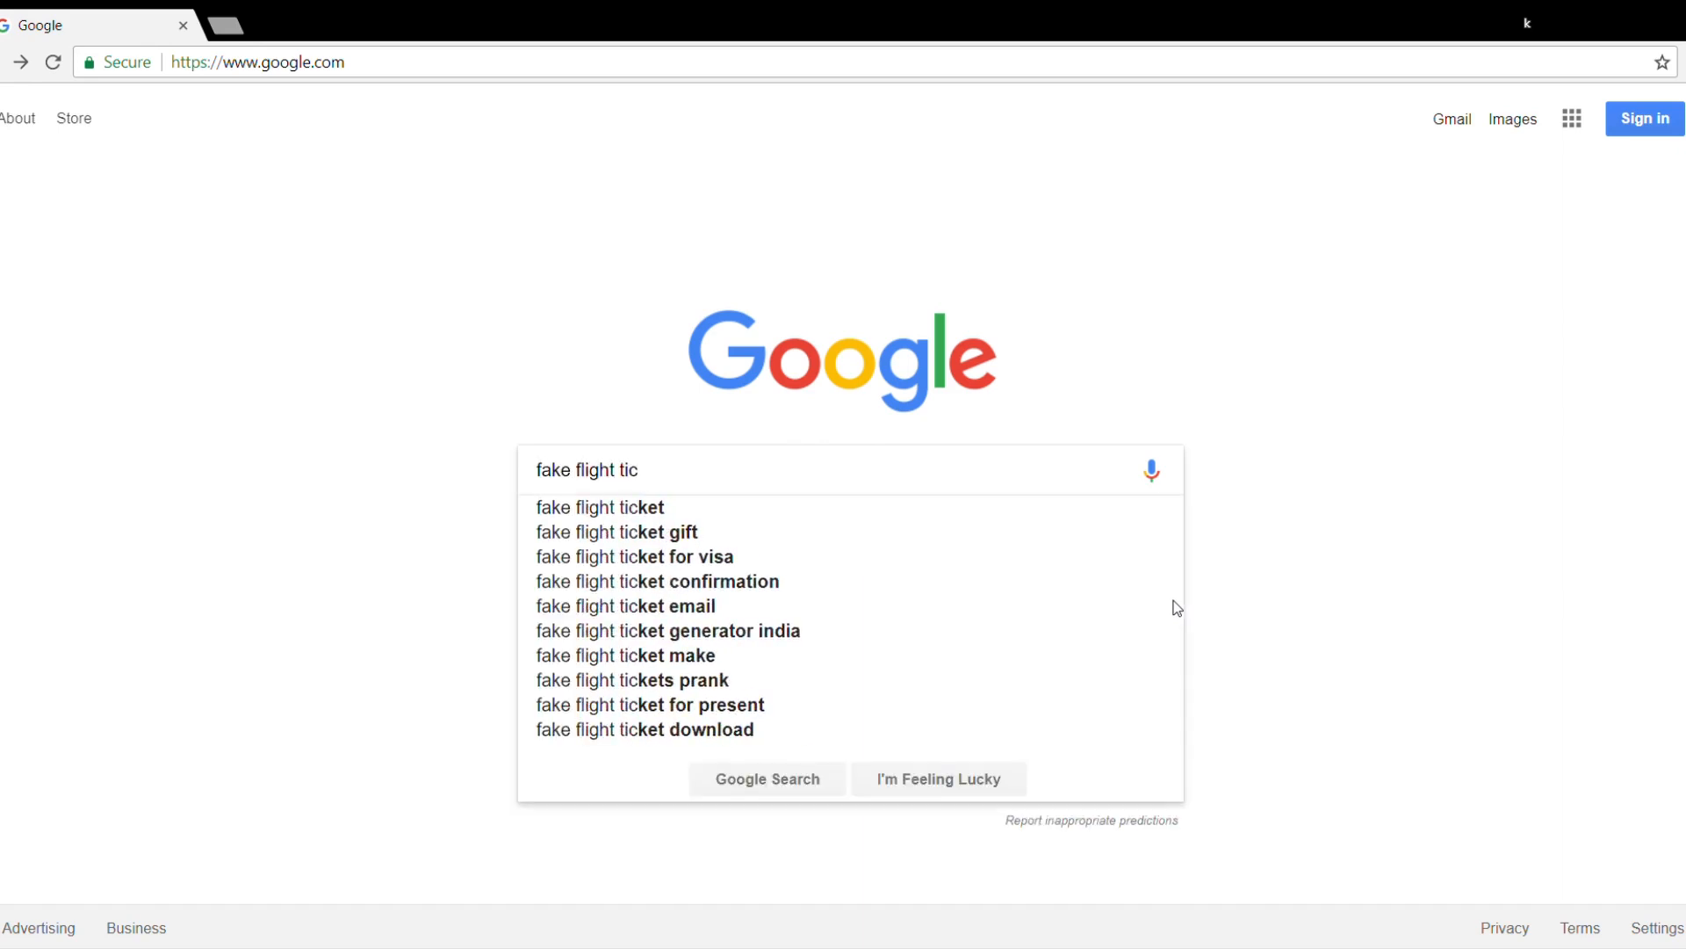
click(599, 507)
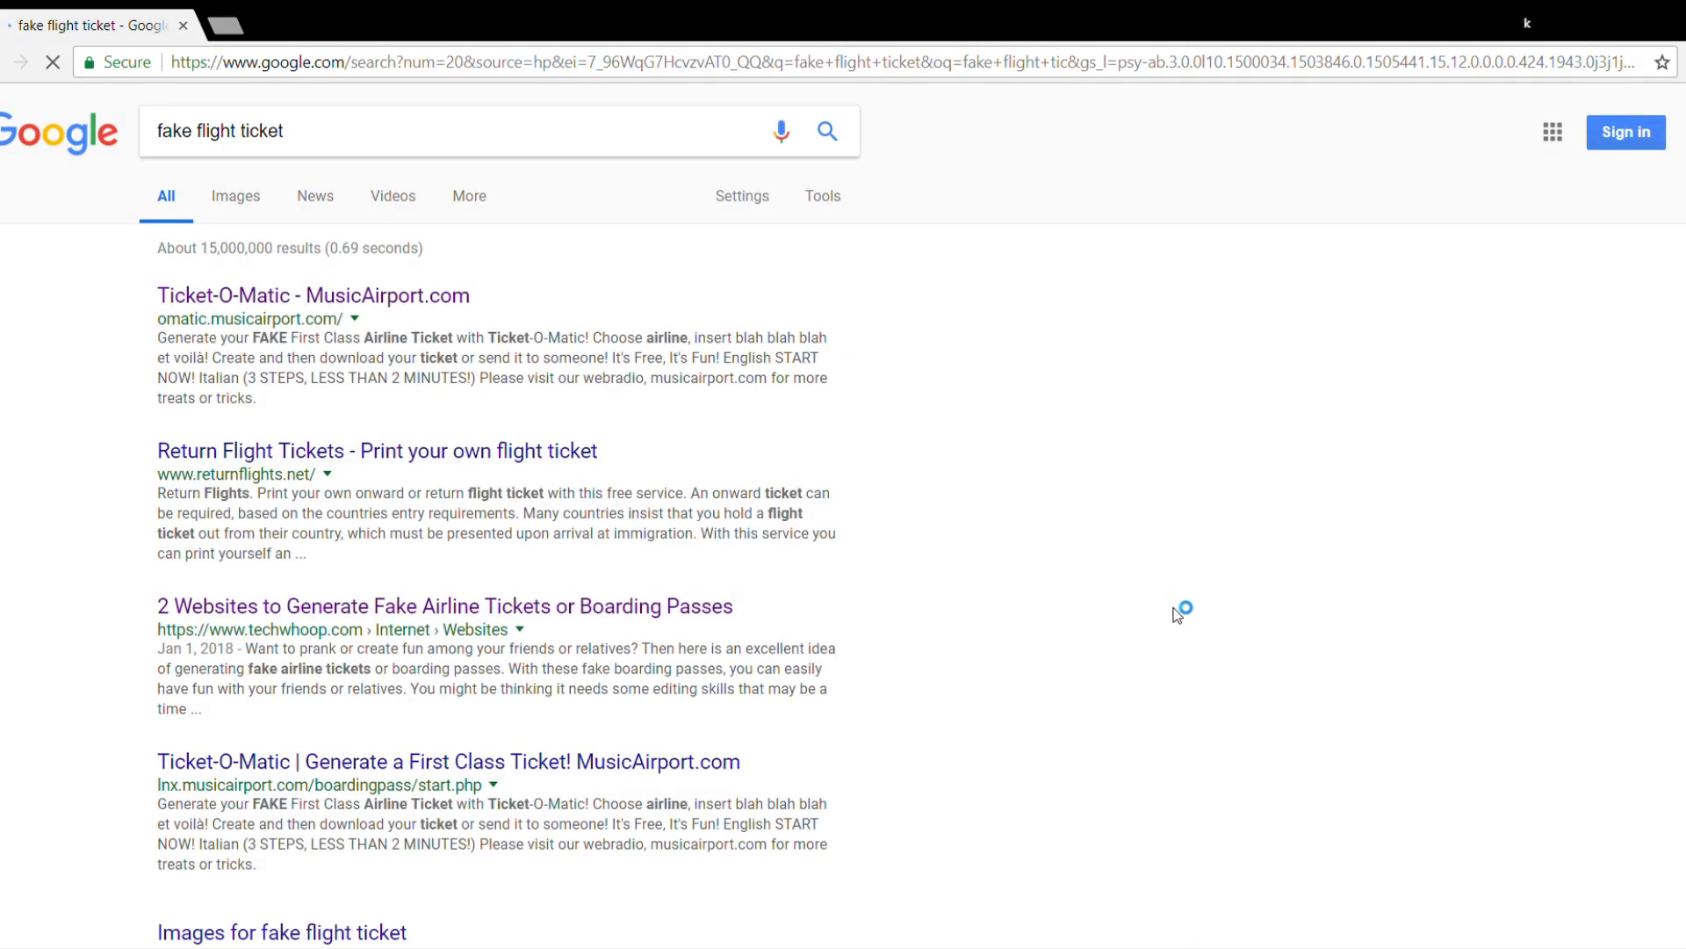
mouse_move(557, 627)
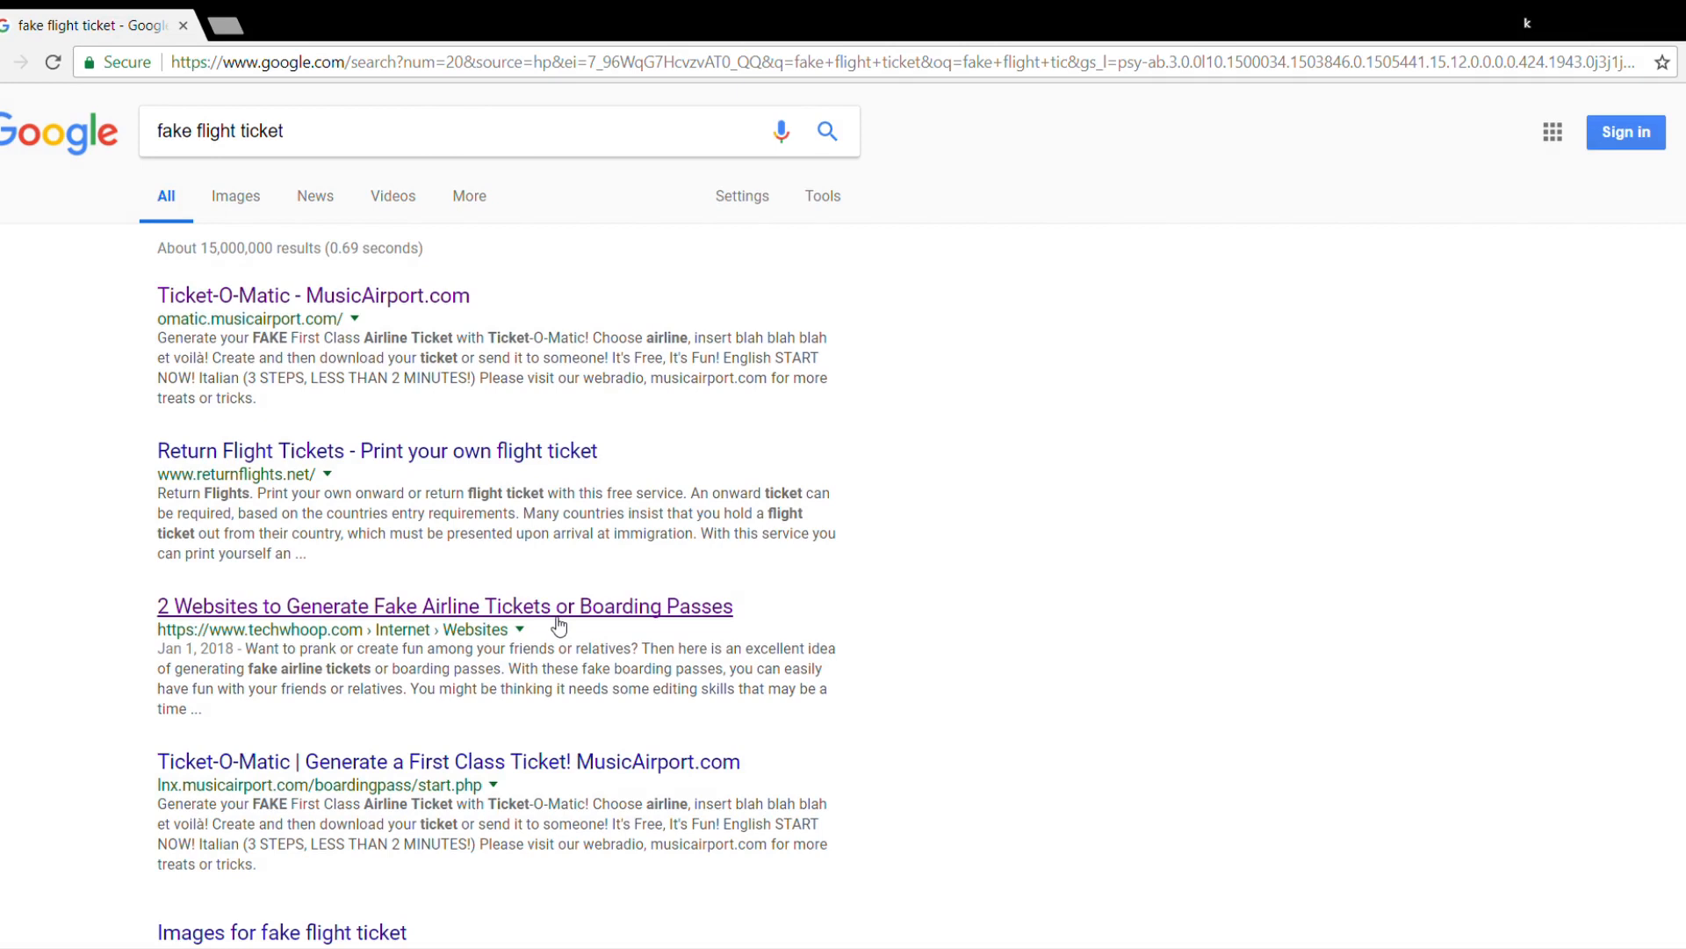
Open the TechWhoop generator article, scroll to Ticket-O-Matic, and view its site tab.
click(443, 605)
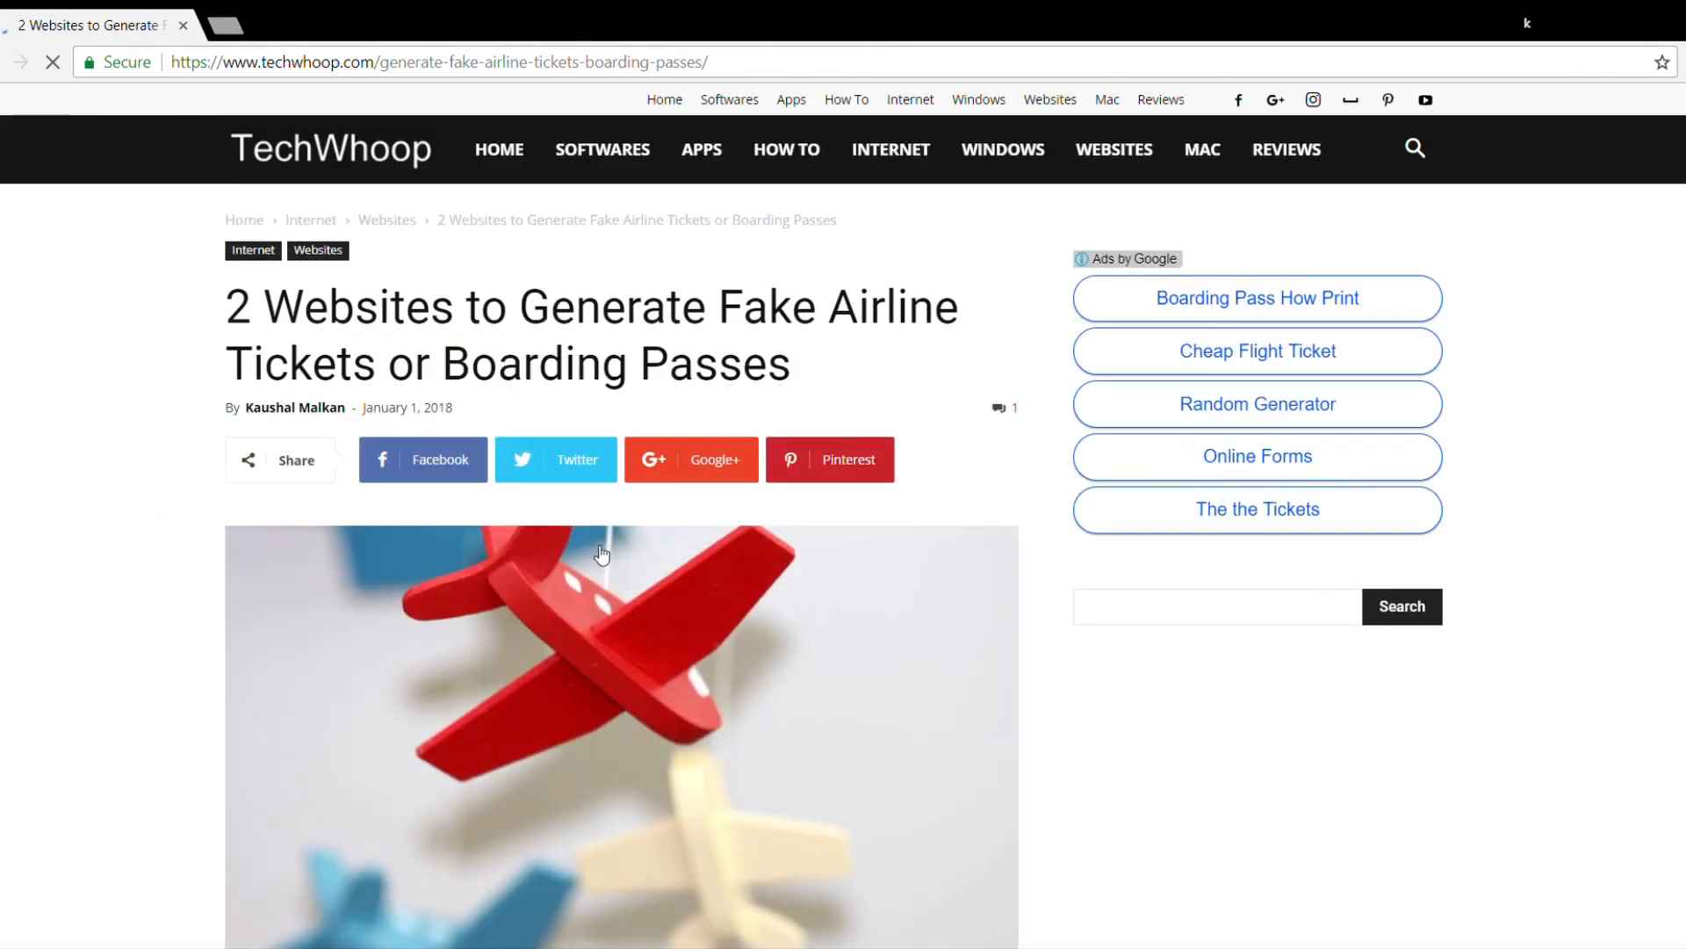
scroll(down, 3)
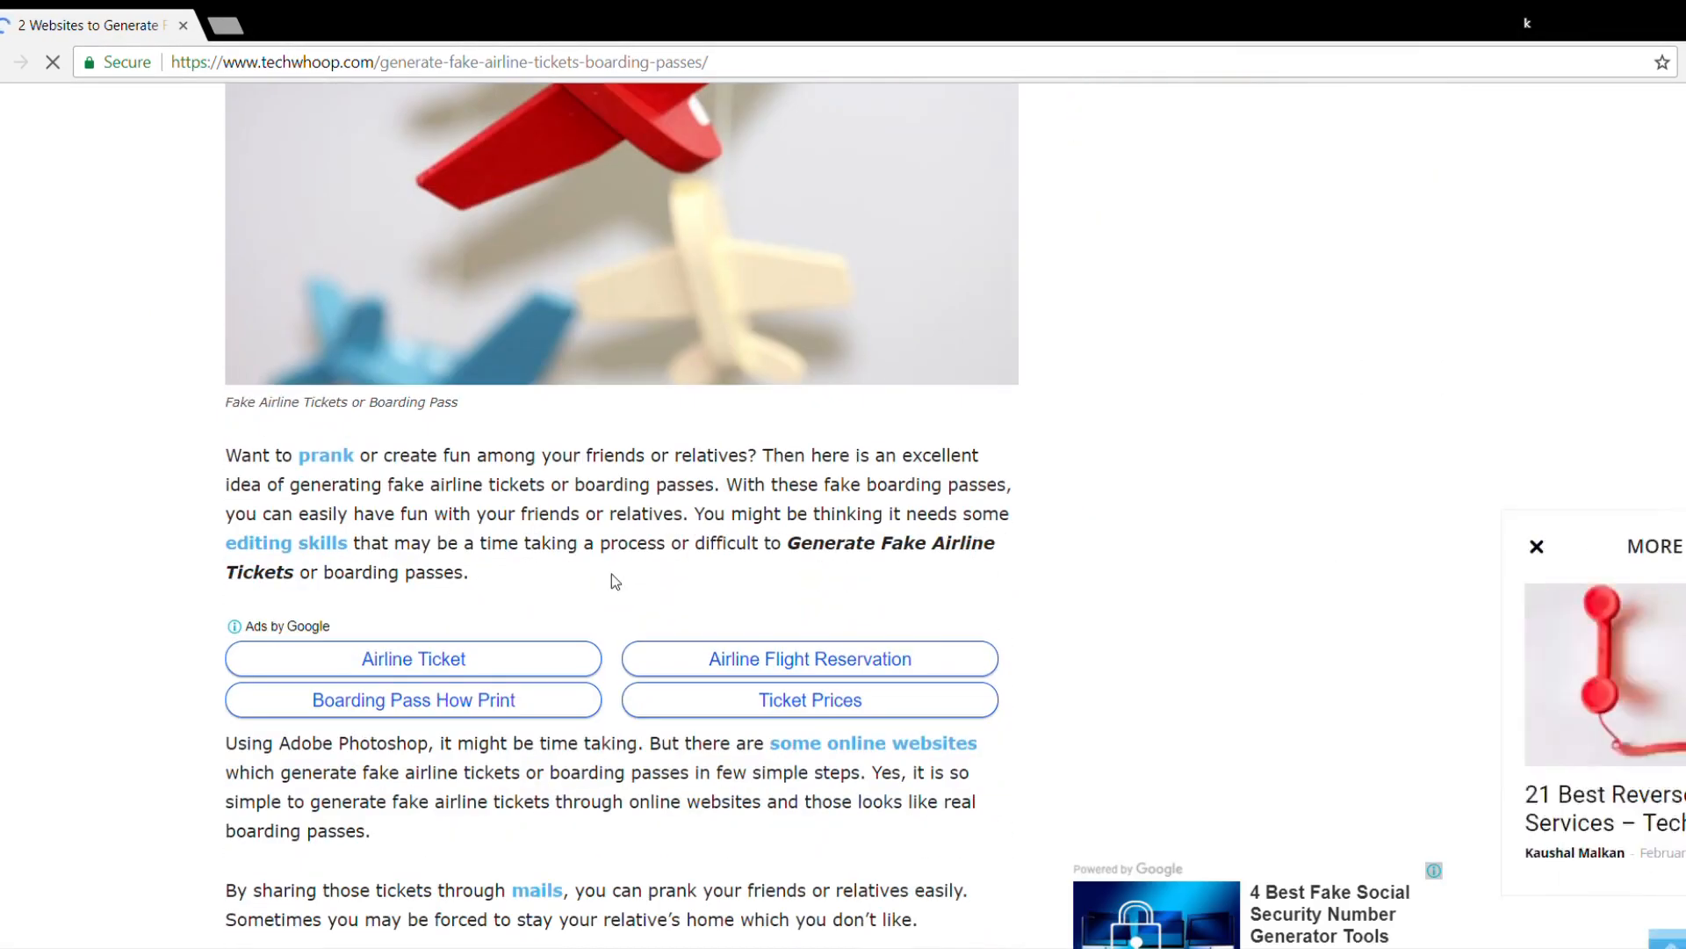
scroll(down, 3)
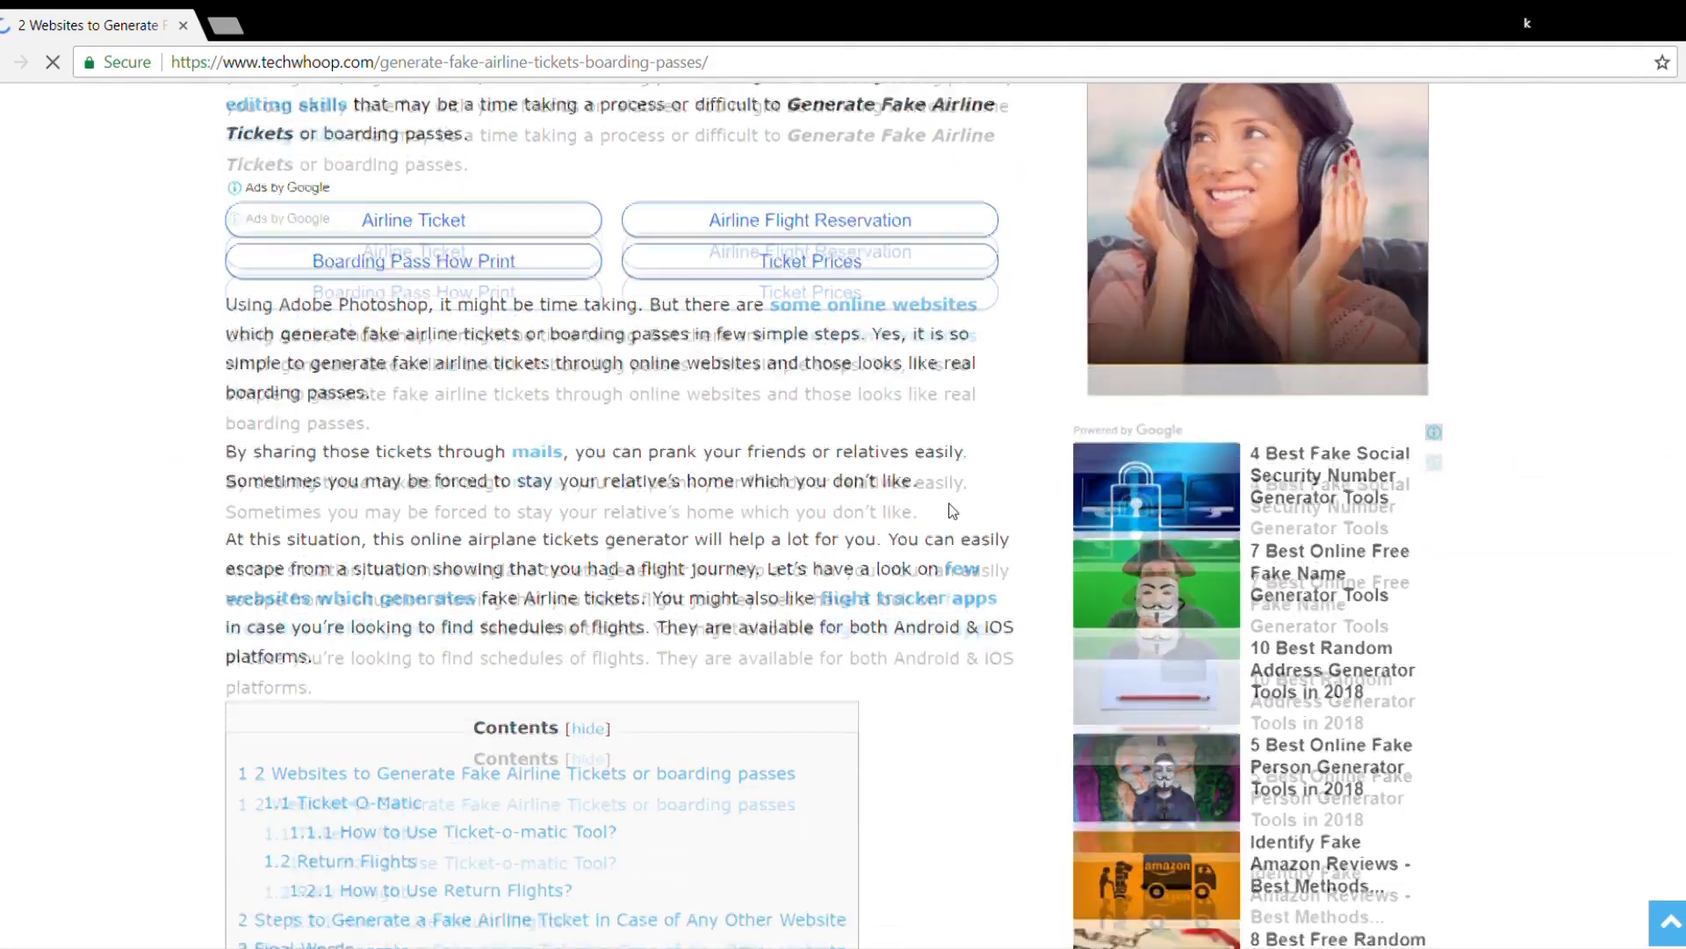
scroll(down, 3)
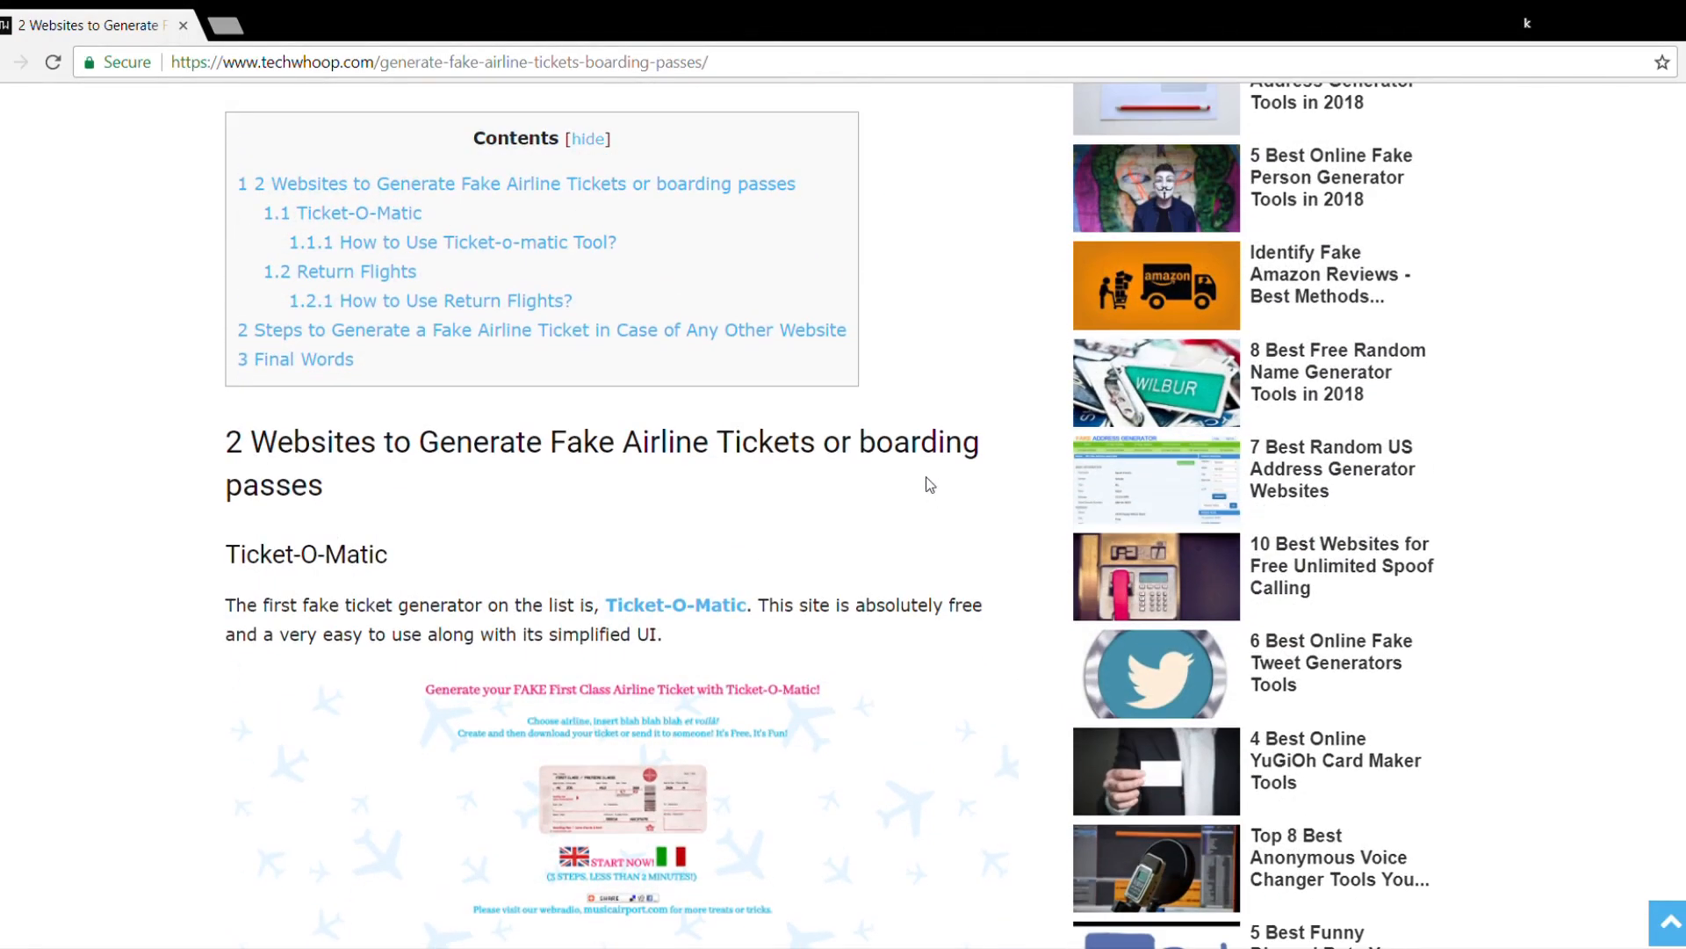
mouse_move(417, 219)
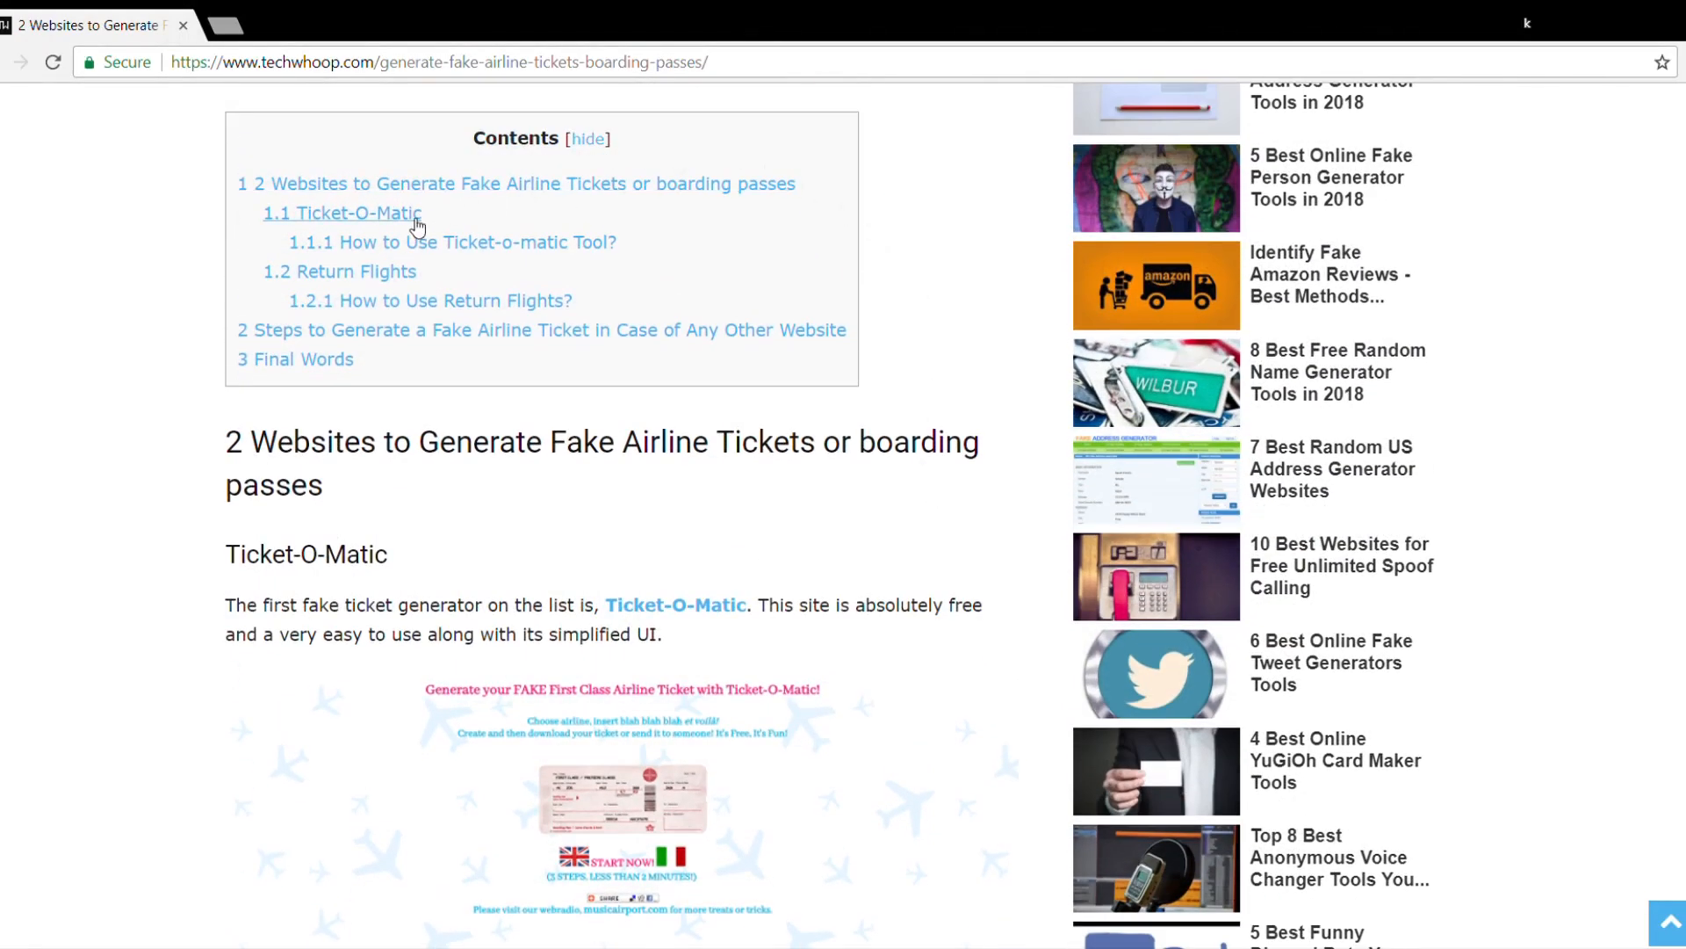
mouse_move(696, 544)
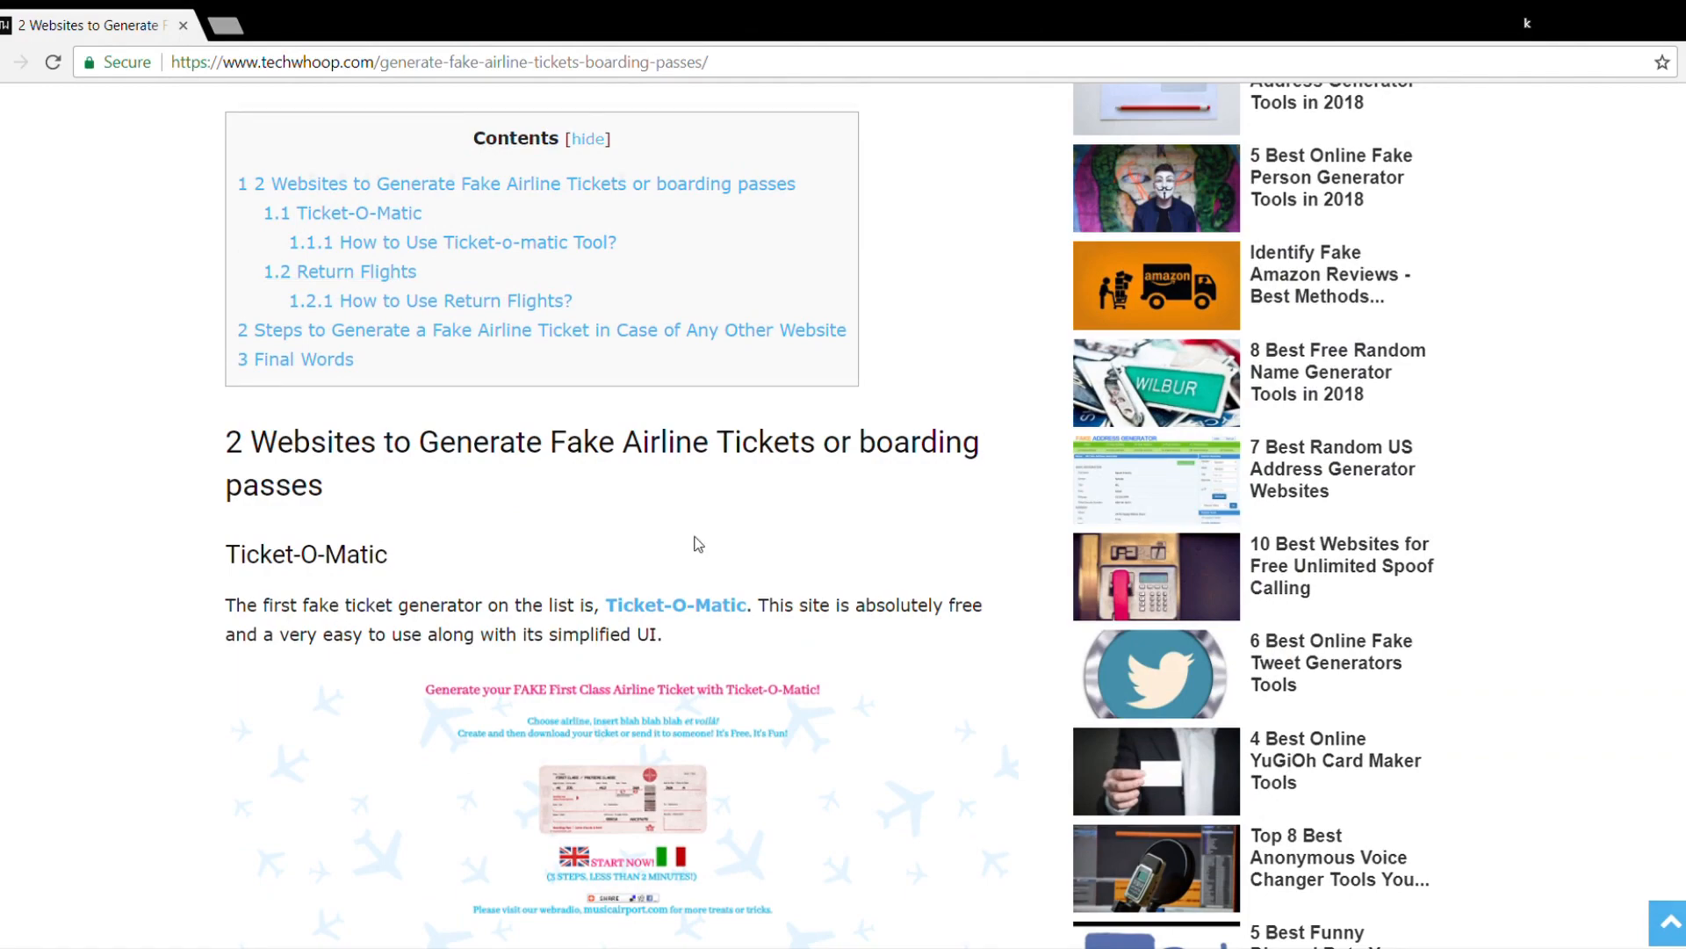
scroll(down, 3)
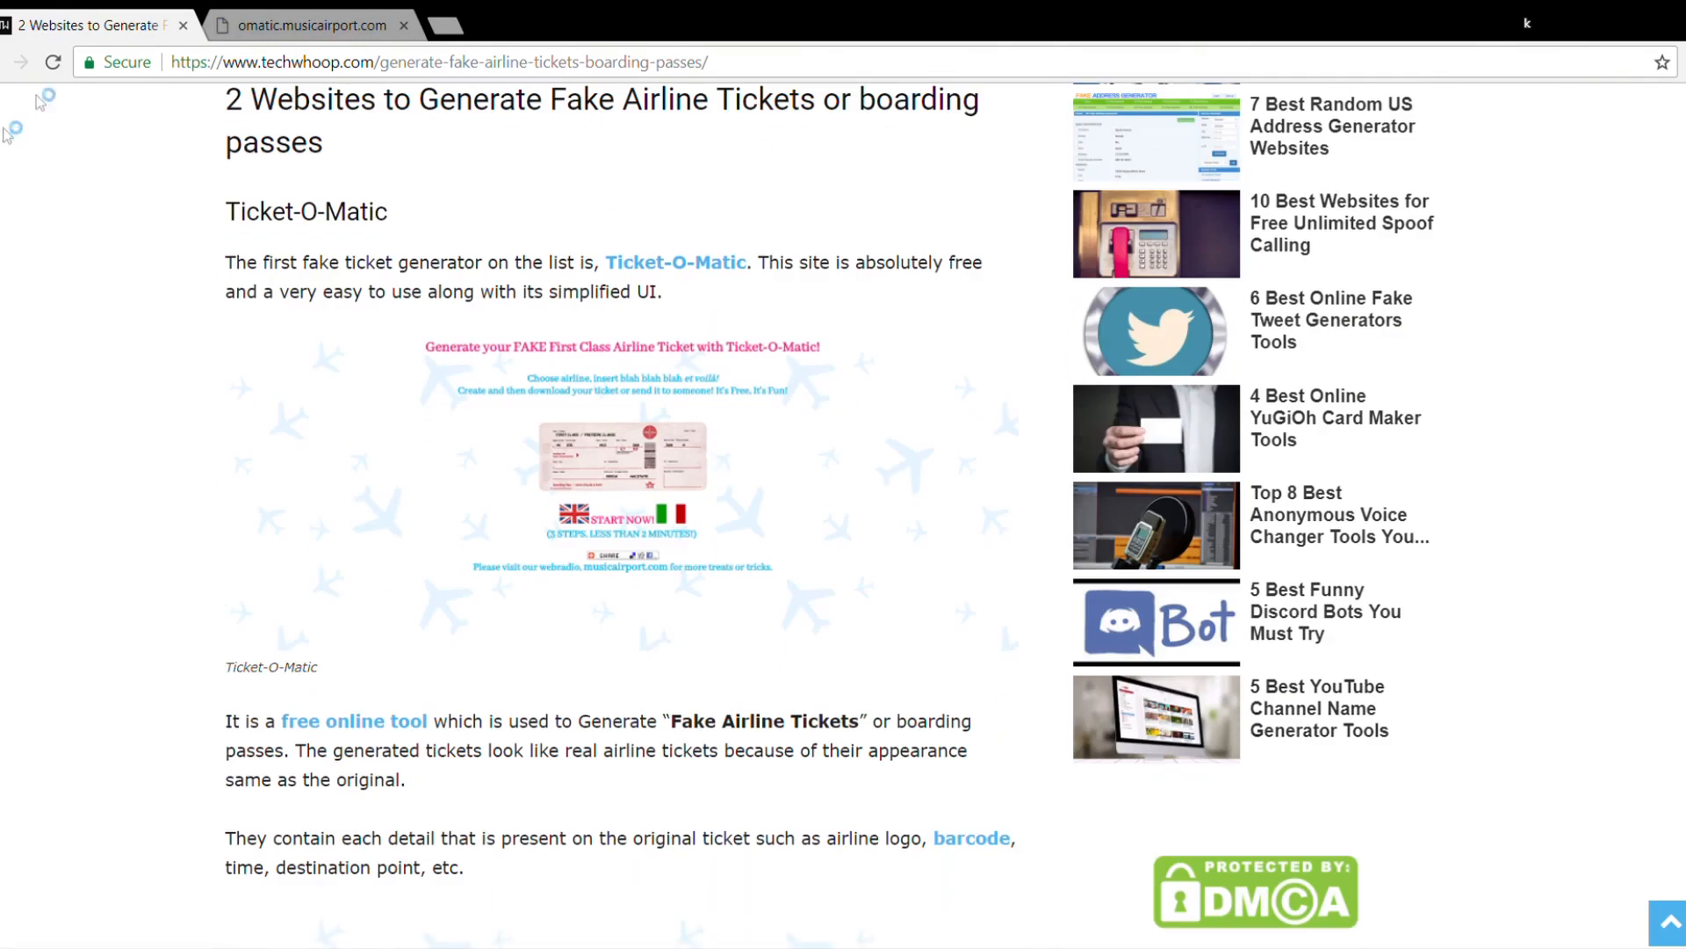
click(309, 25)
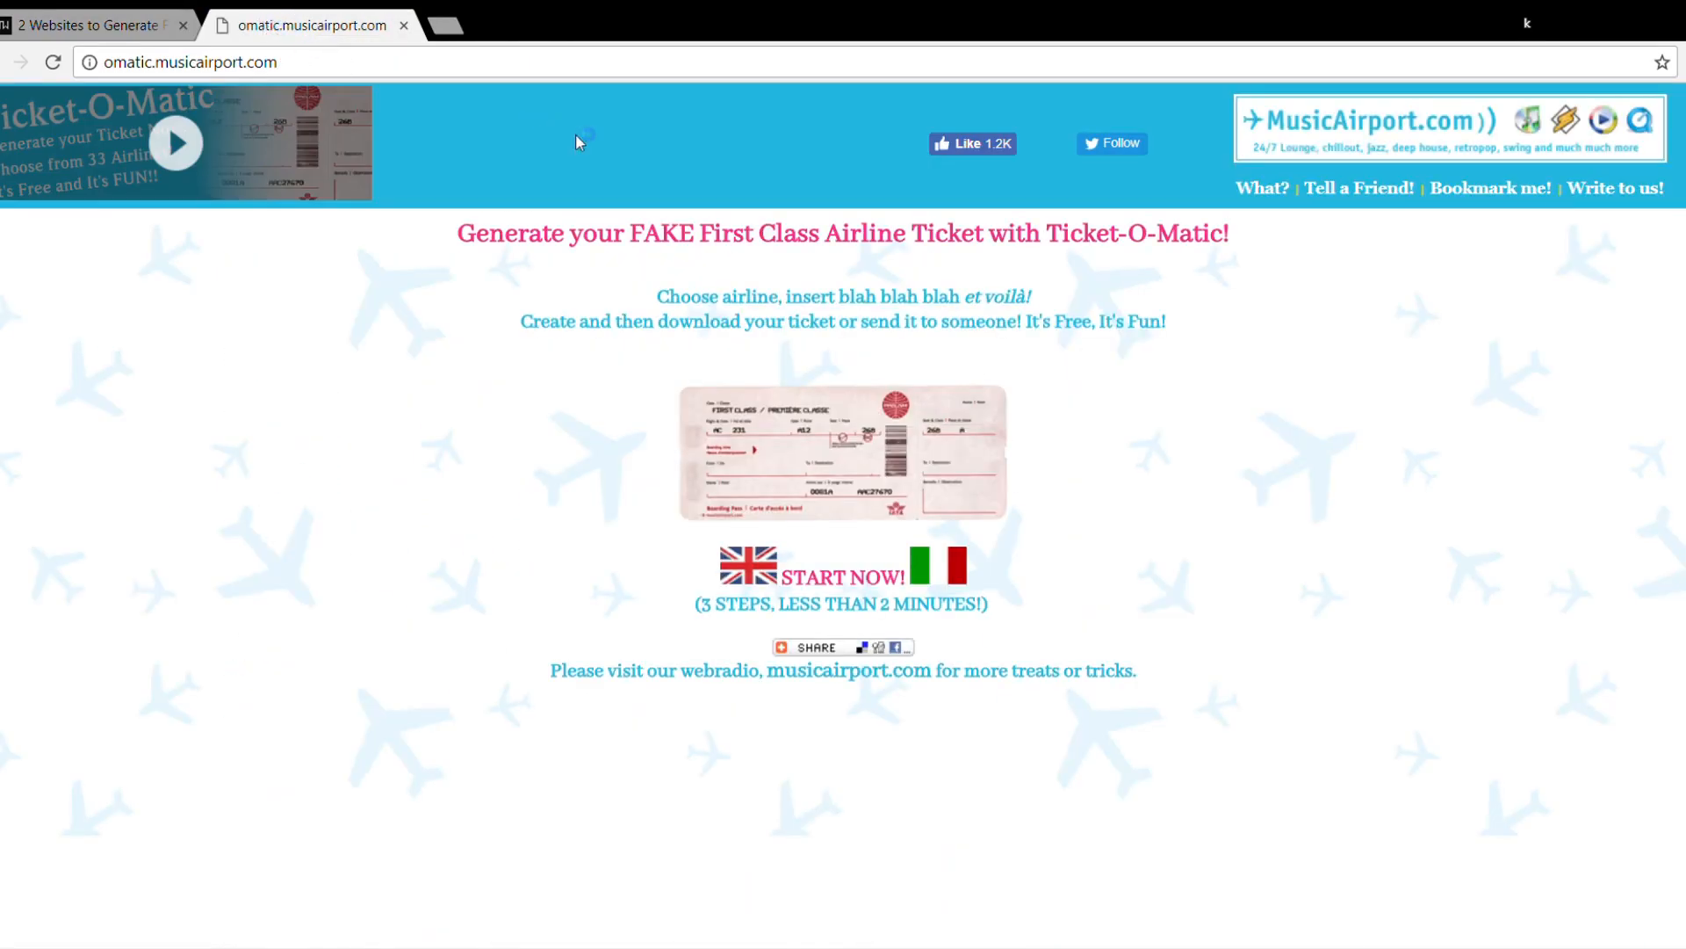
mouse_move(973, 404)
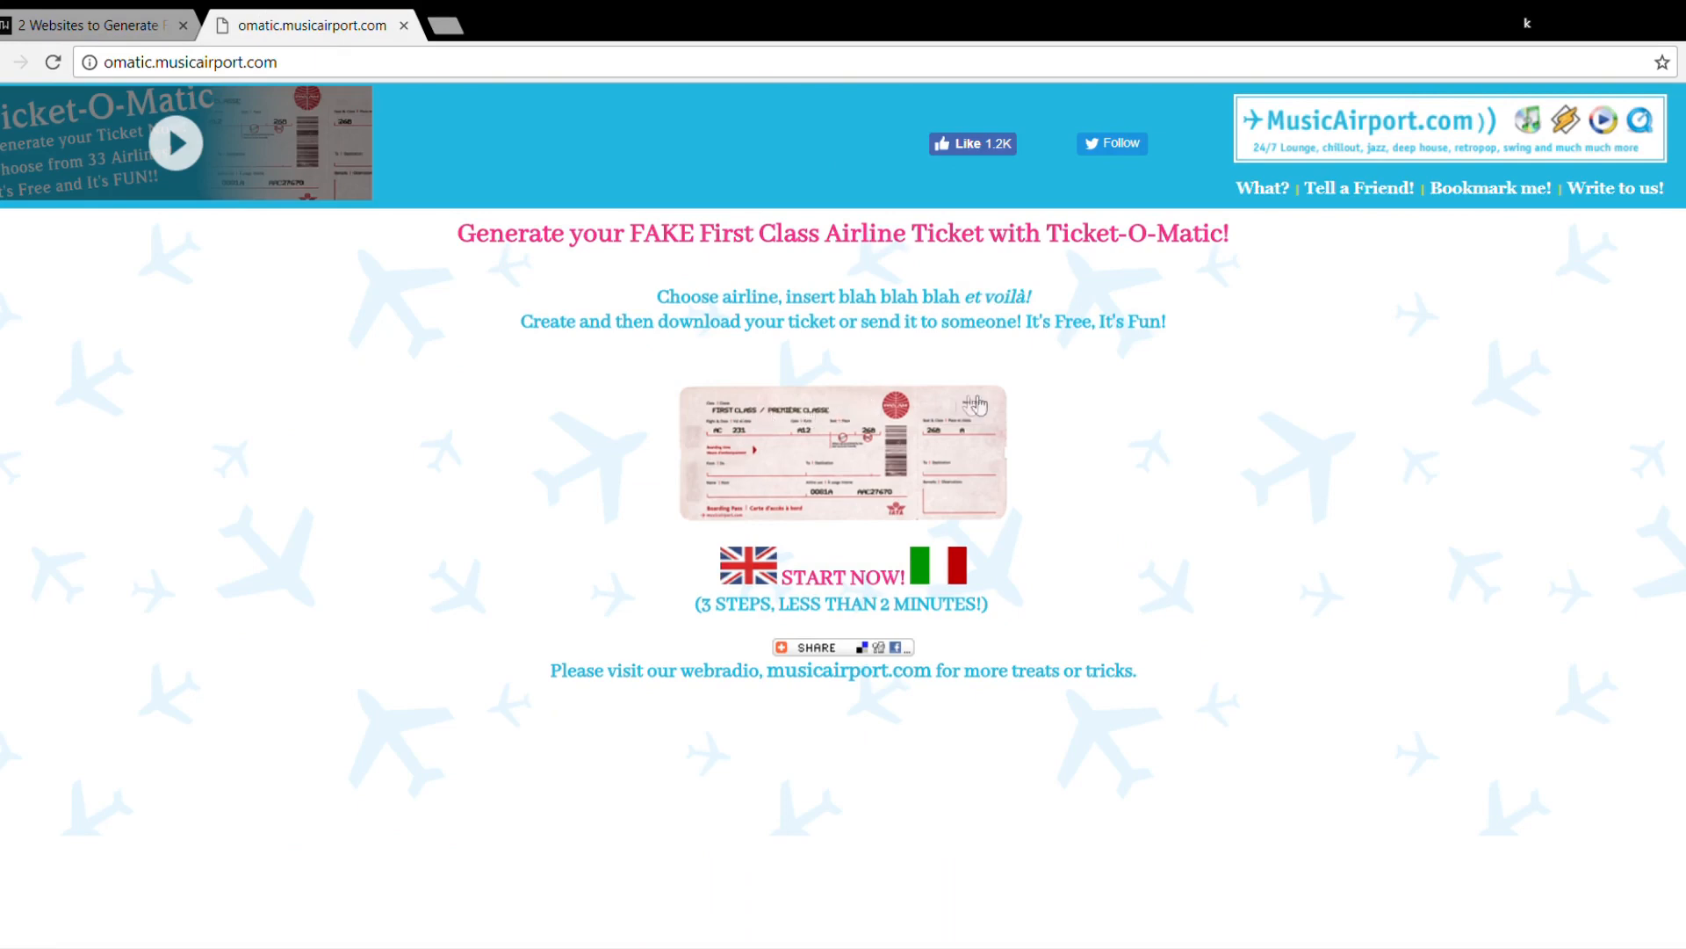
mouse_move(938, 457)
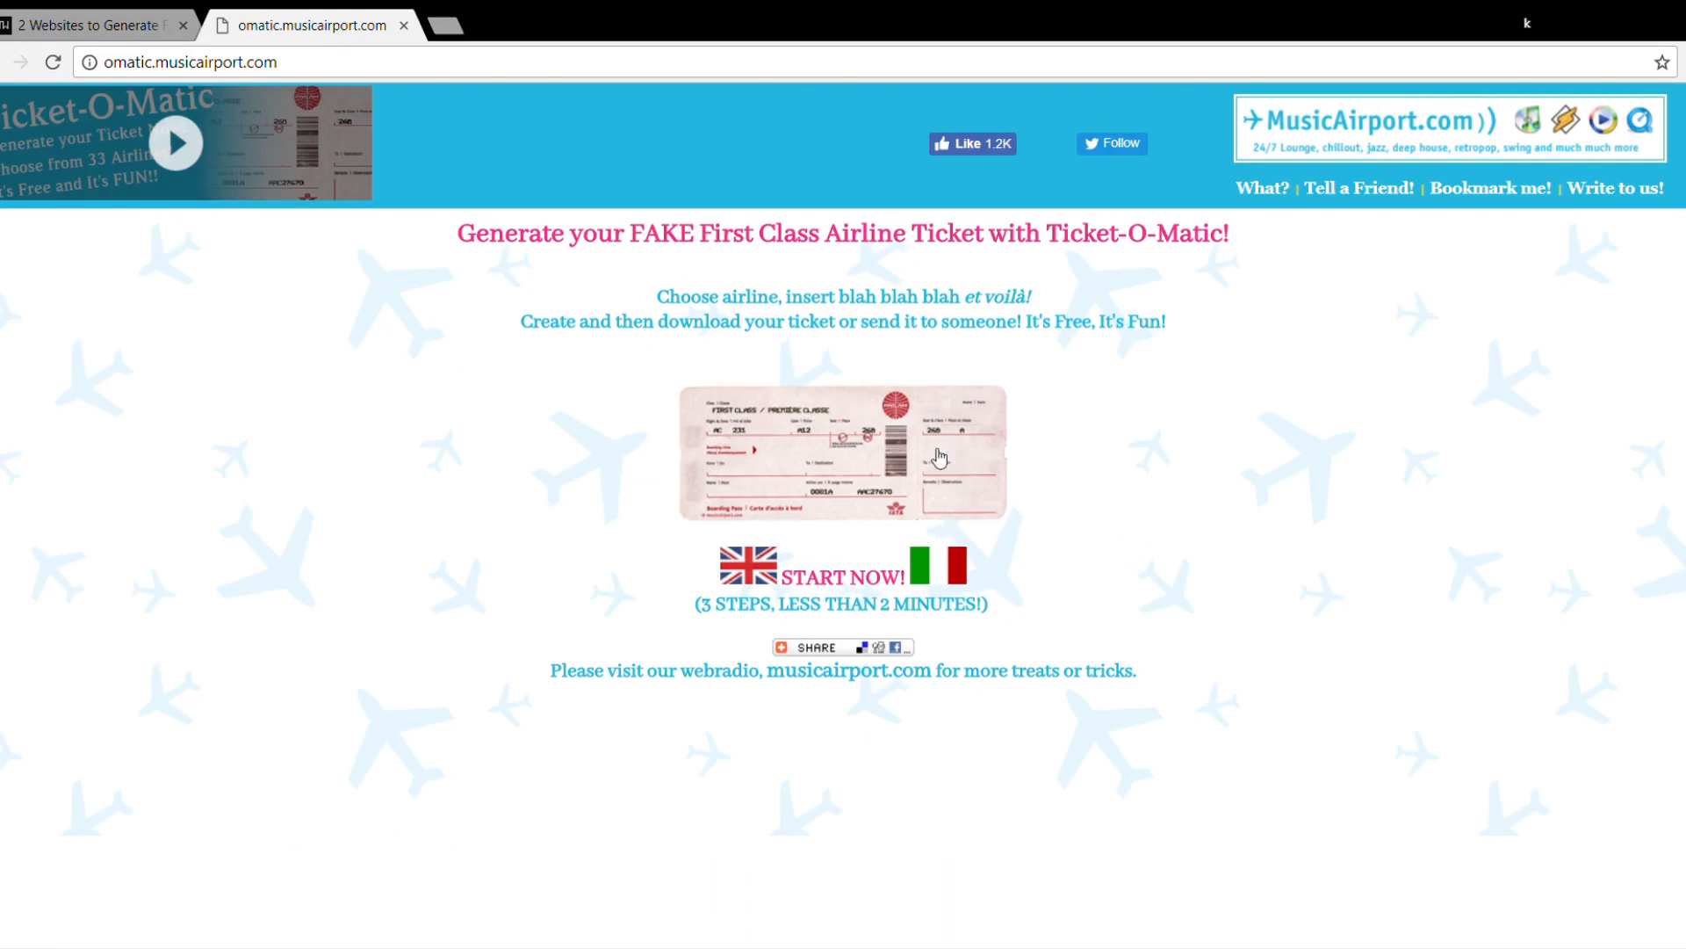
click(829, 575)
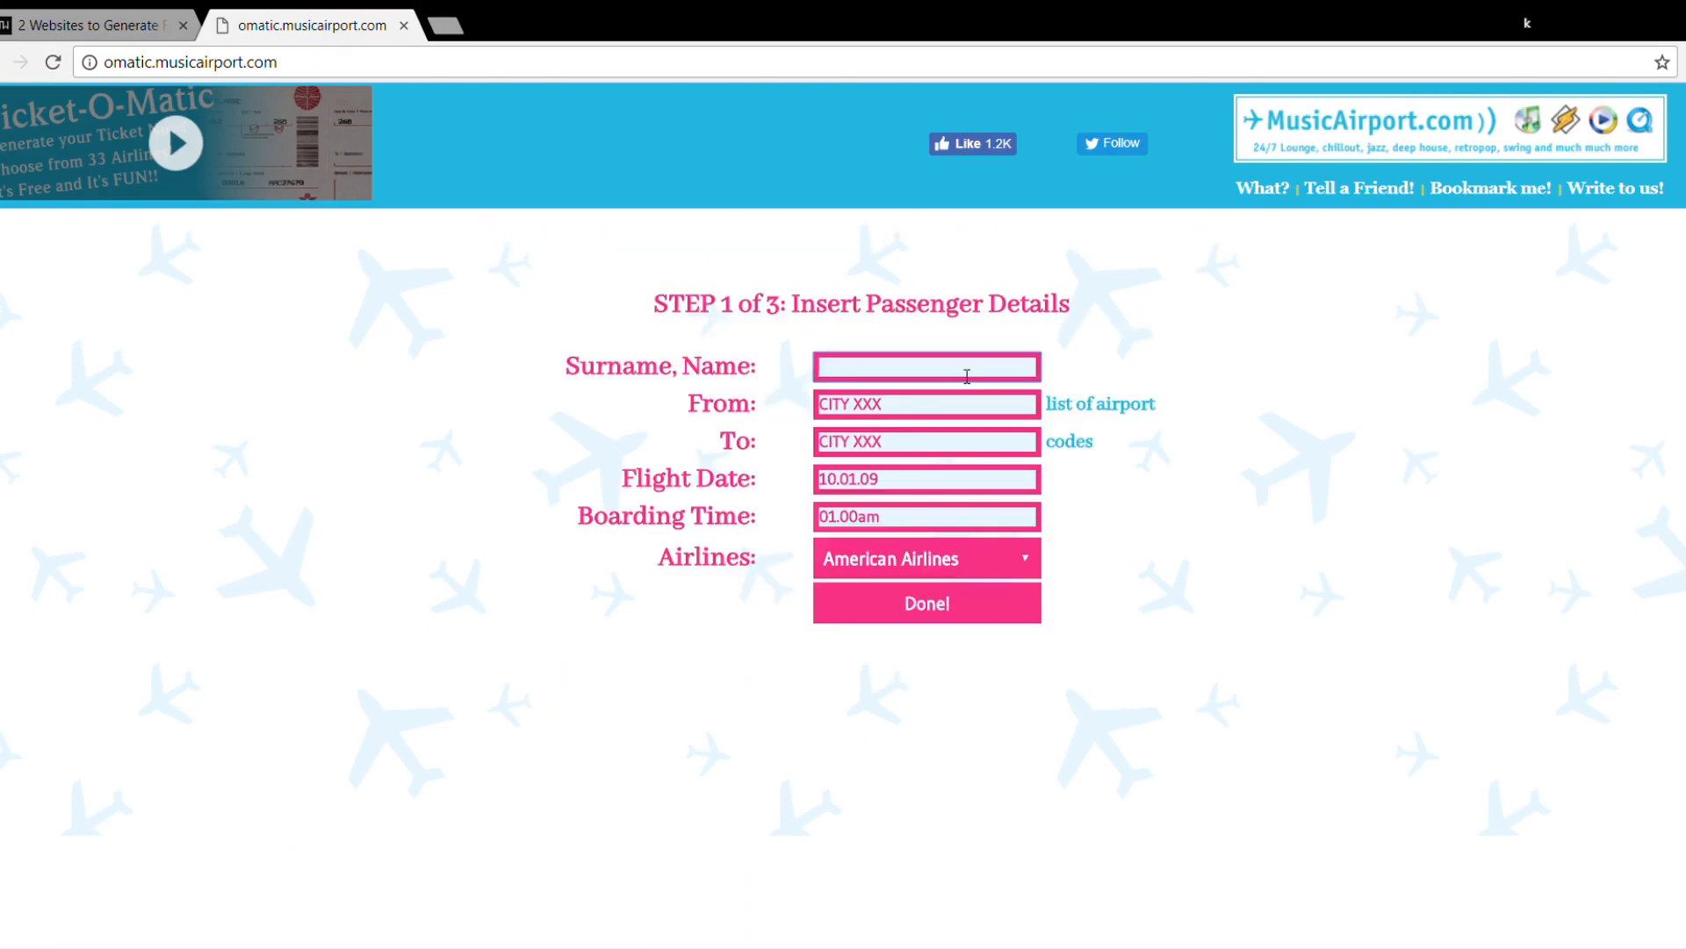
text(Malkan Kaushal)
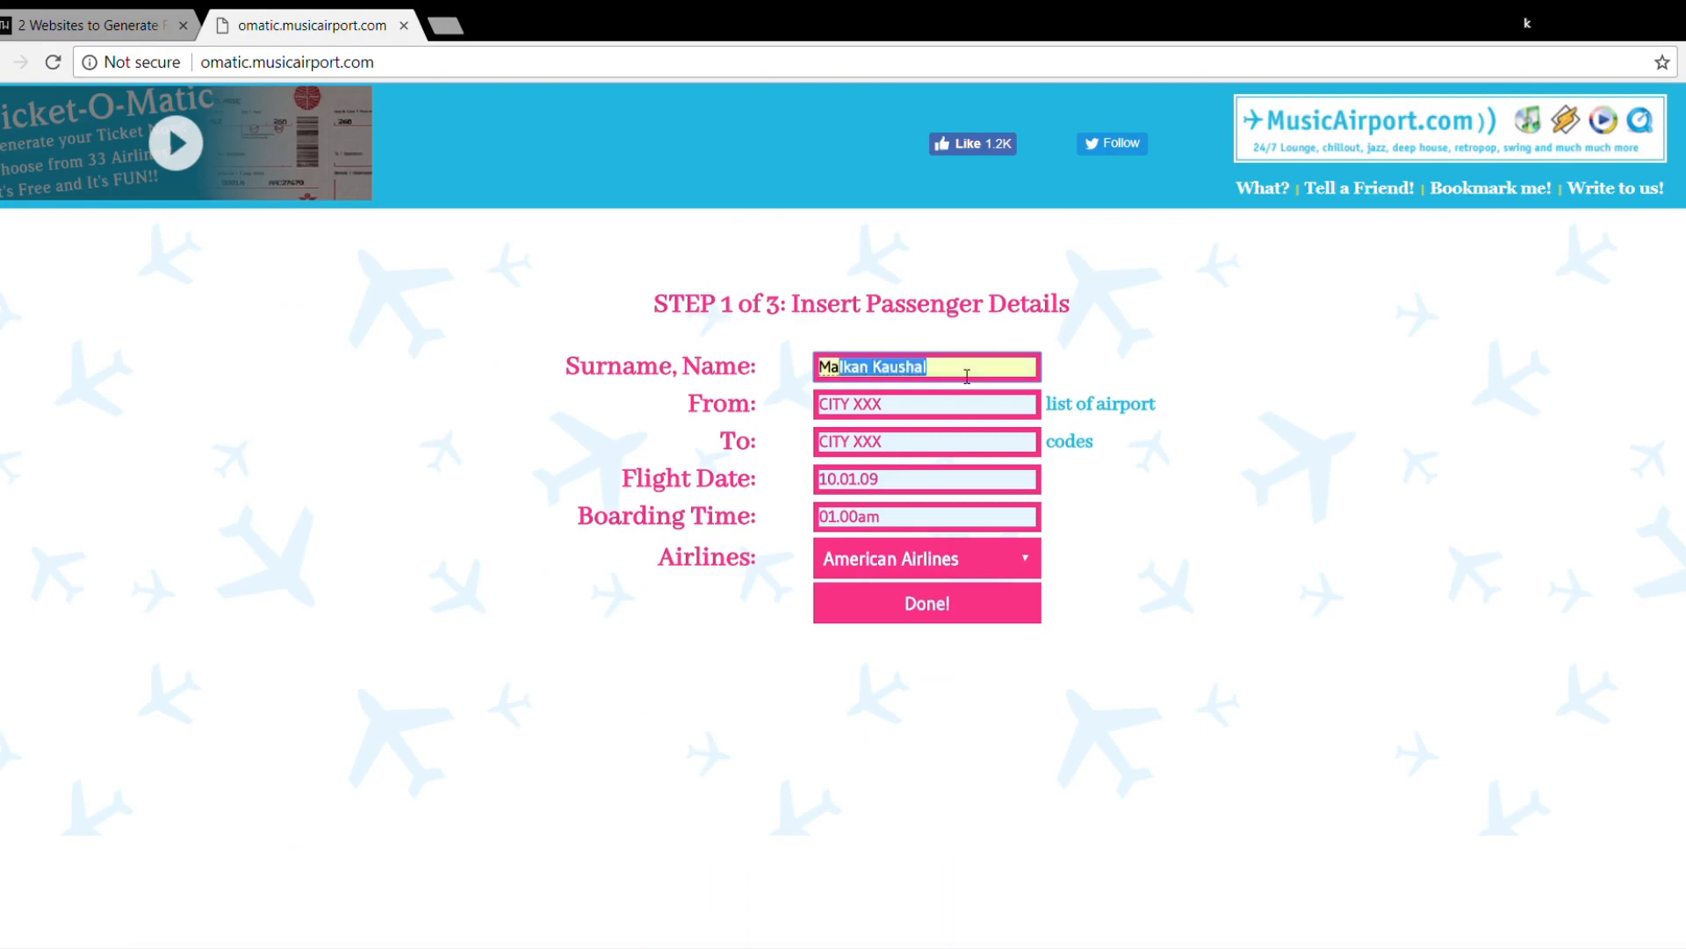
click(925, 403)
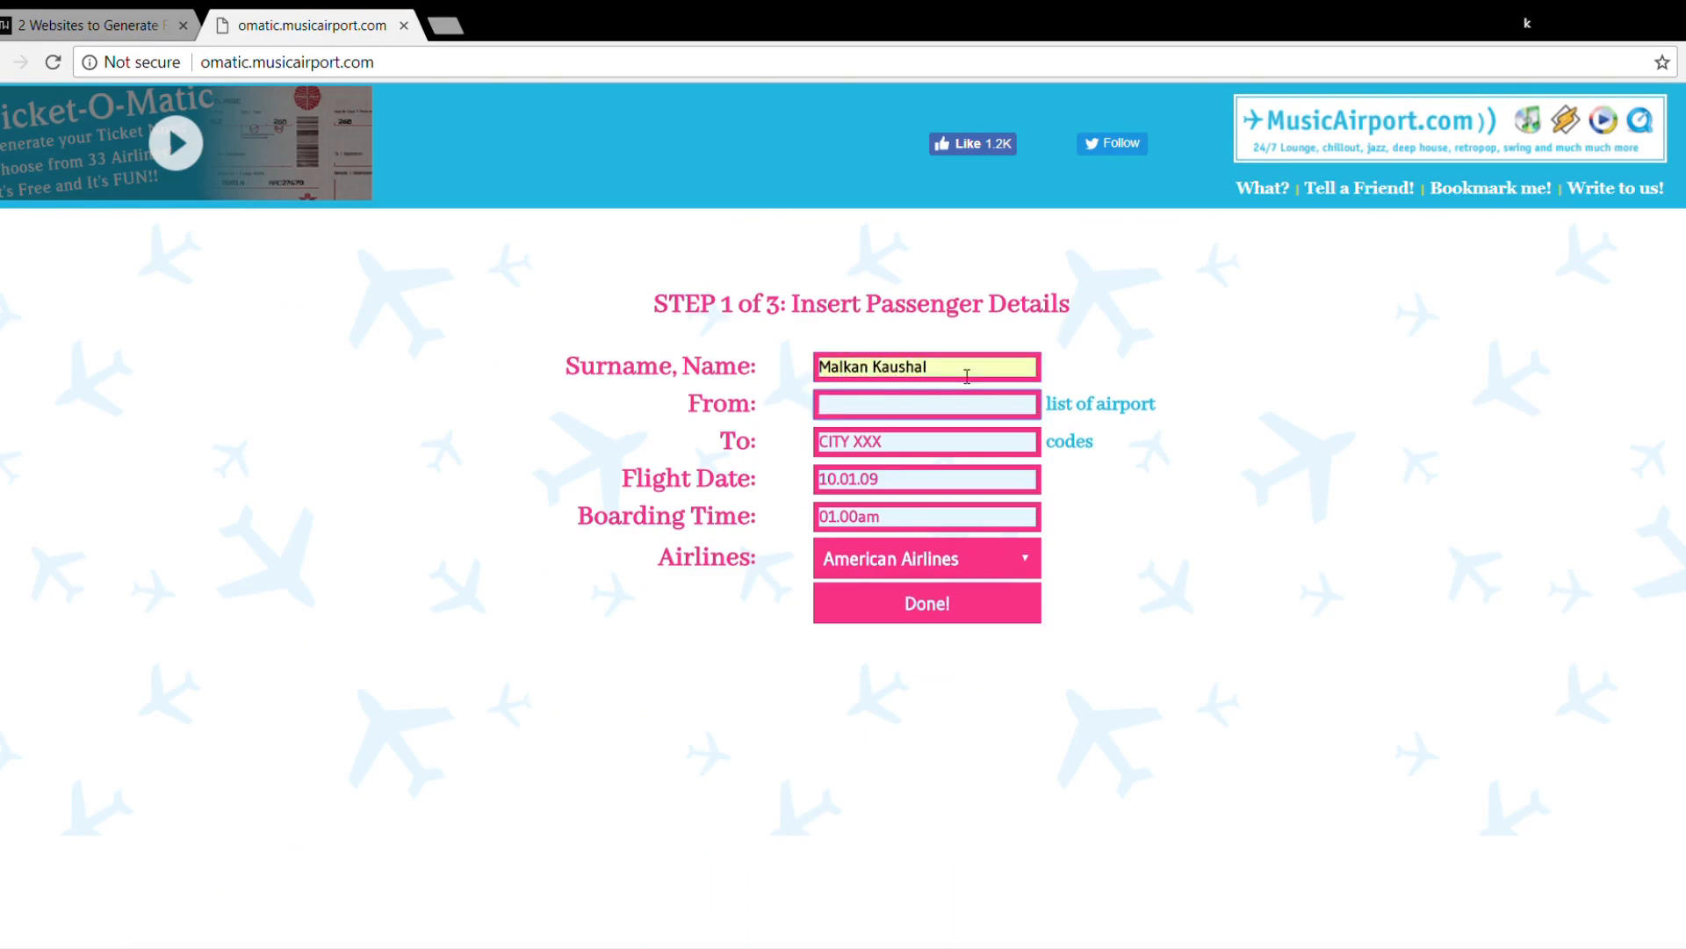
text(ATL)
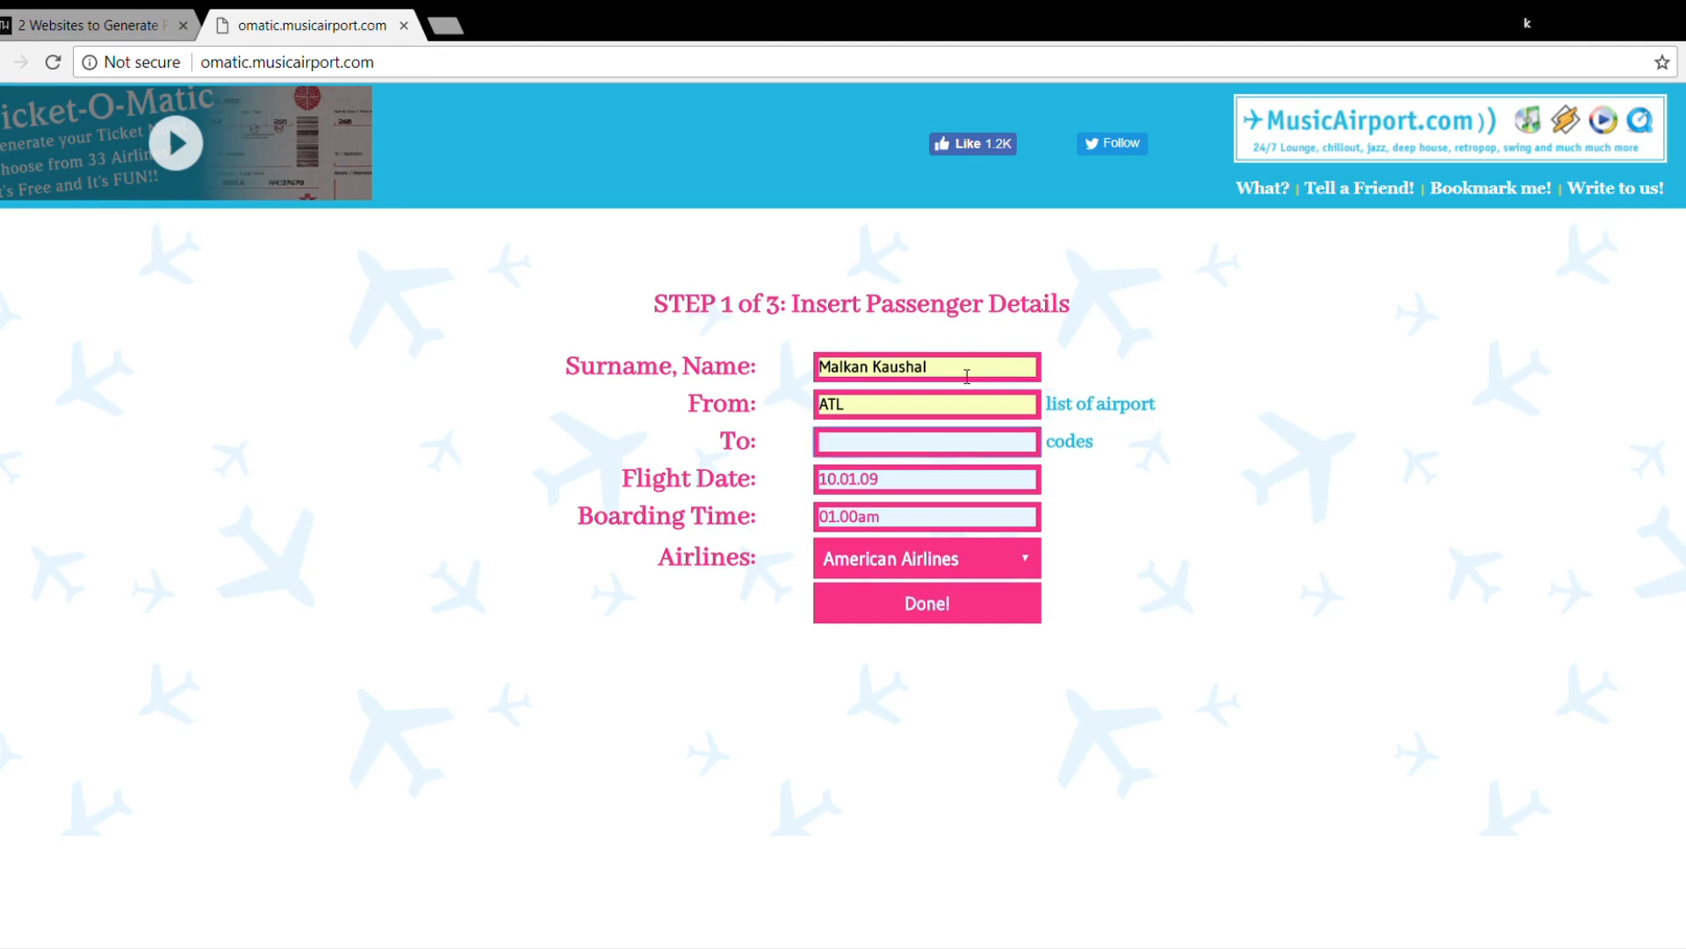
text(LAX)
text(20.05.1)
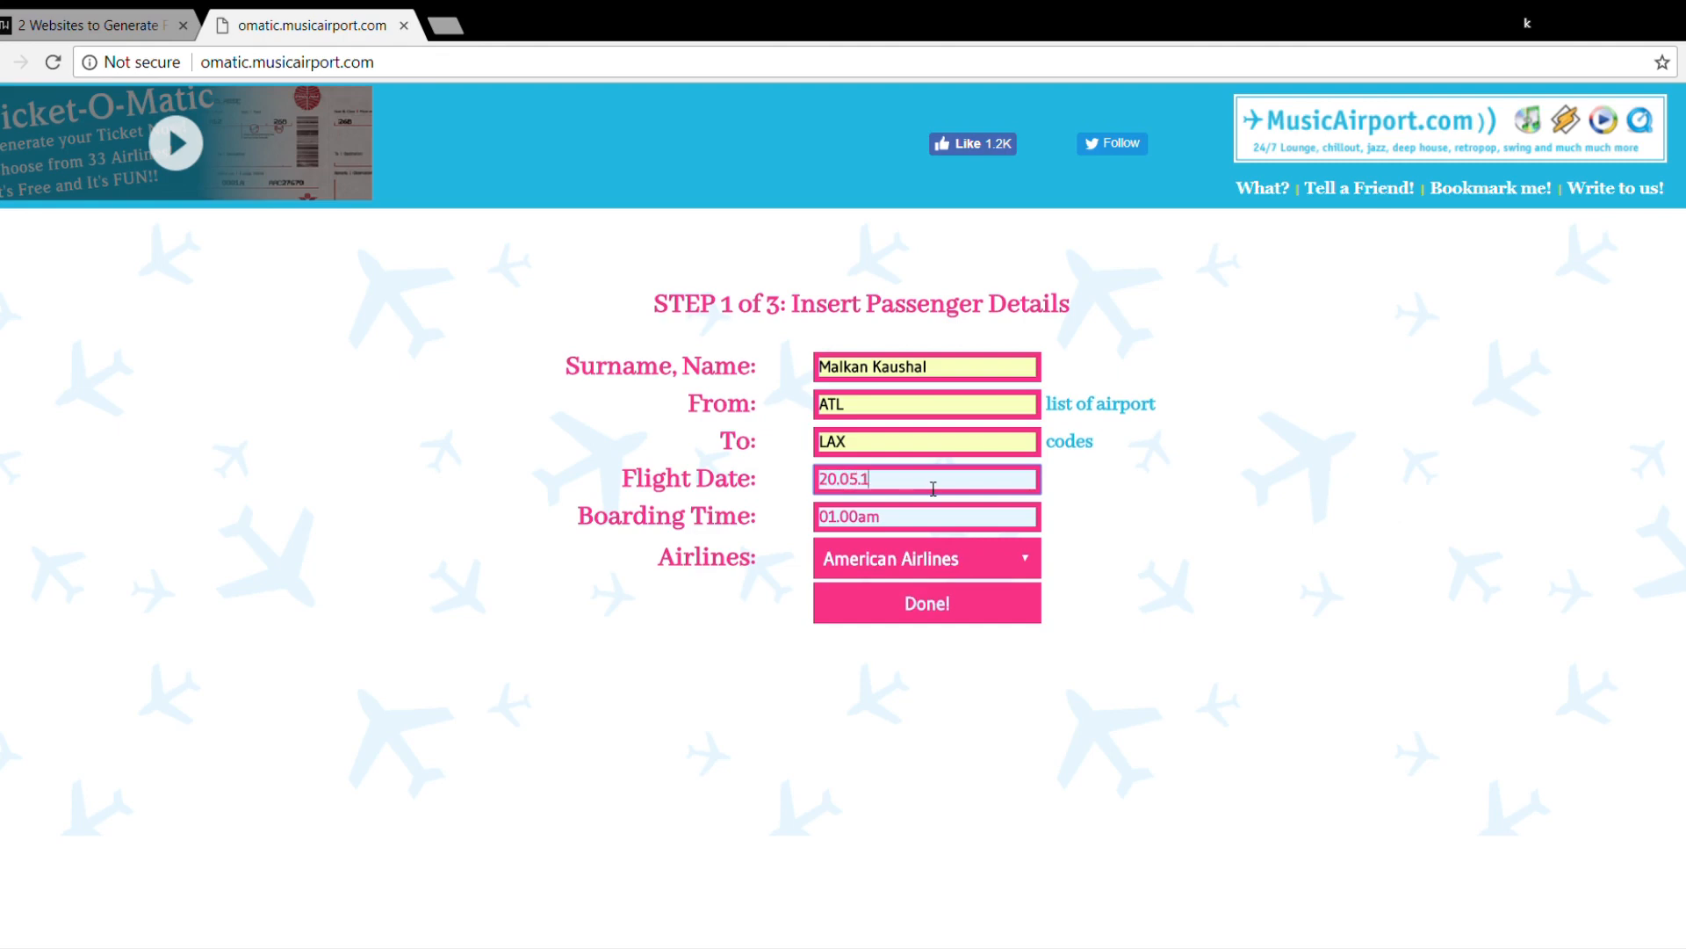
text(8)
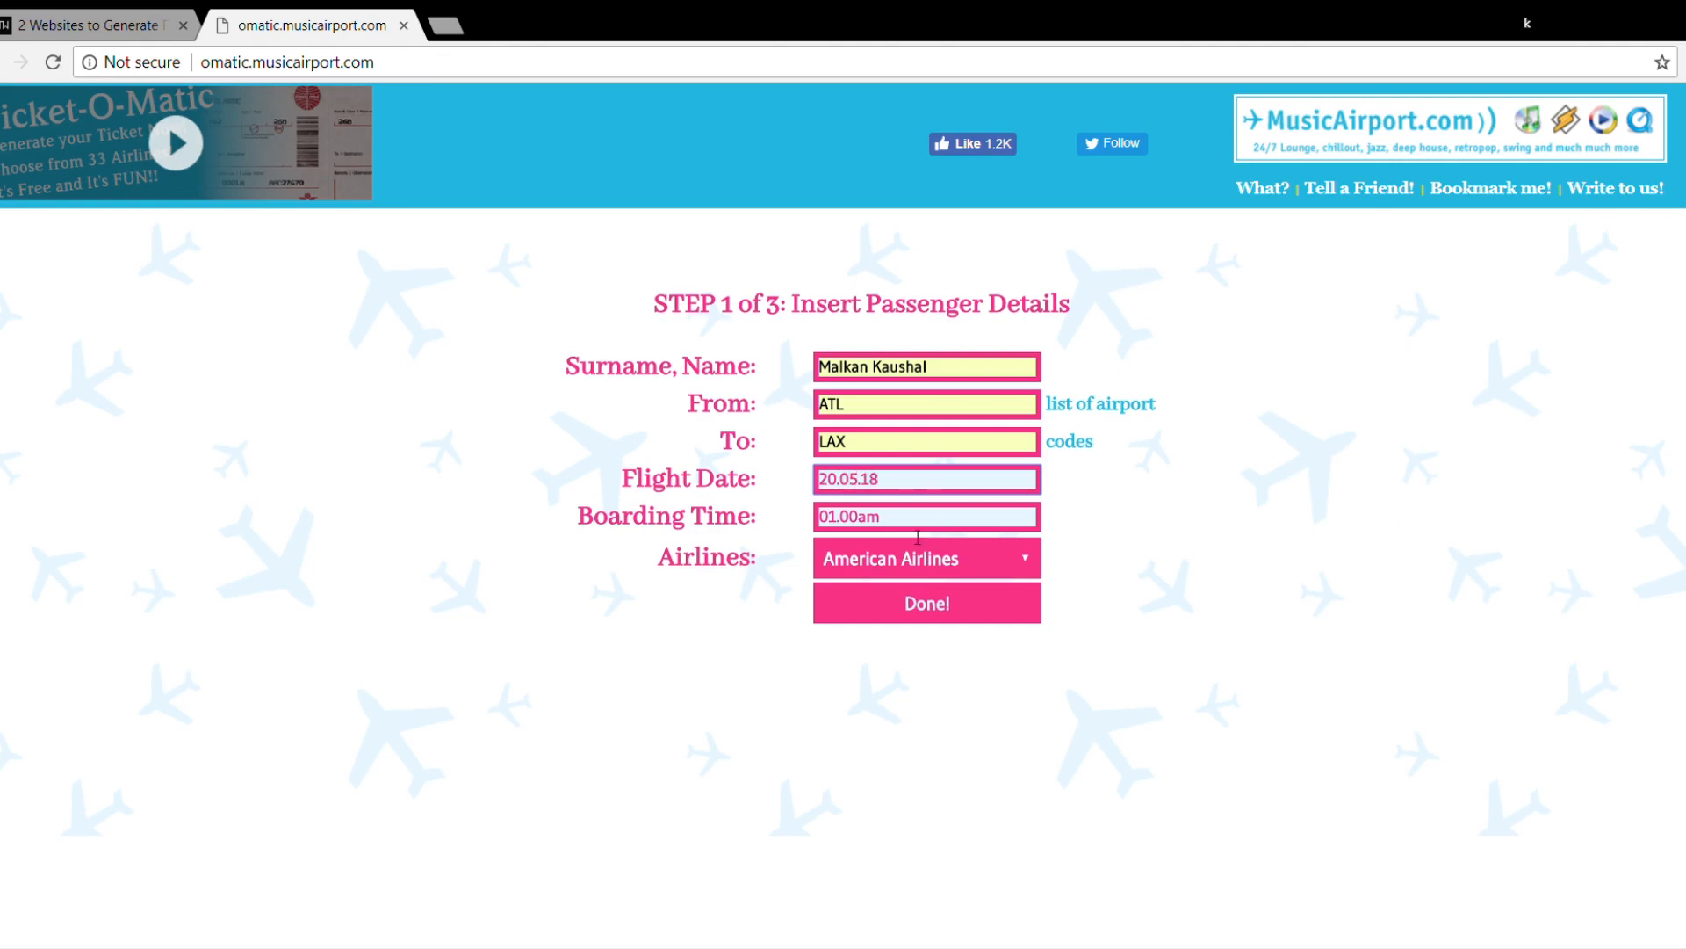
mouse_move(971, 528)
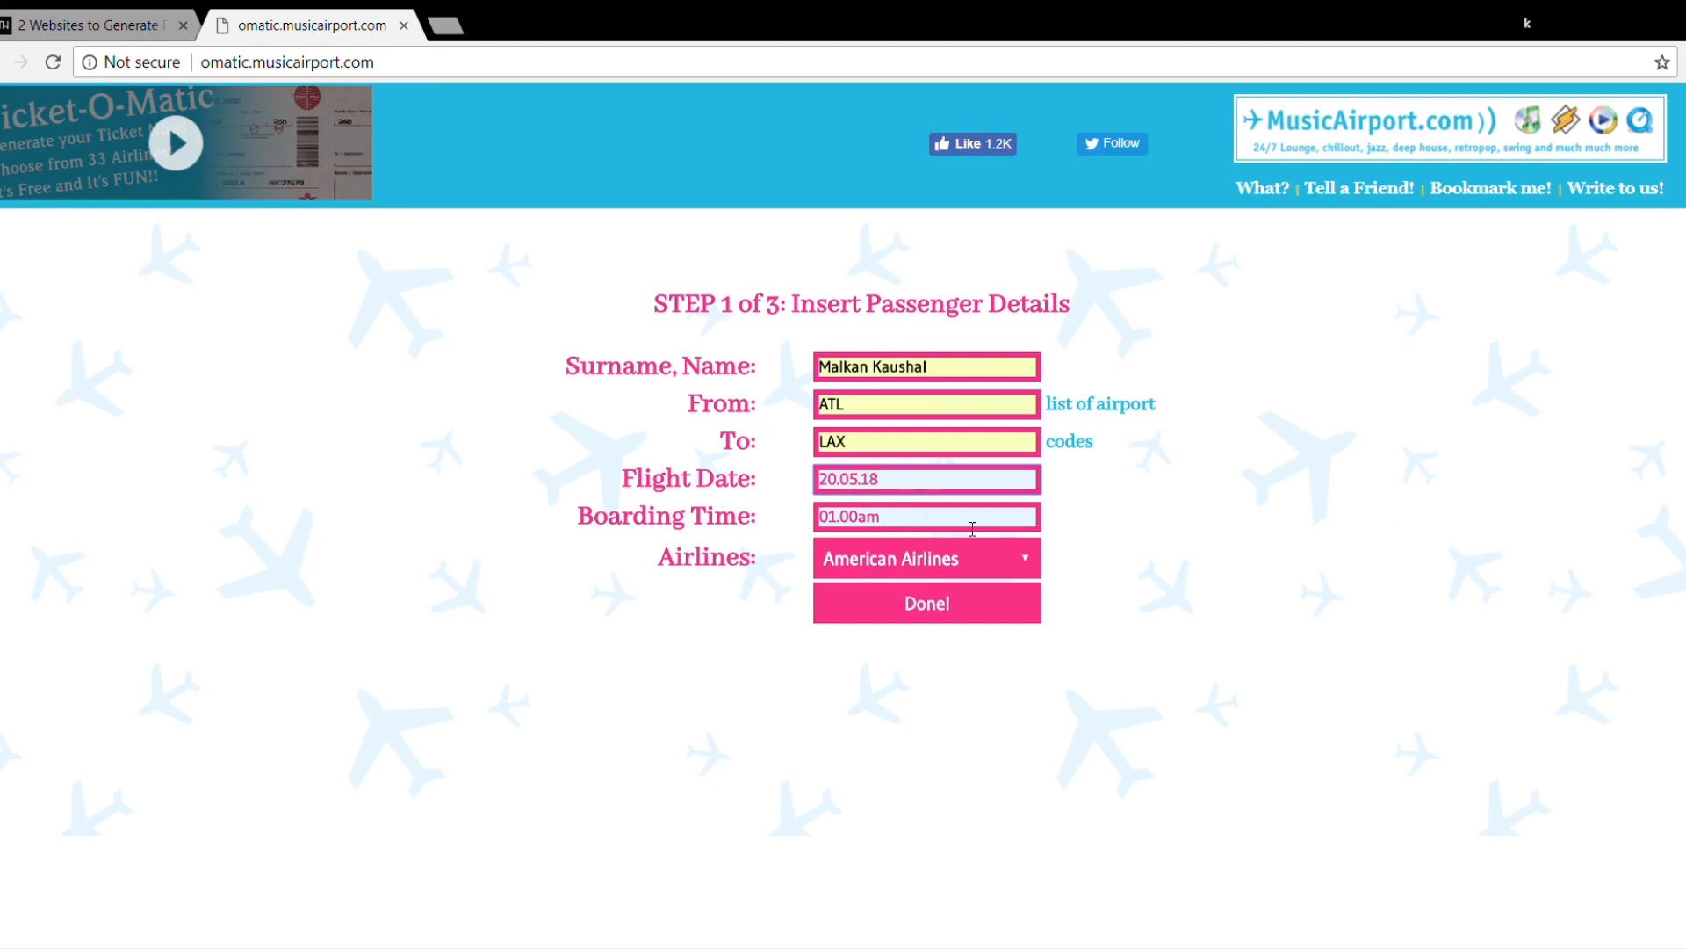
mouse_move(920, 573)
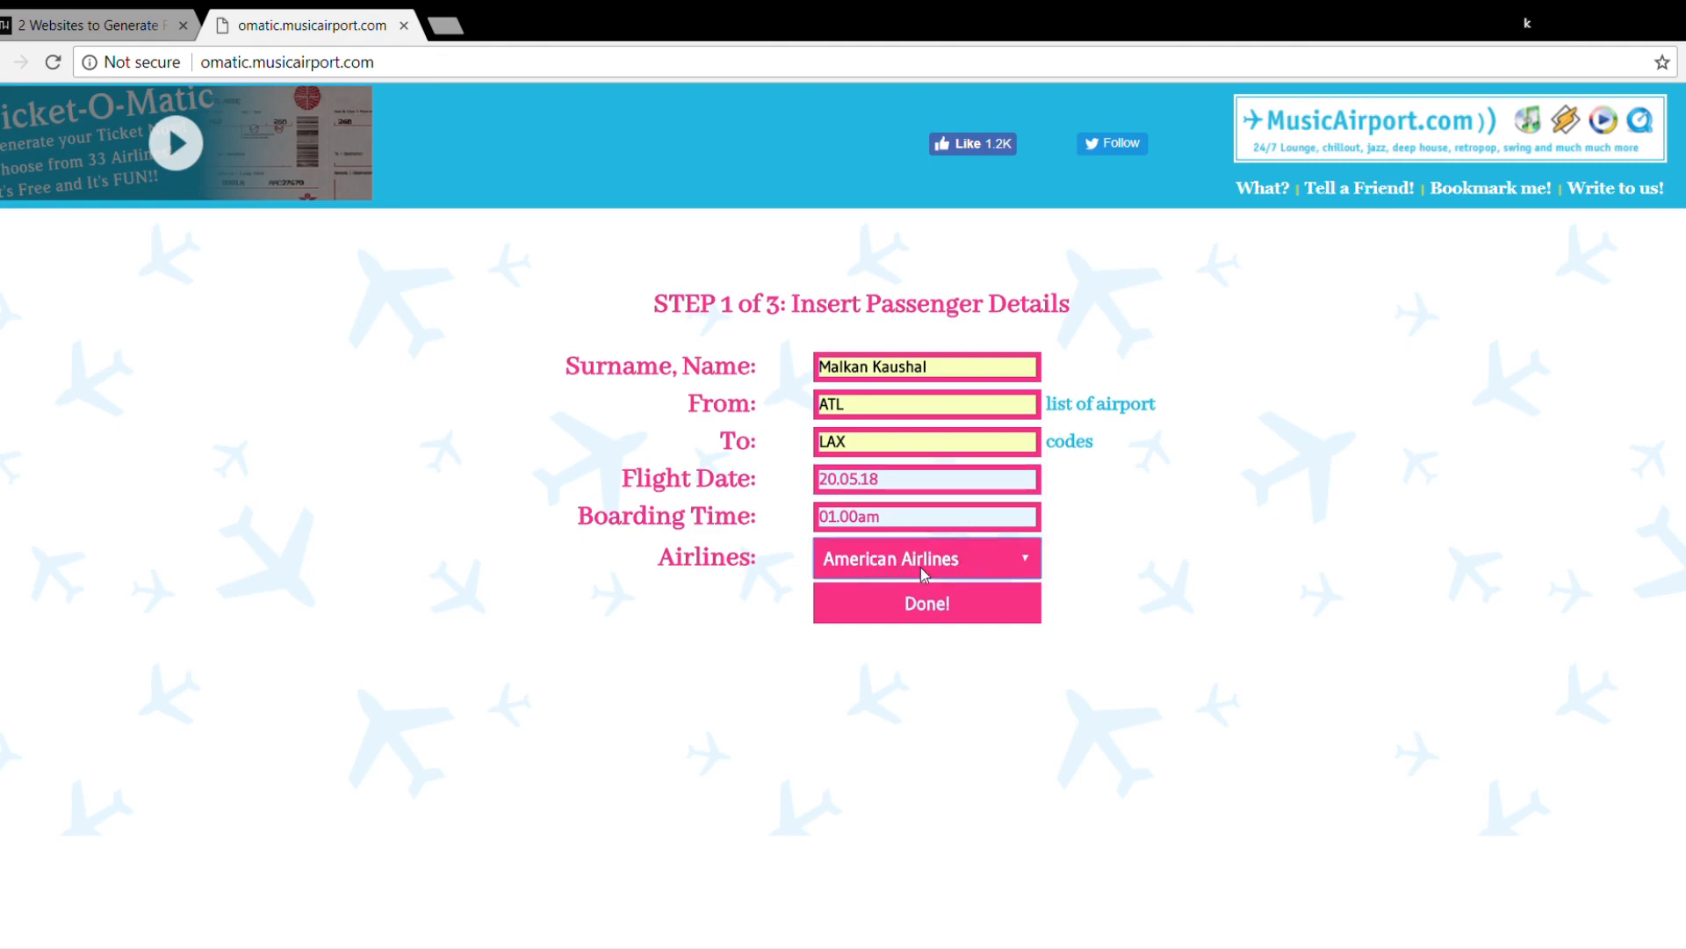
mouse_move(963, 613)
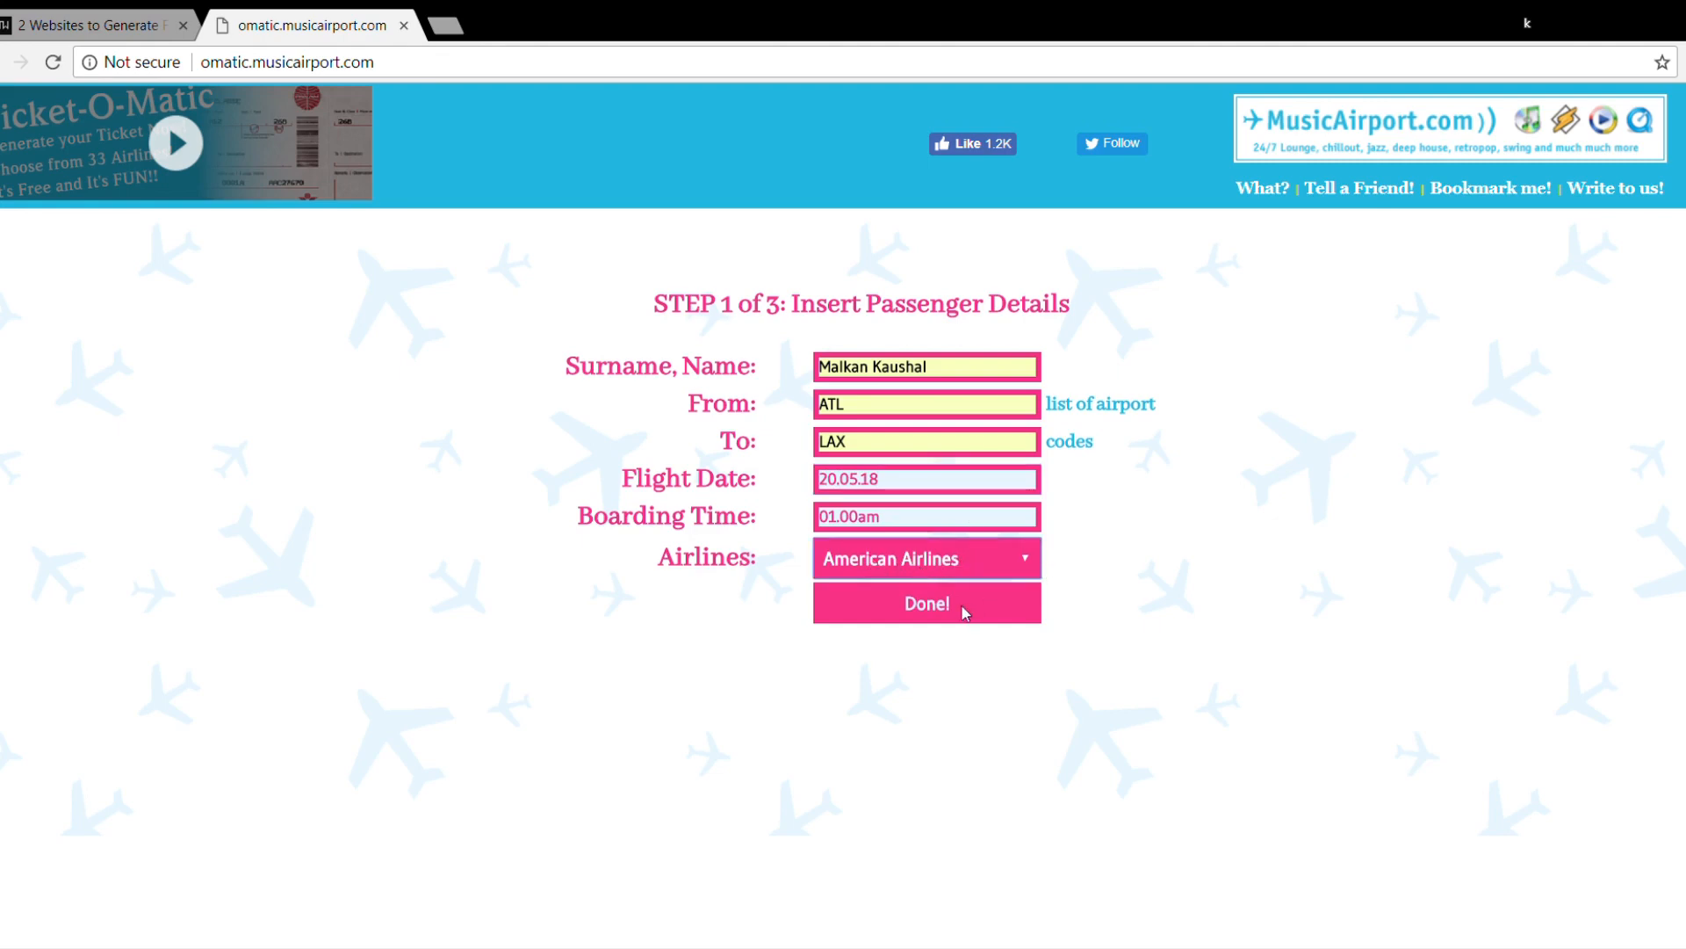
mouse_move(928, 616)
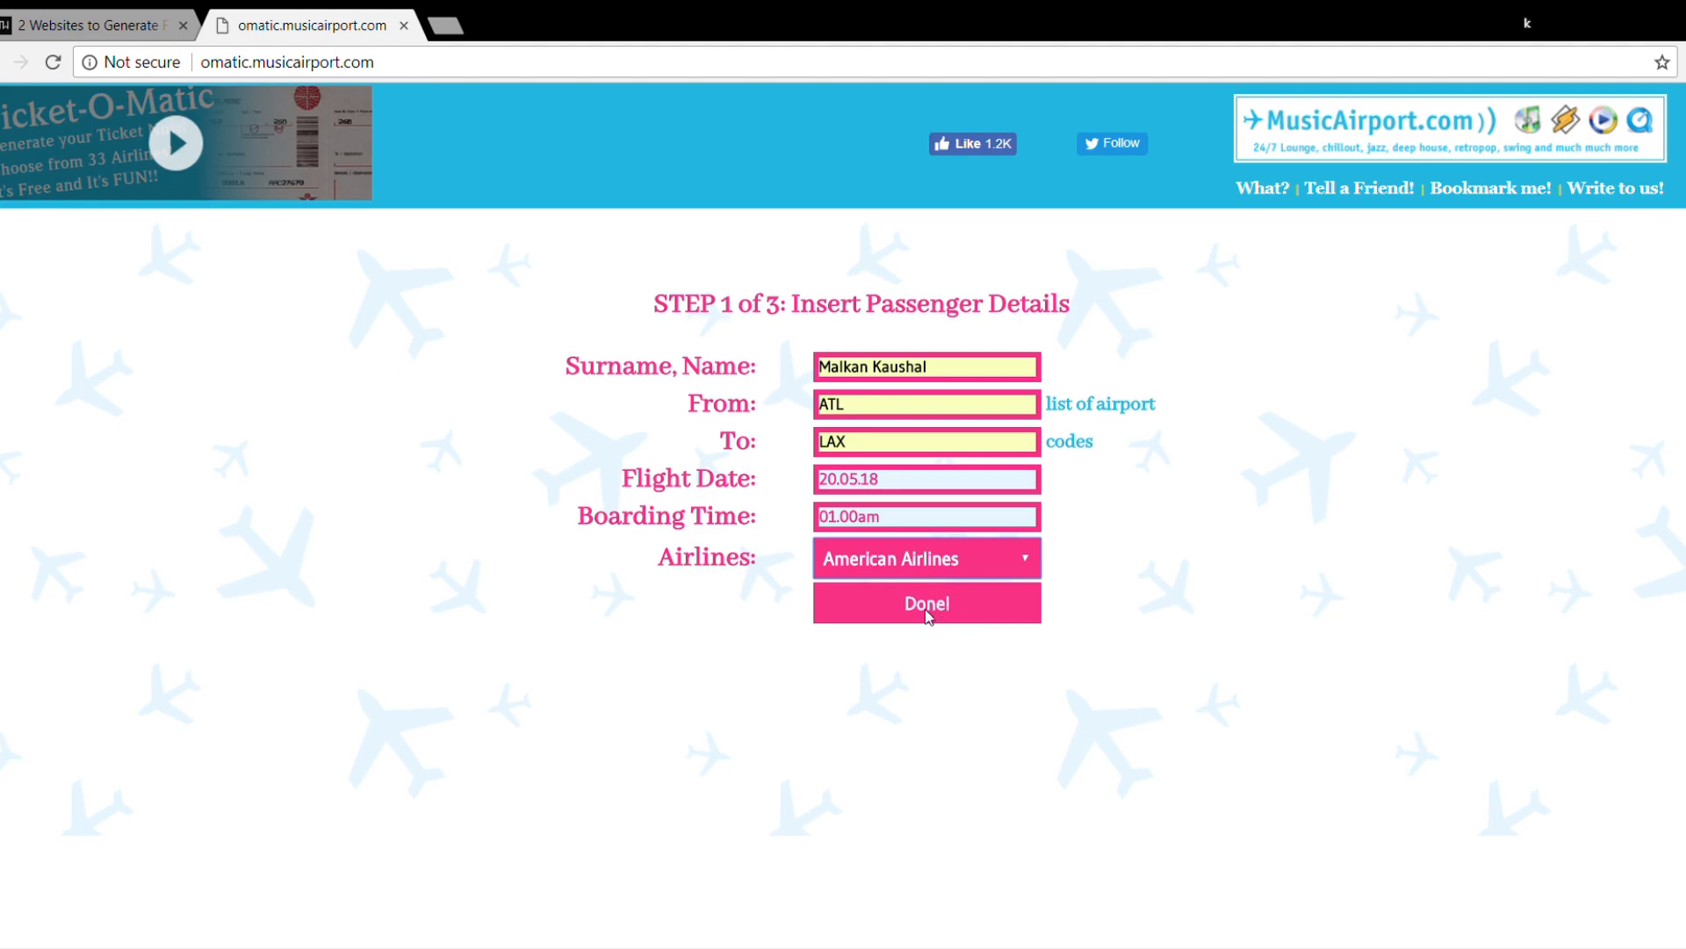
Submit the passenger details to generate the ATL–LAX boarding pass with PNG/JPG save options.
click(925, 603)
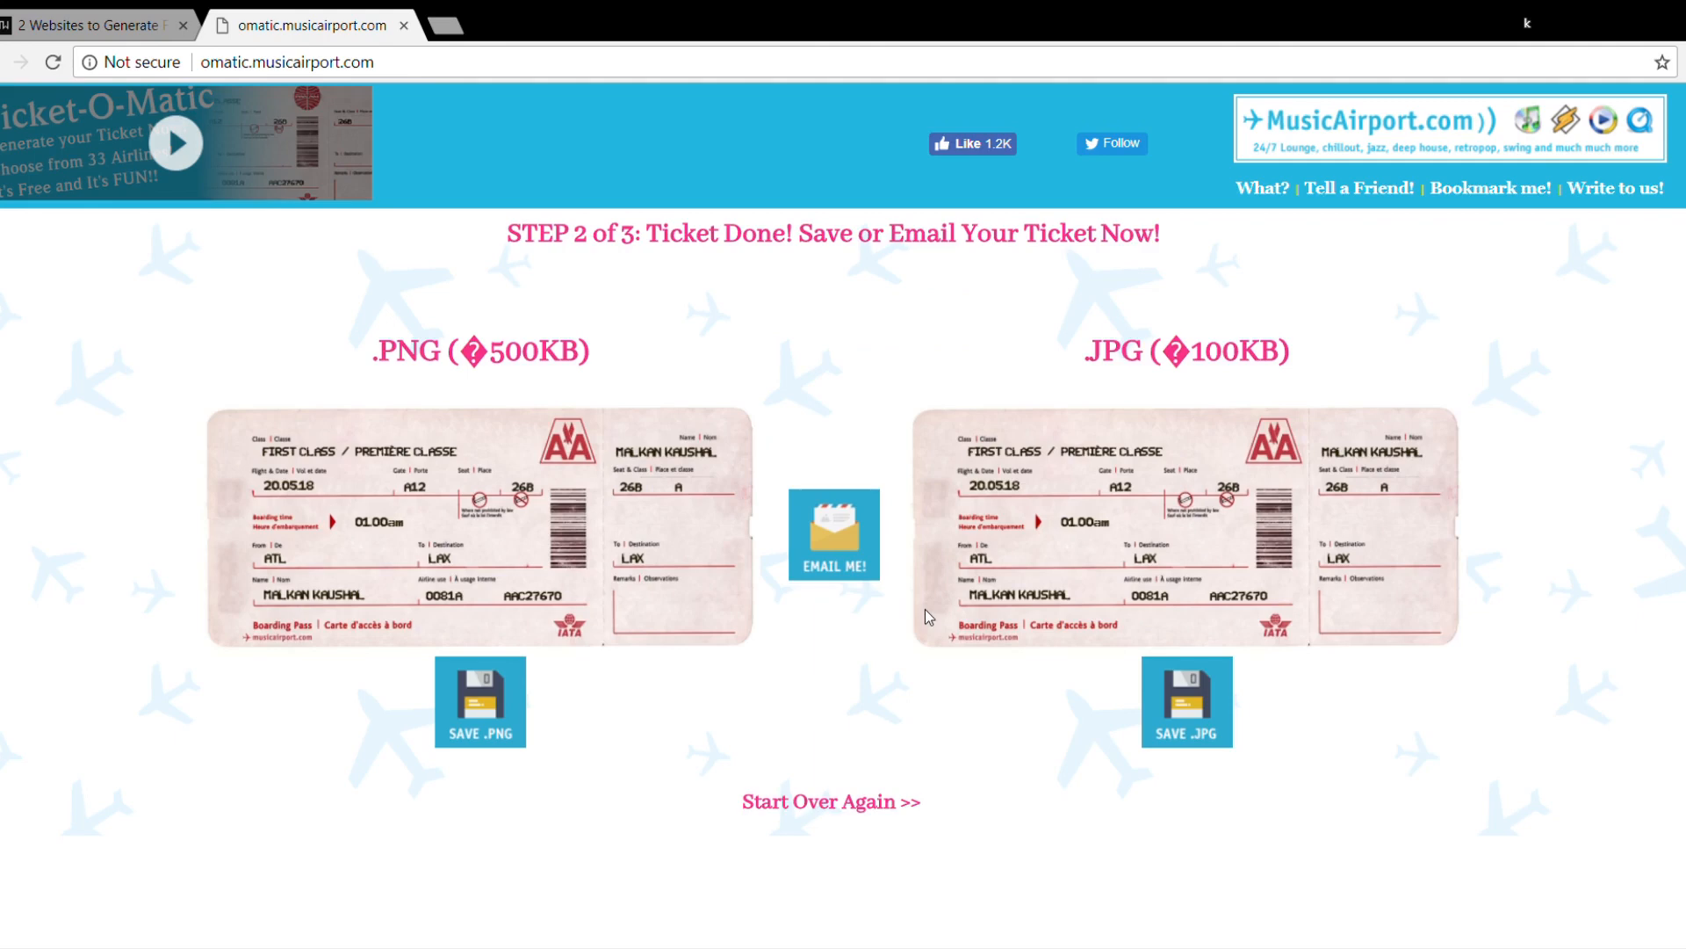
mouse_move(650, 432)
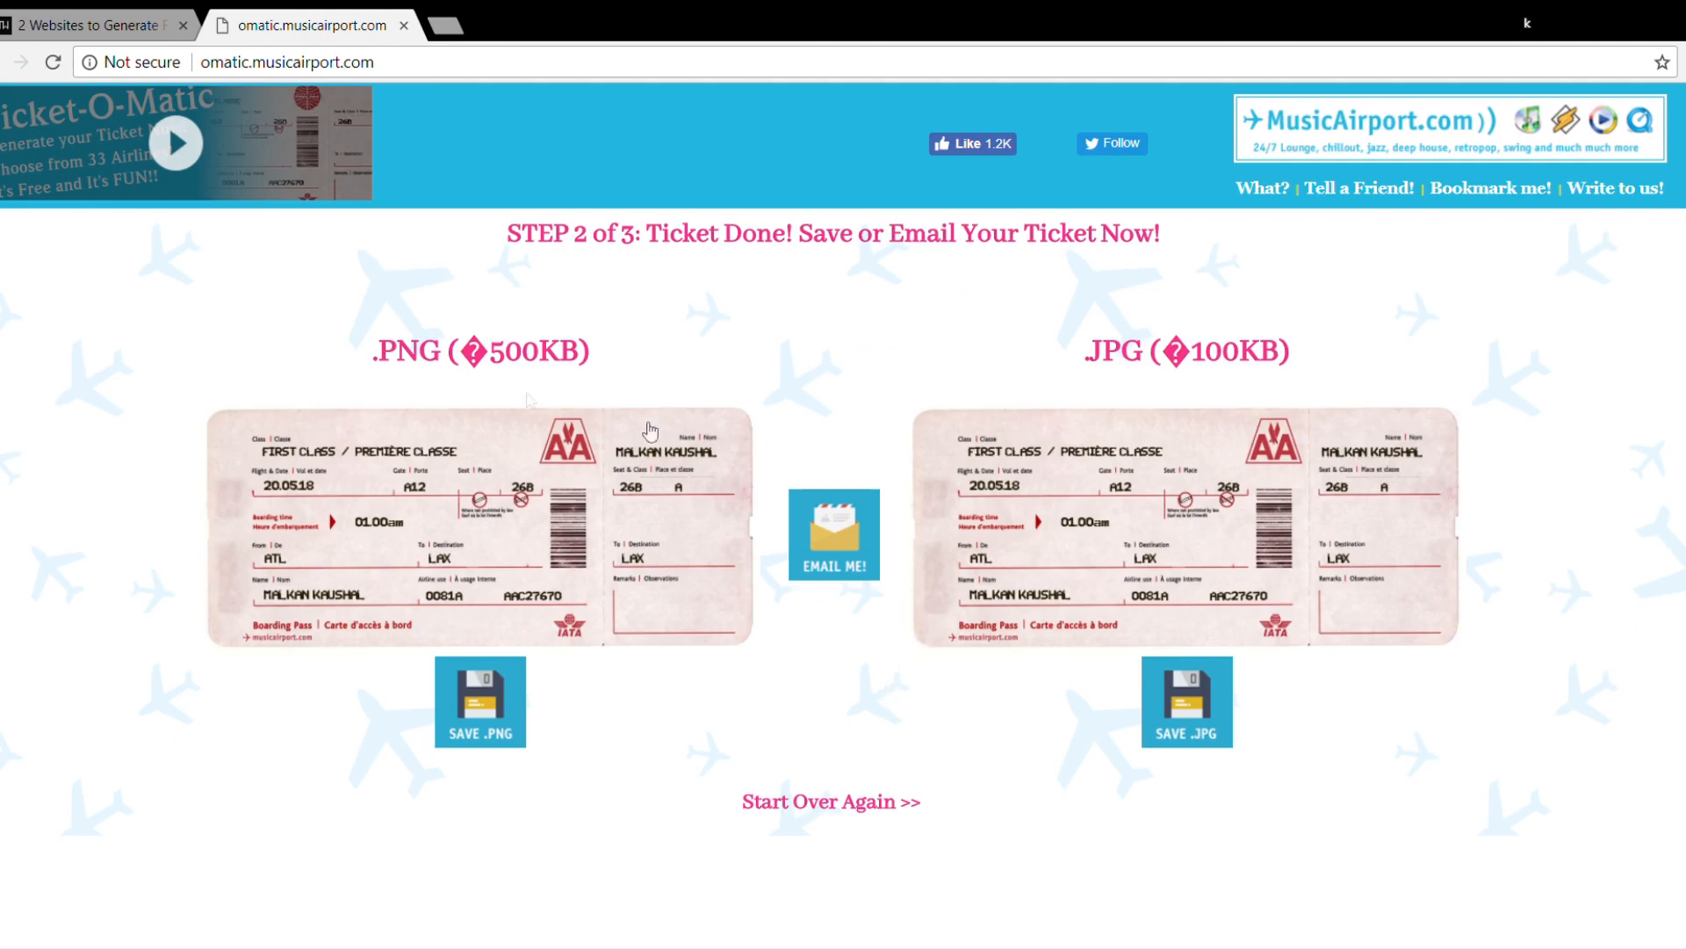
mouse_move(759, 542)
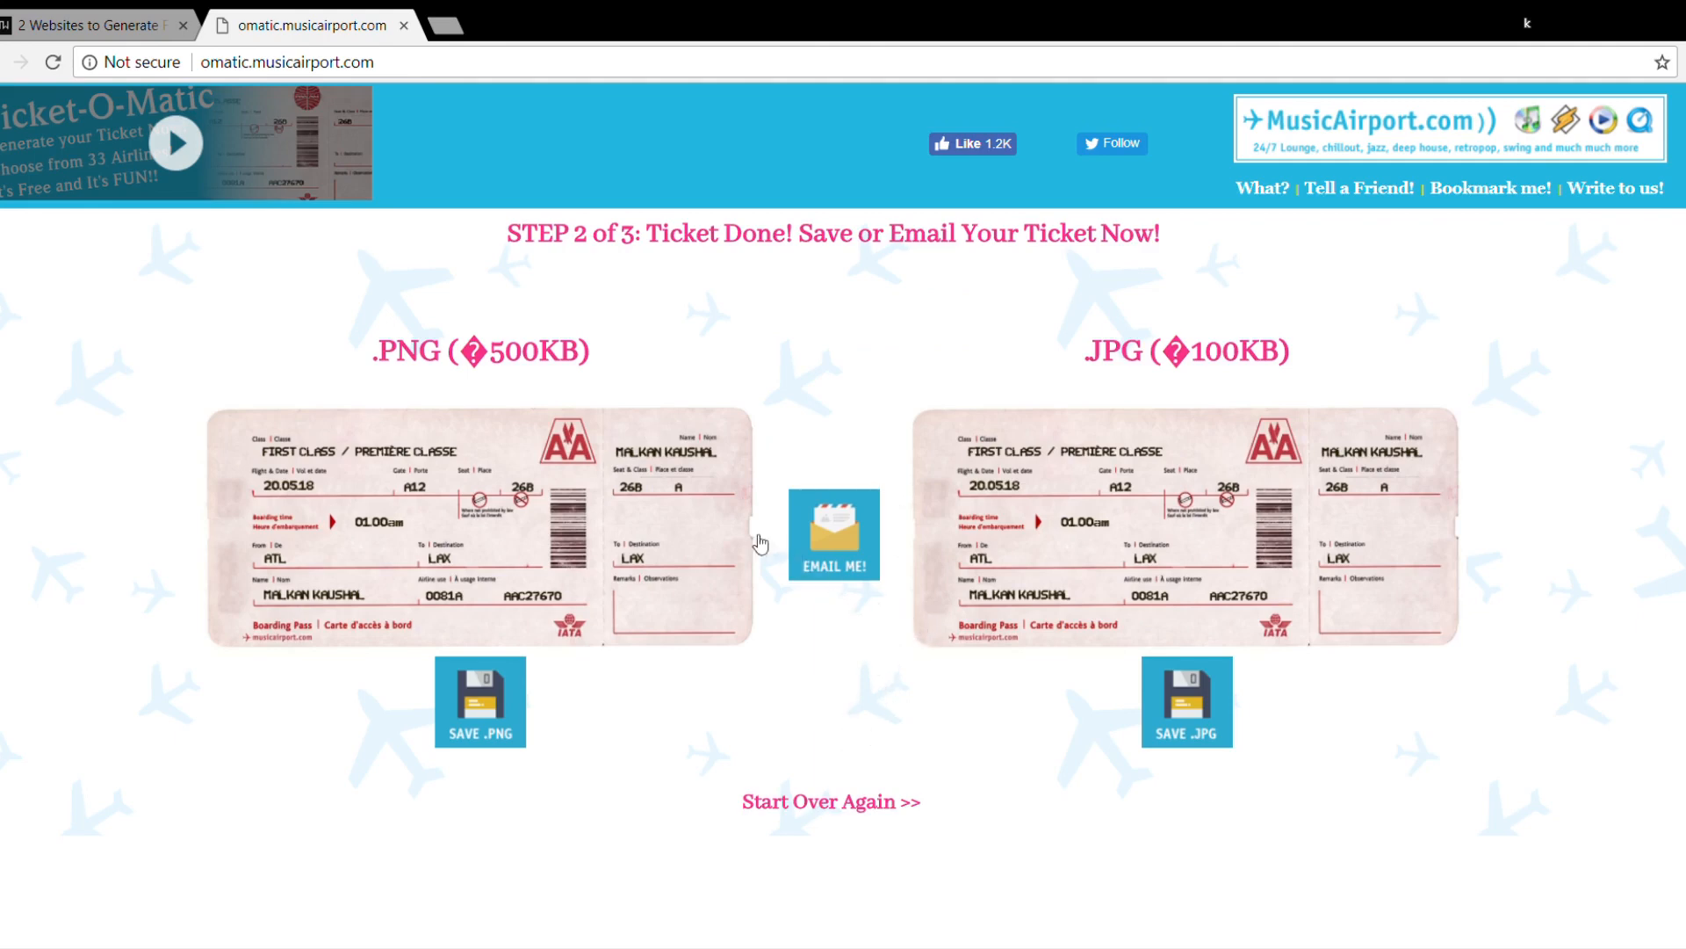
mouse_move(1124, 398)
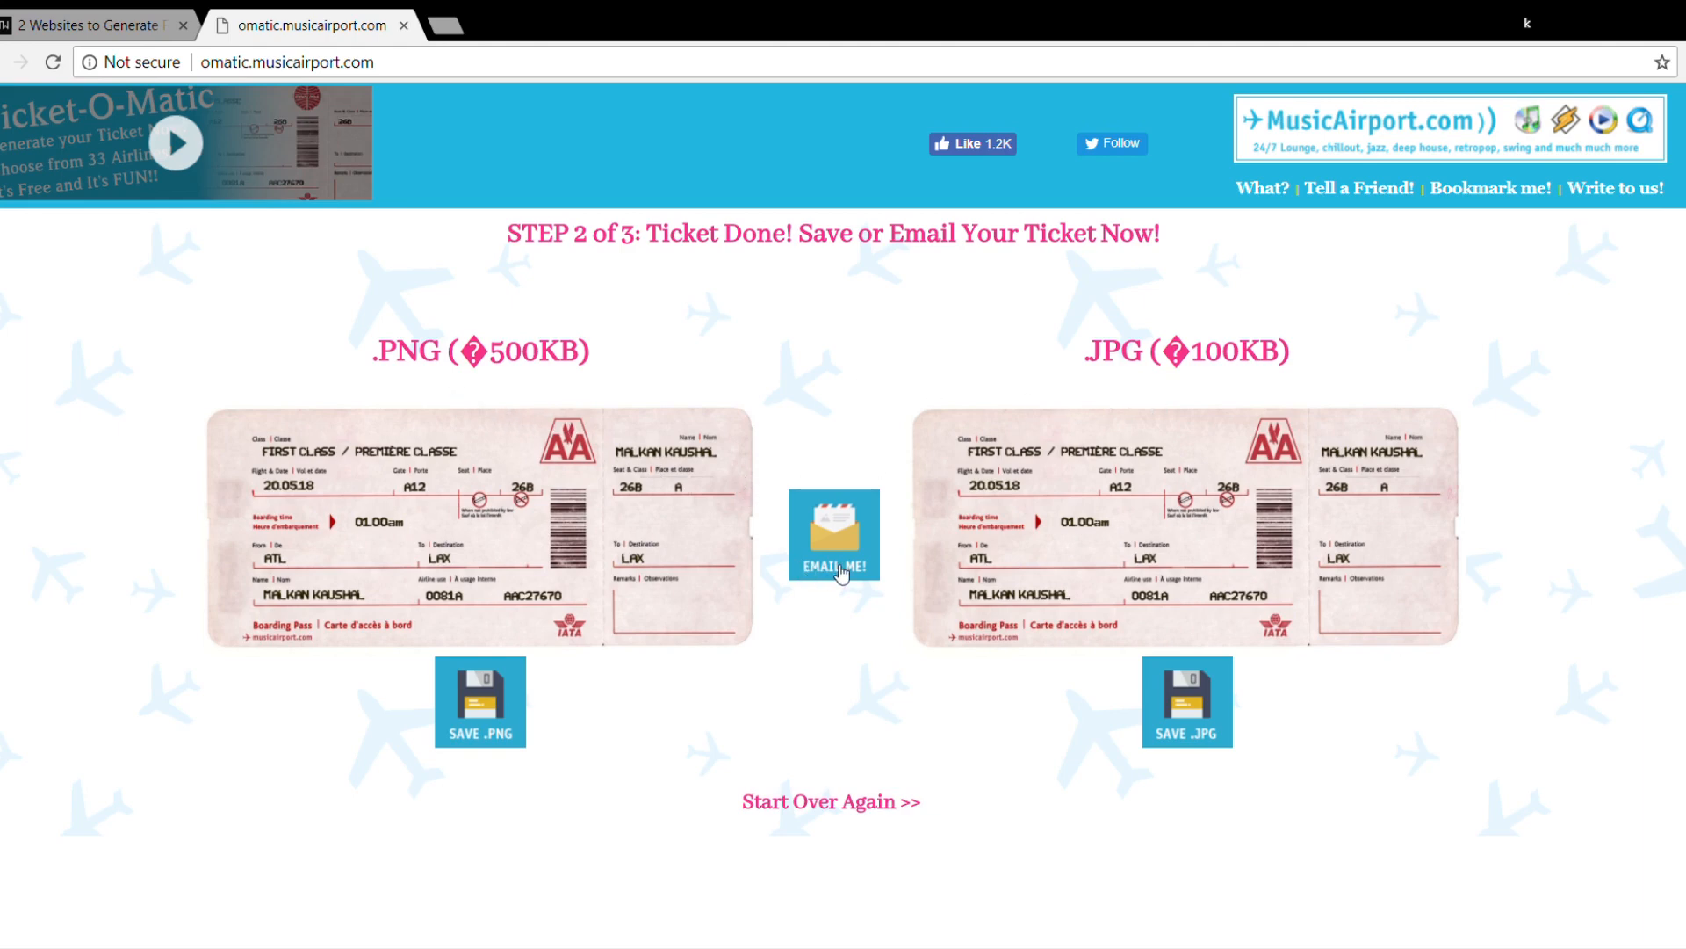
mouse_move(864, 620)
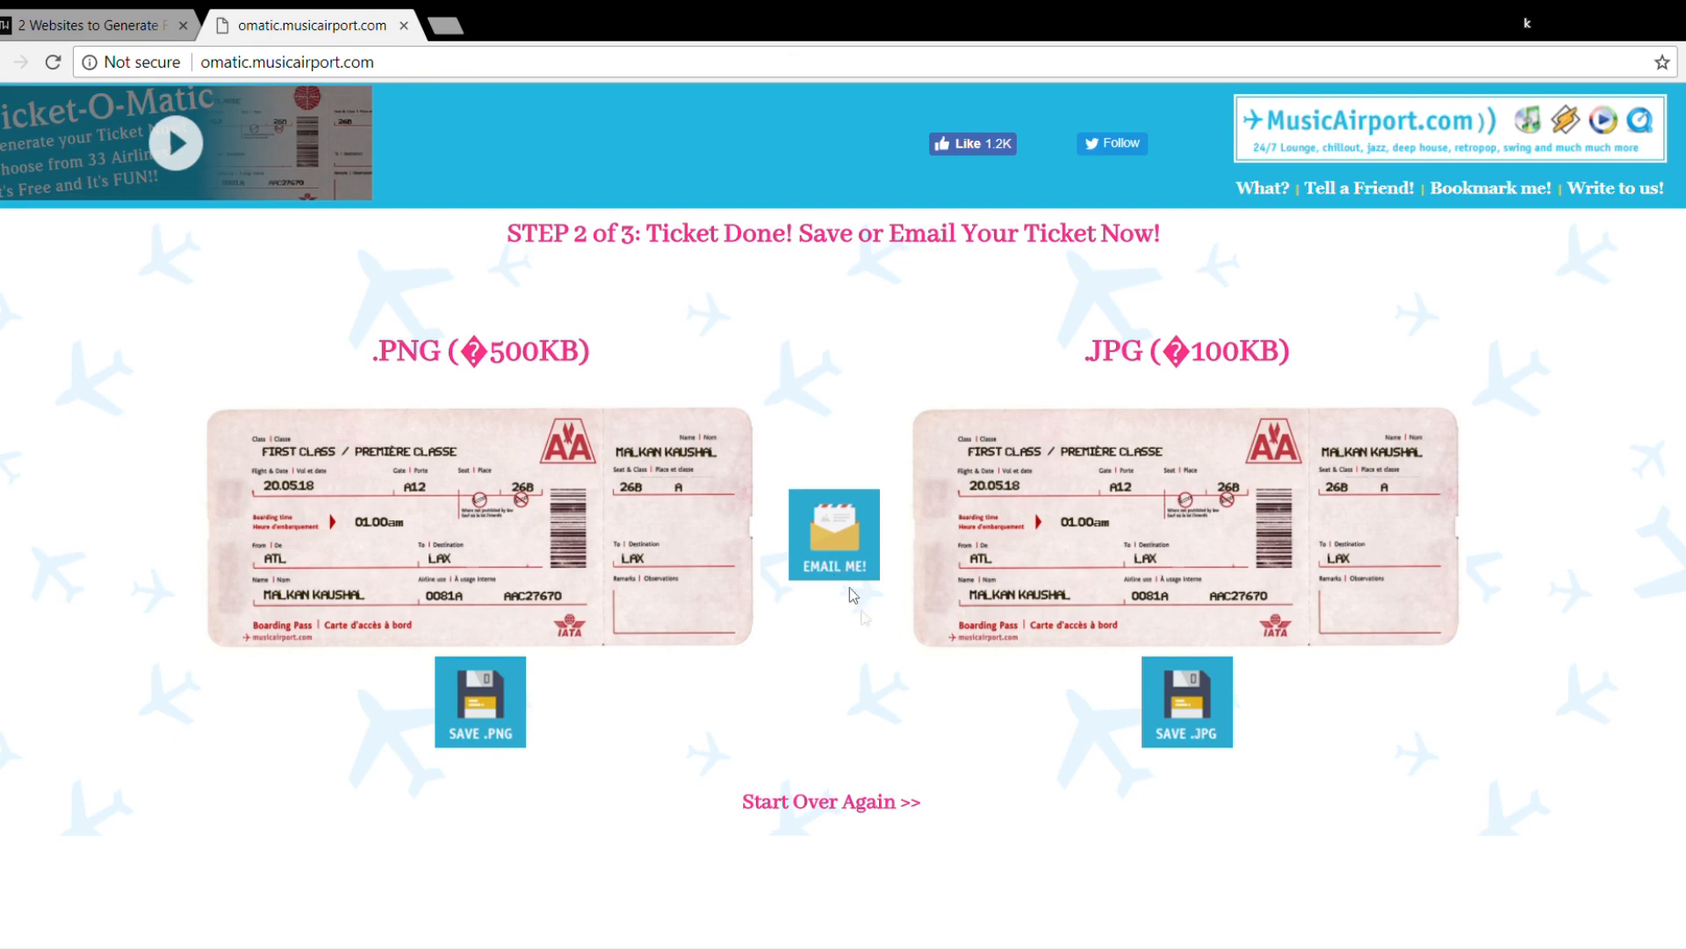
mouse_move(608, 559)
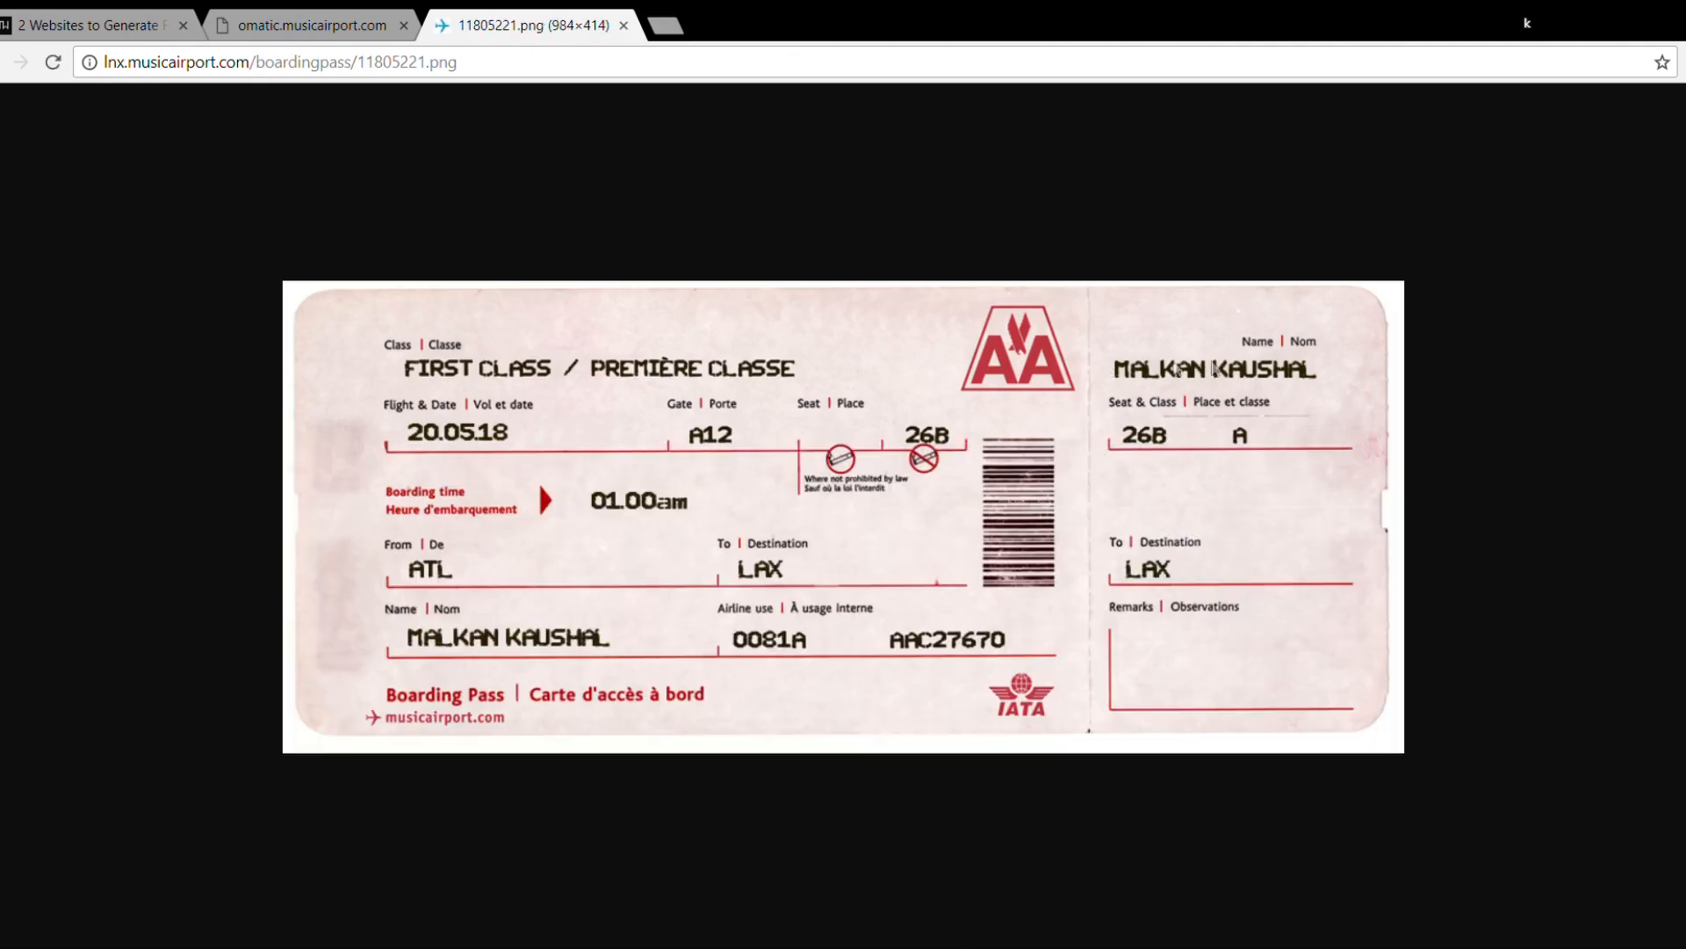
mouse_move(878, 579)
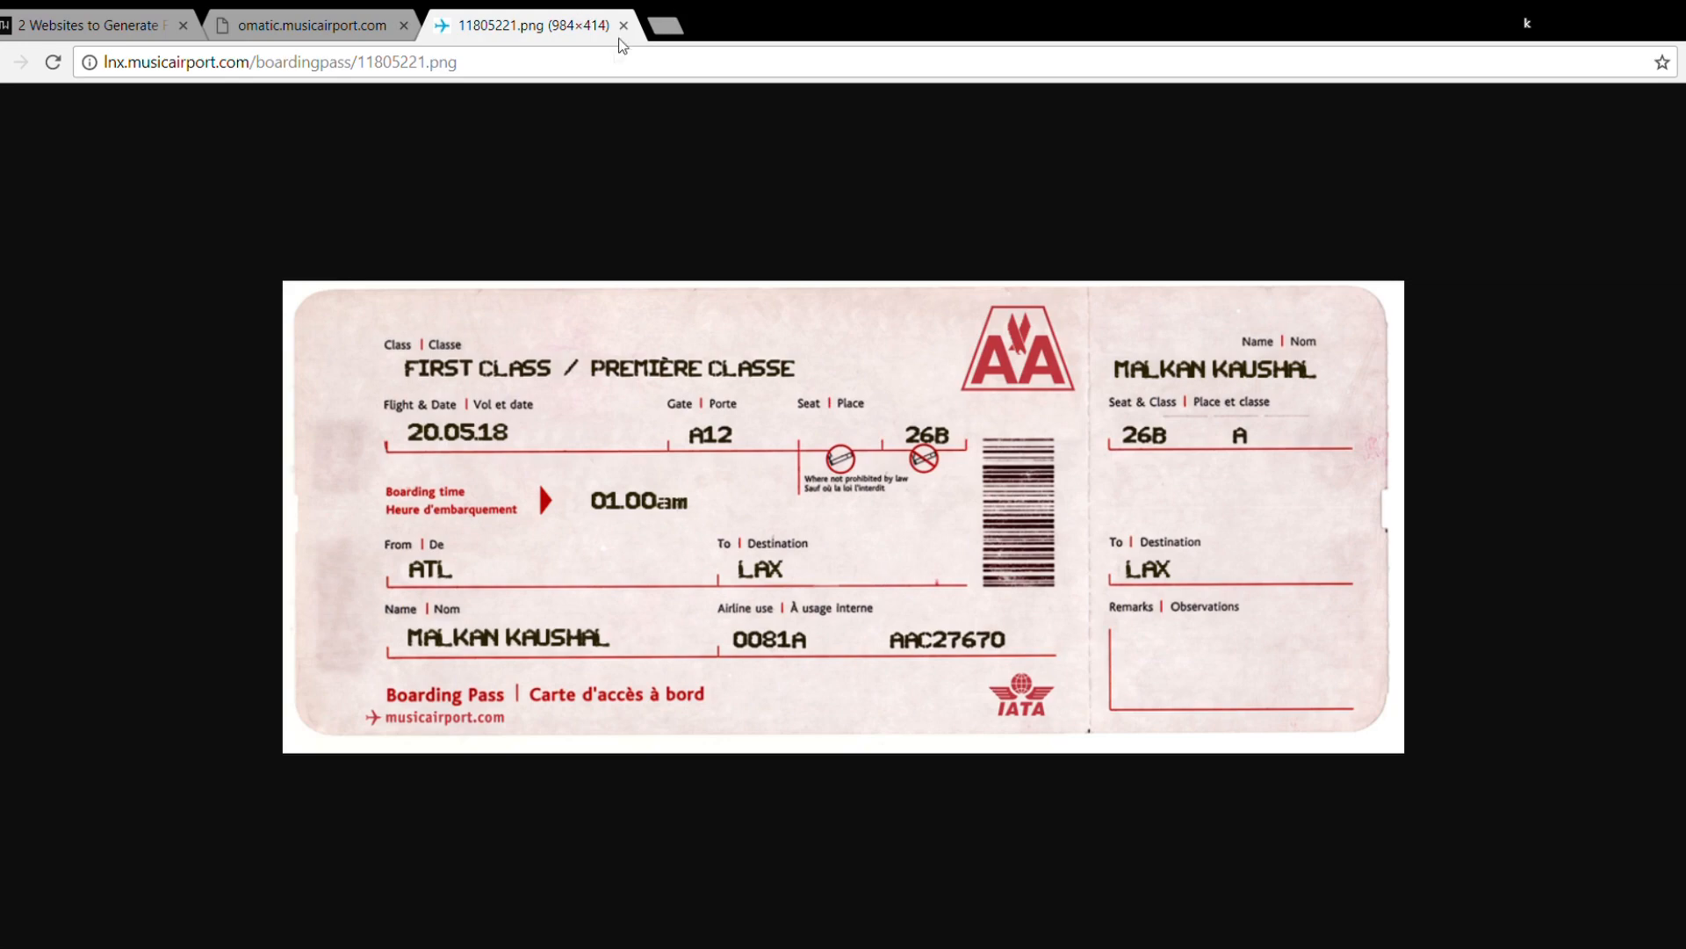
Close the ticket tabs and open the Return Flights site from the TechWhoop article.
click(622, 24)
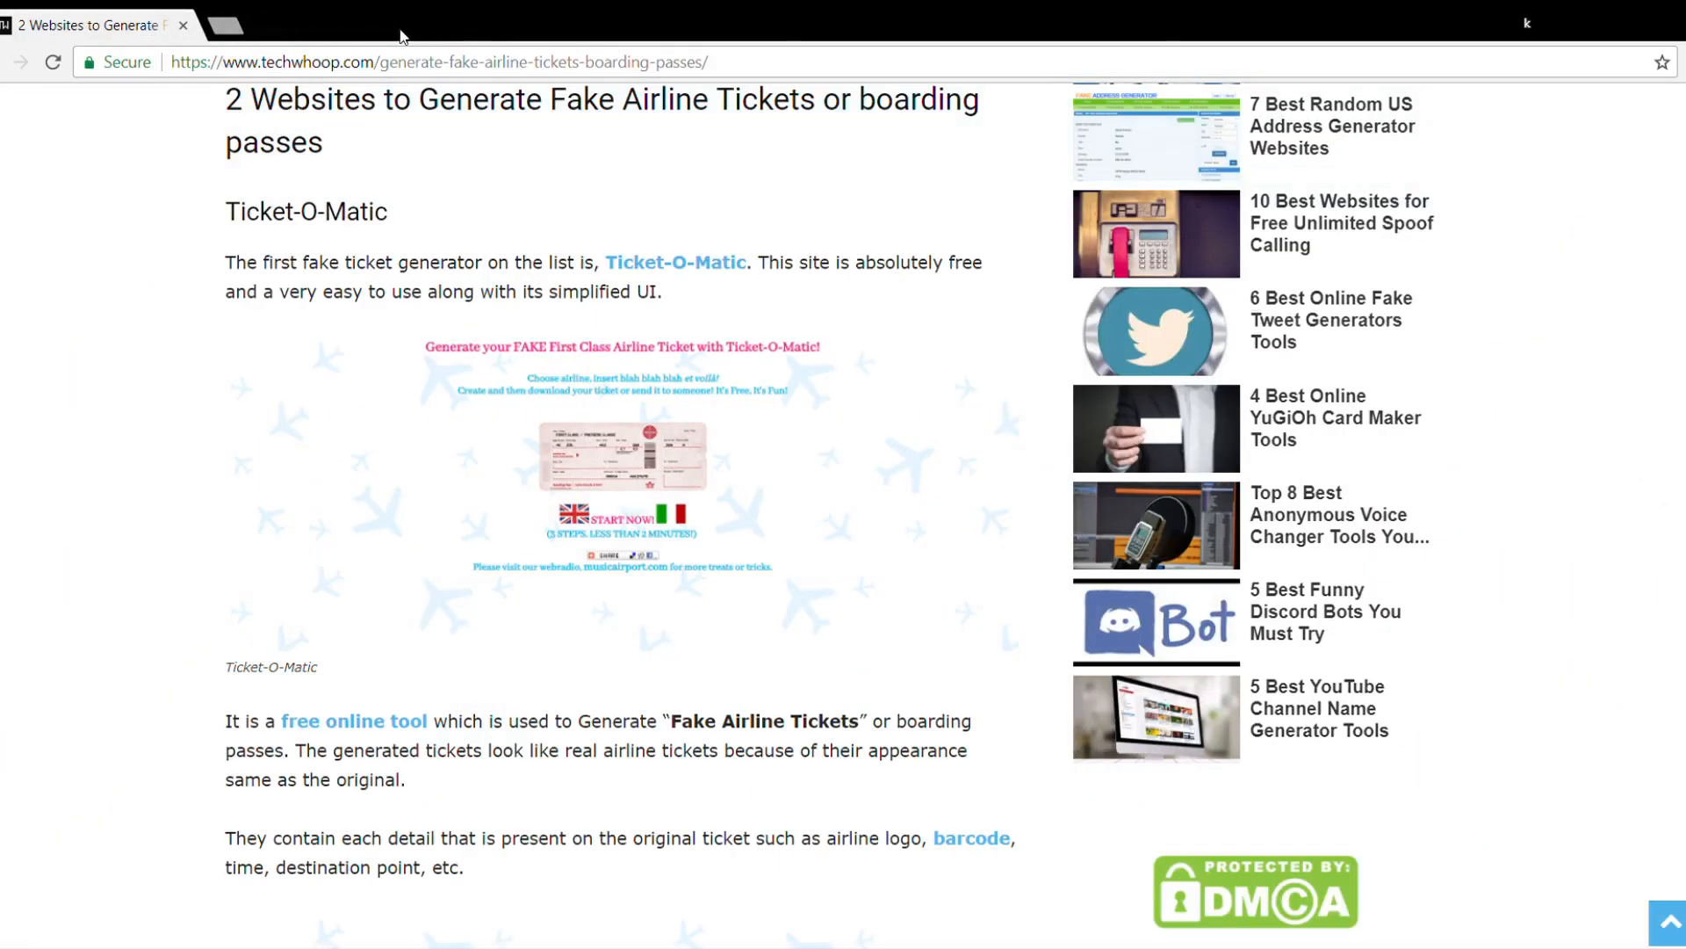
scroll(down, 3)
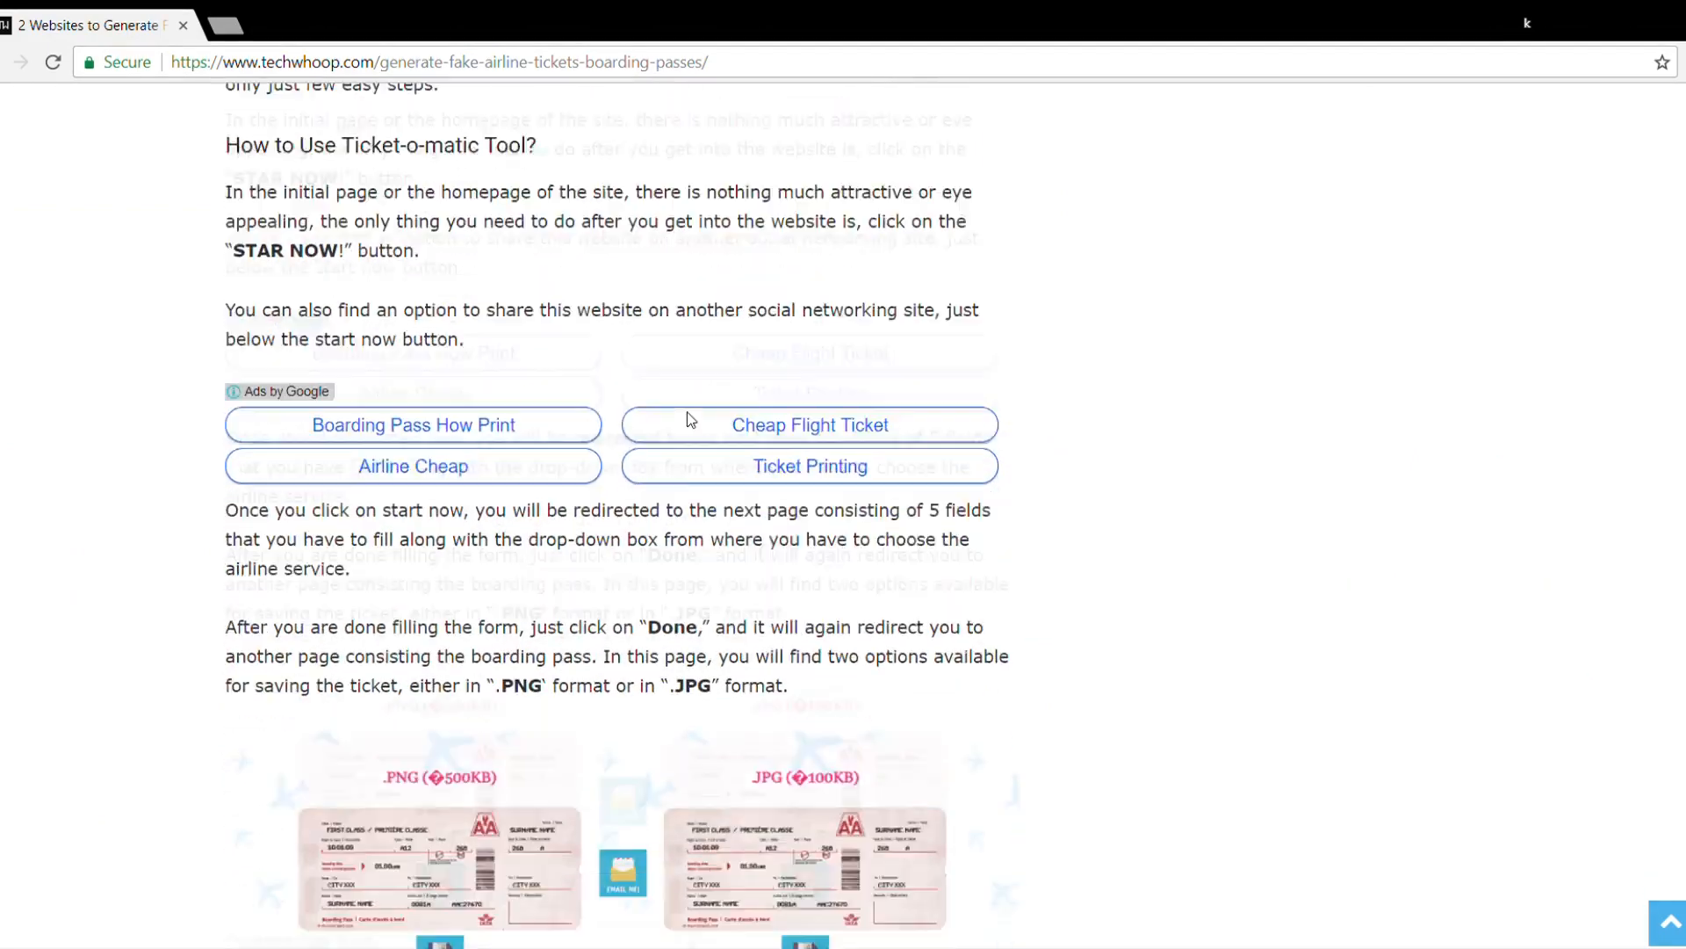
scroll(down, 3)
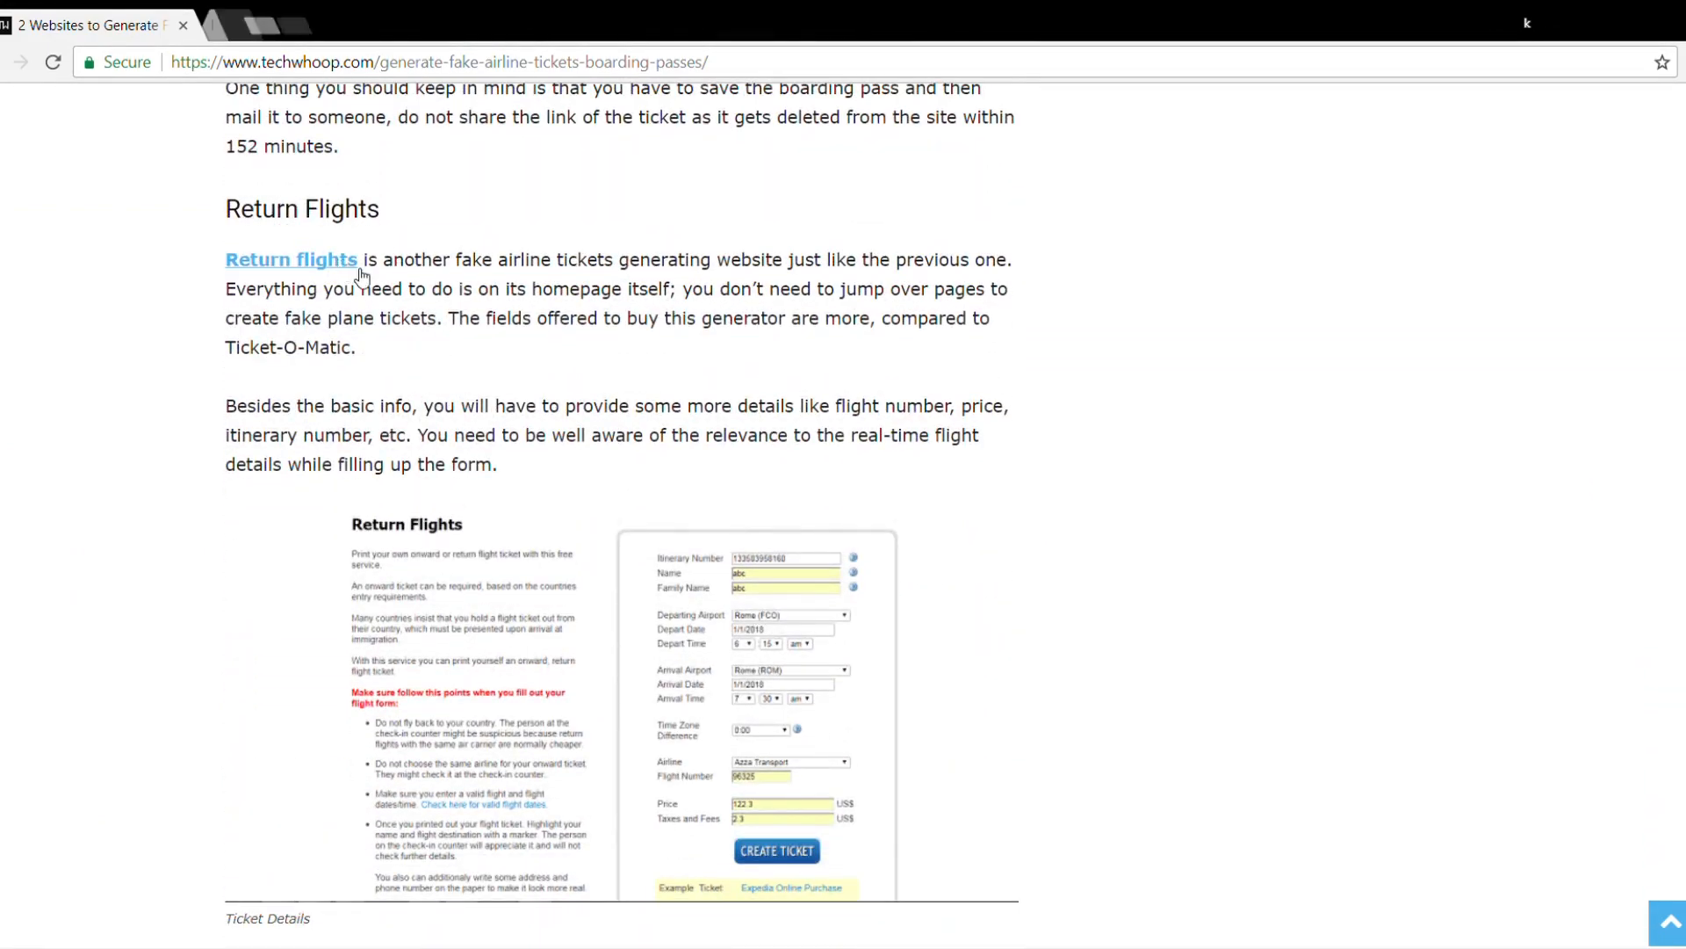
click(291, 259)
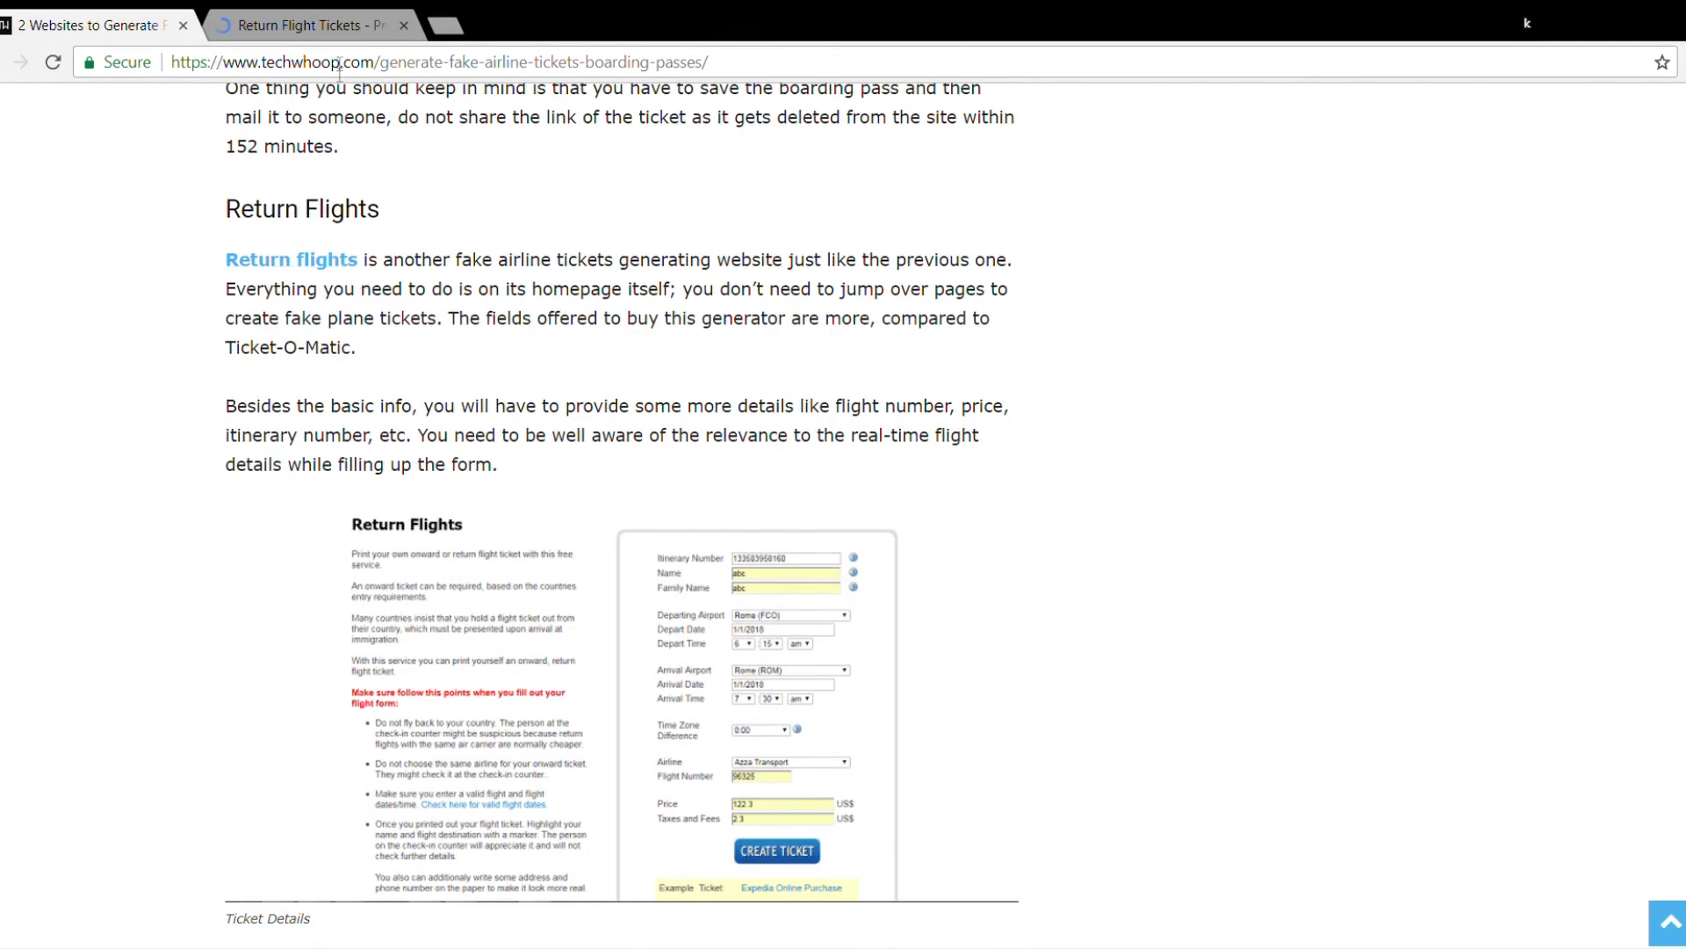
Inspect the Return Flights form's arrival airport and airline choices, scrolling to Create Ticket.
click(291, 259)
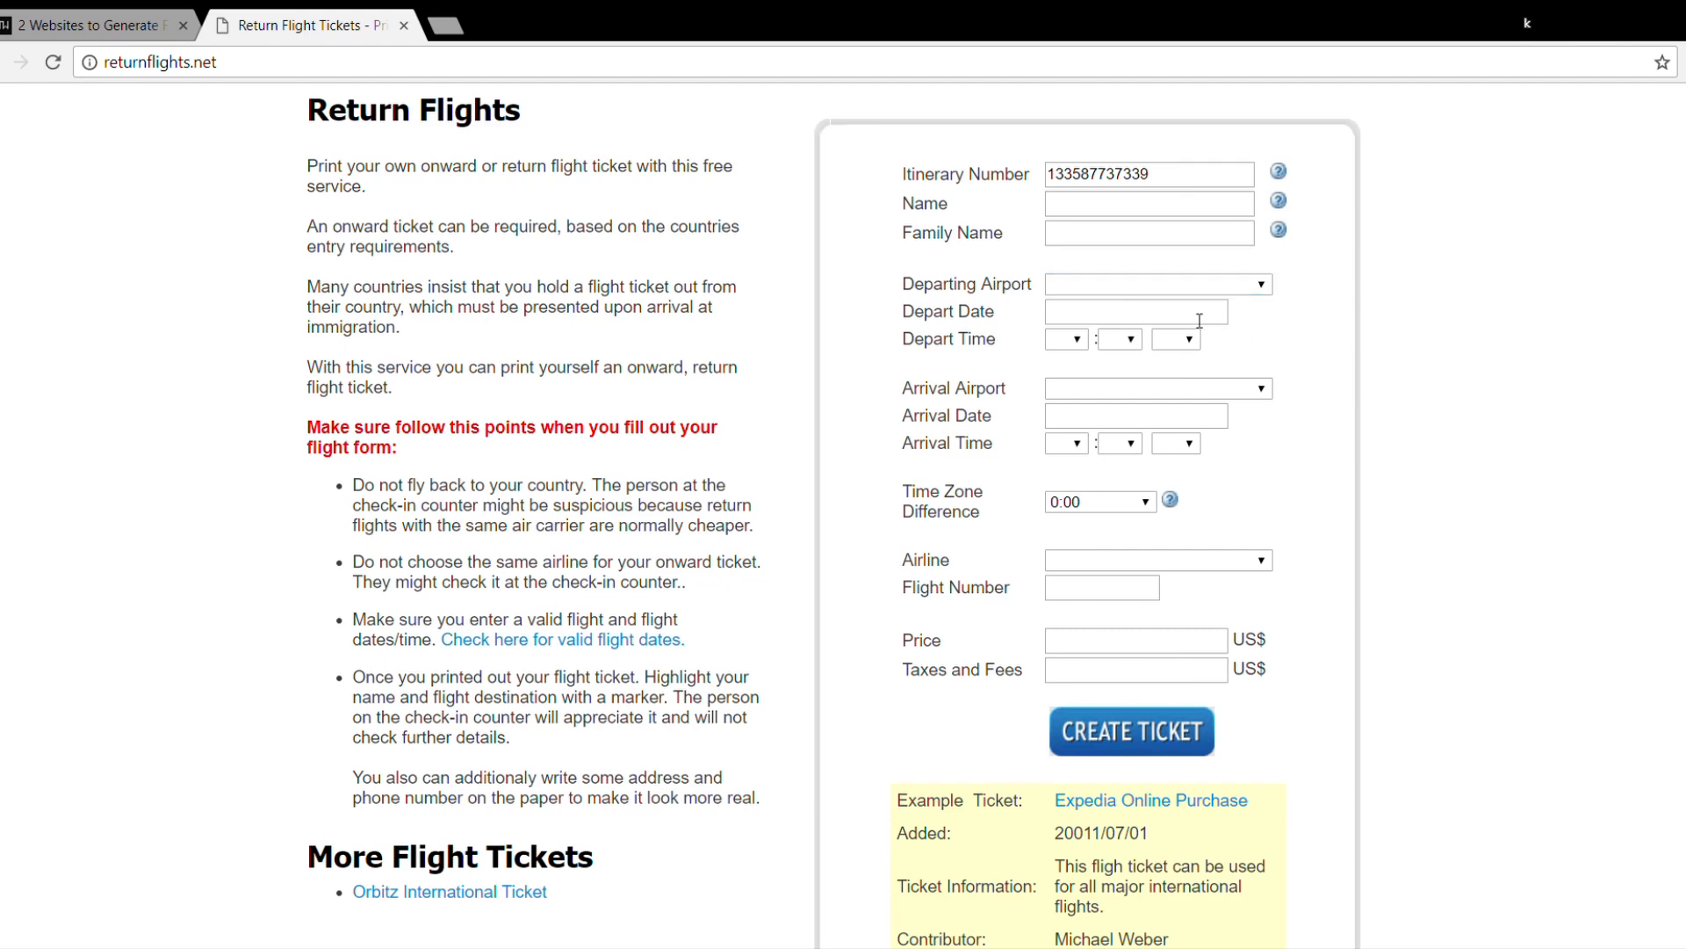
mouse_move(1197, 396)
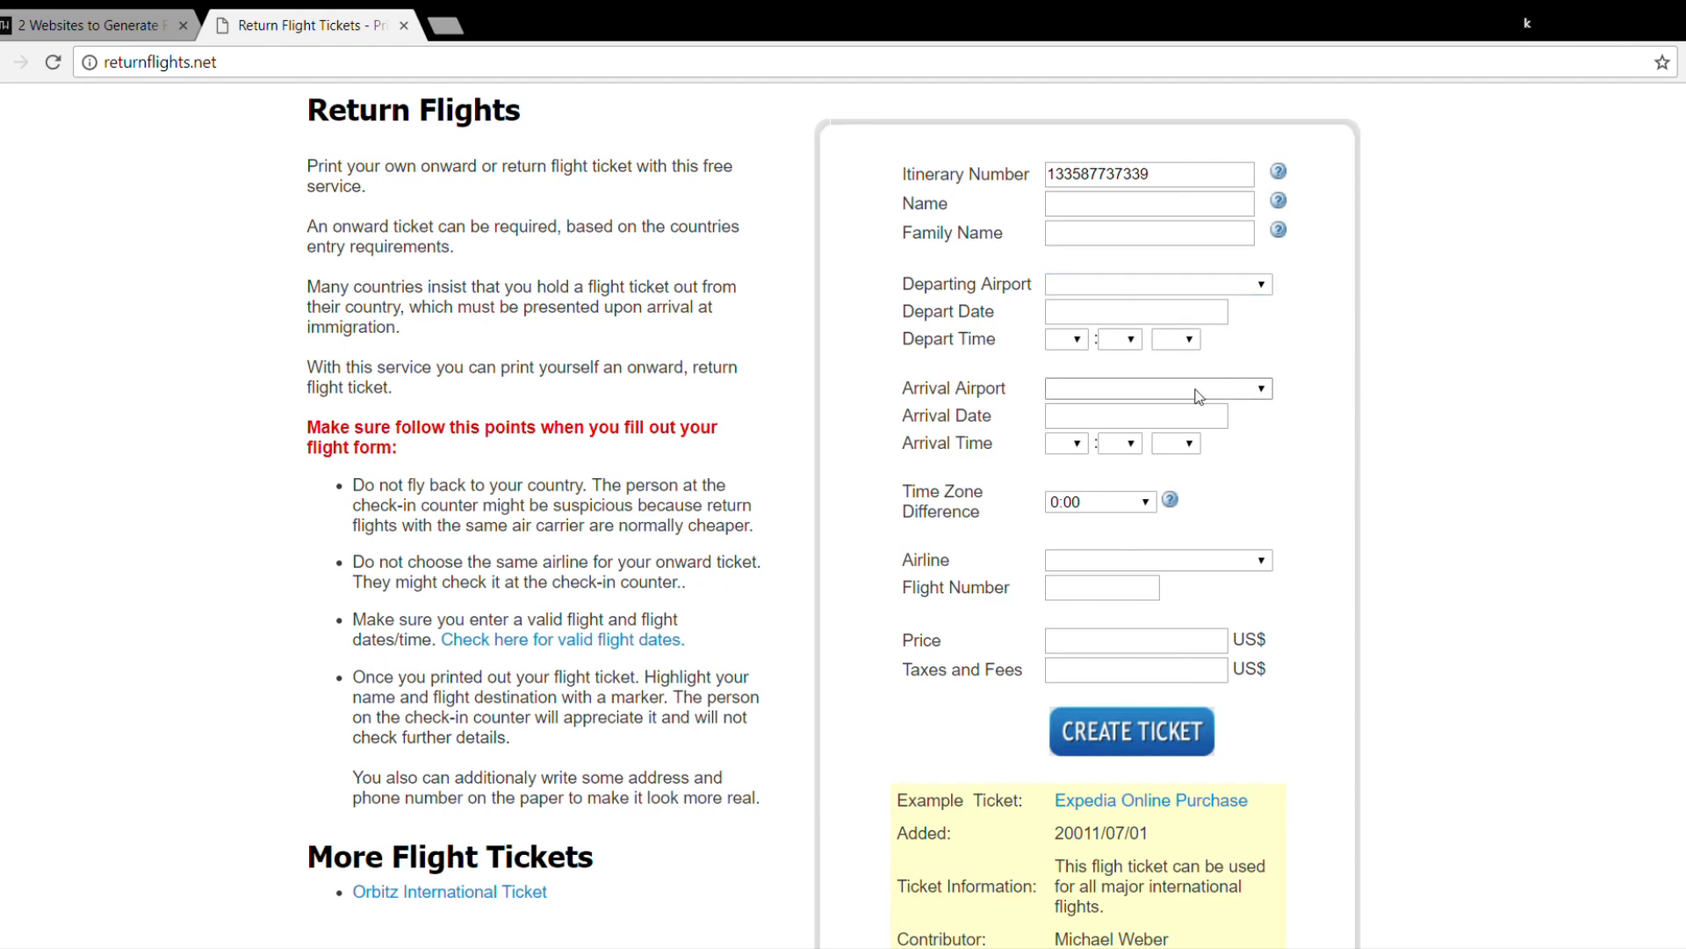
click(1157, 388)
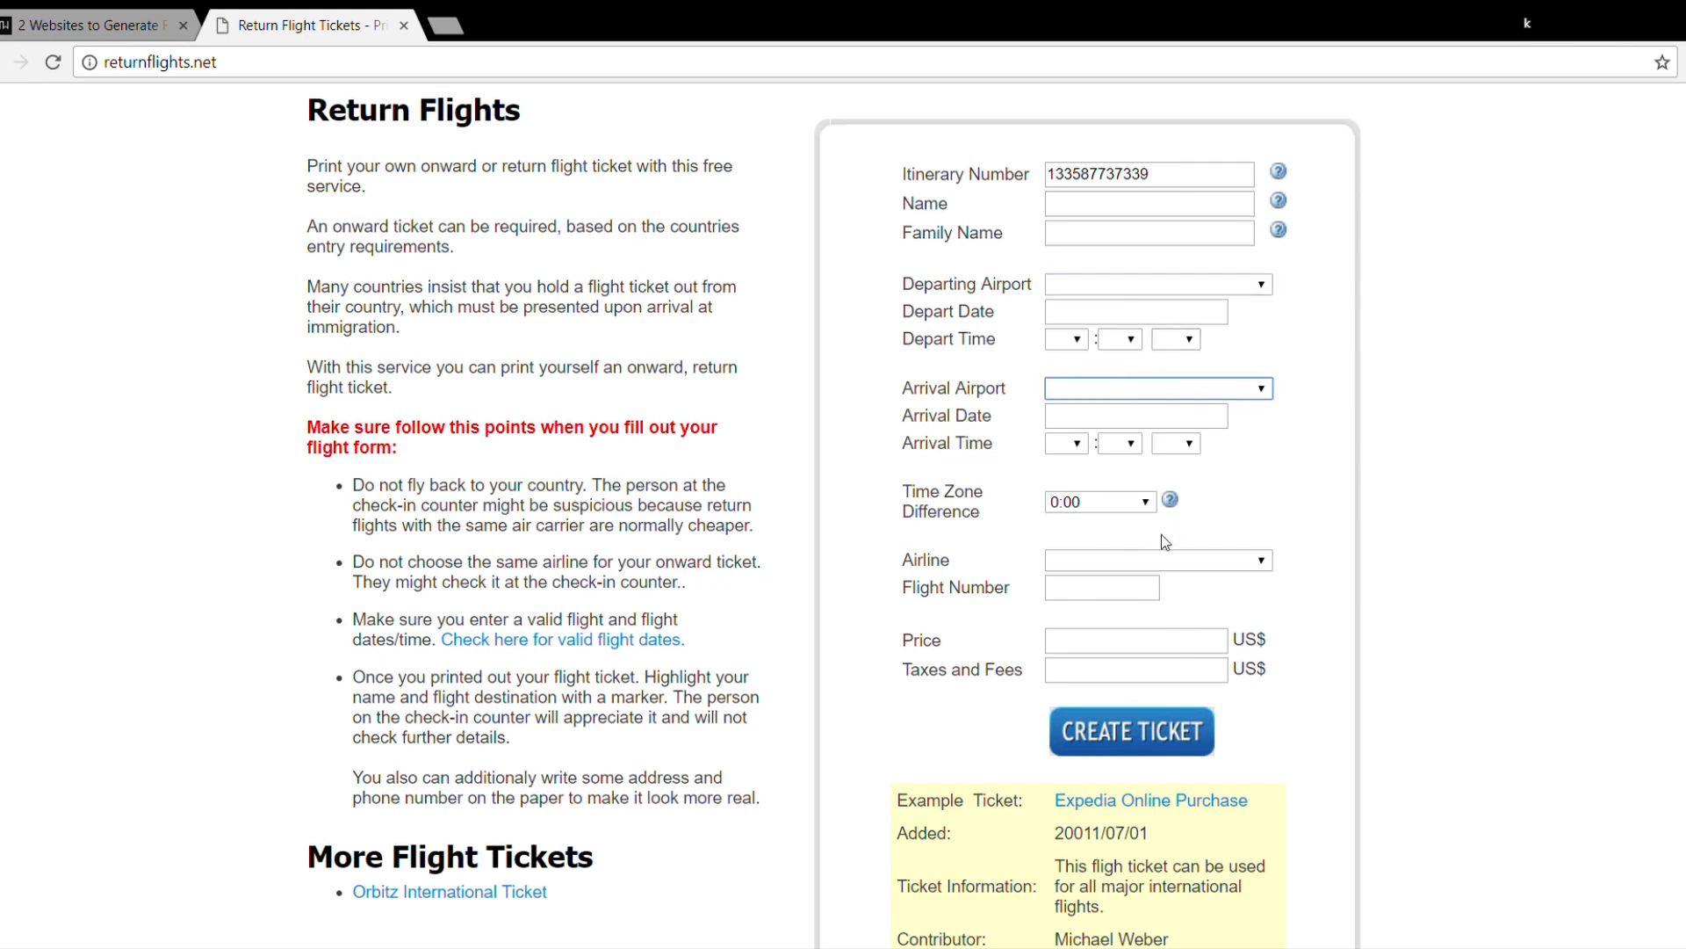
mouse_move(1519, 482)
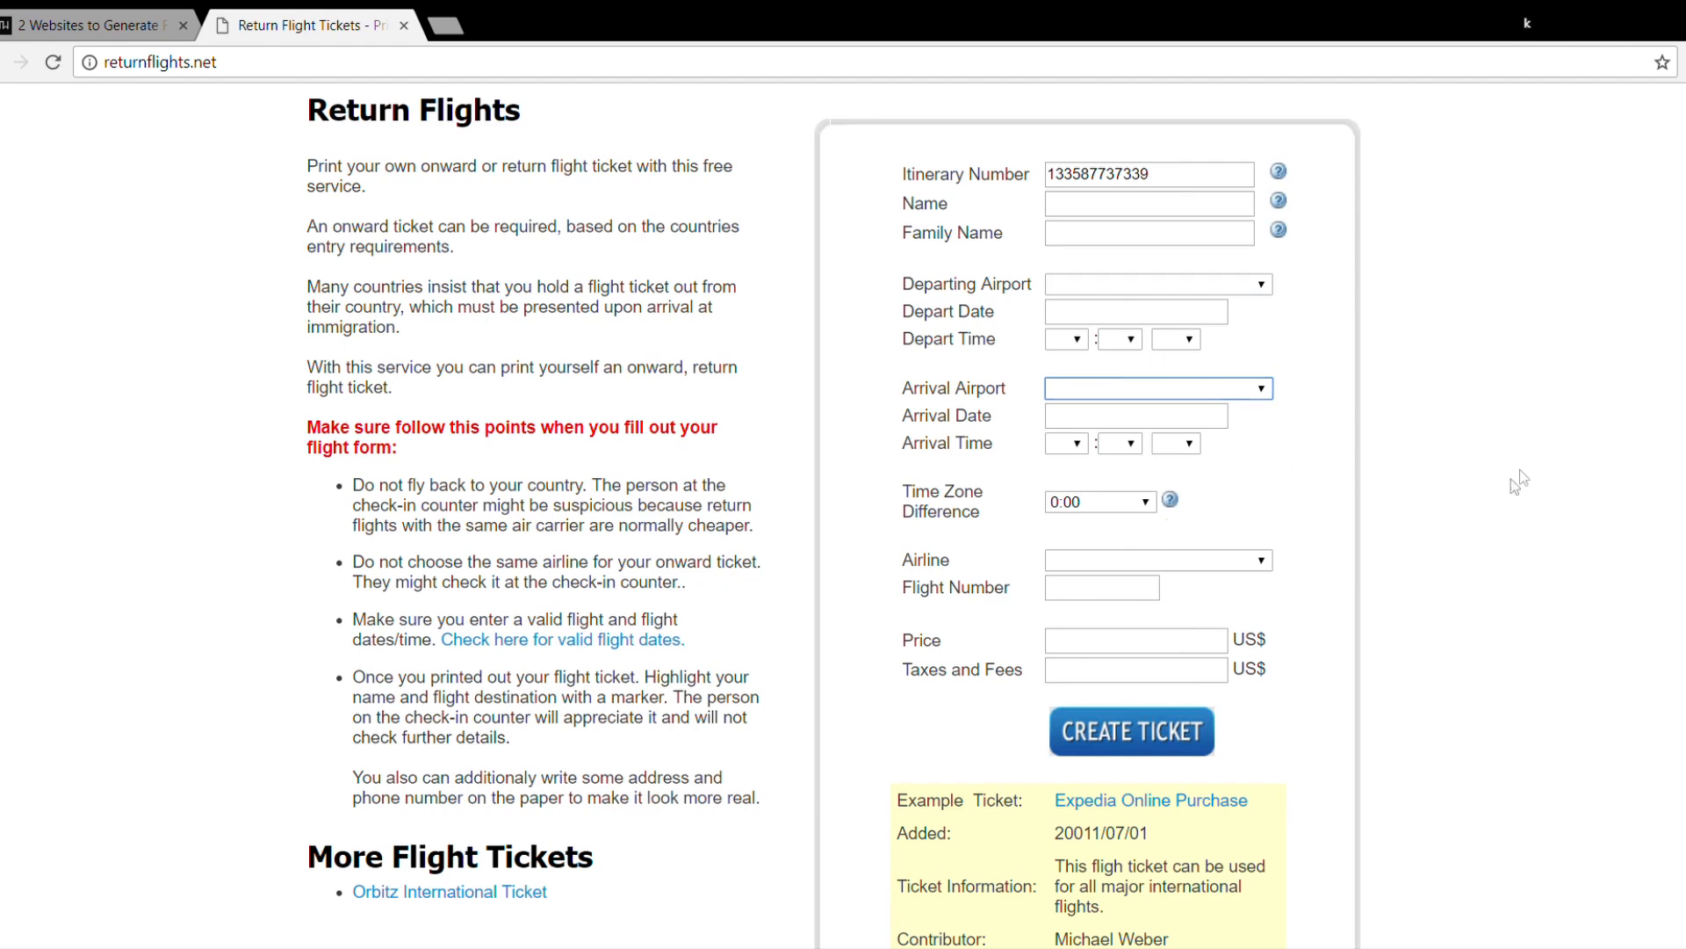
mouse_move(1190, 567)
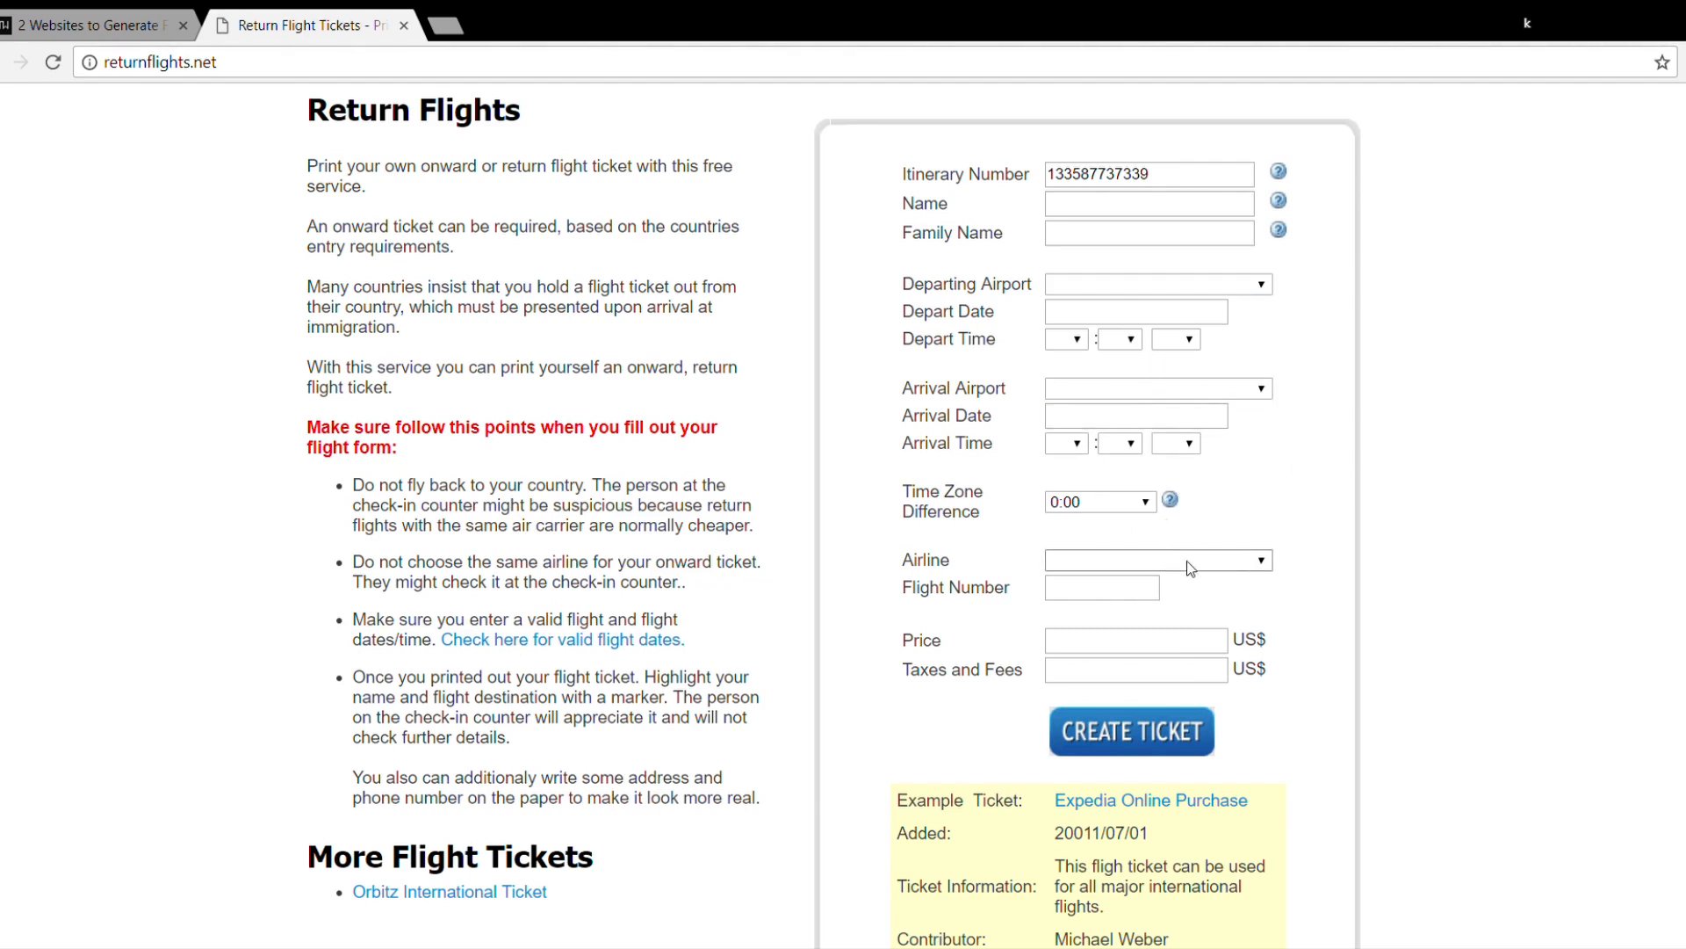
click(1157, 559)
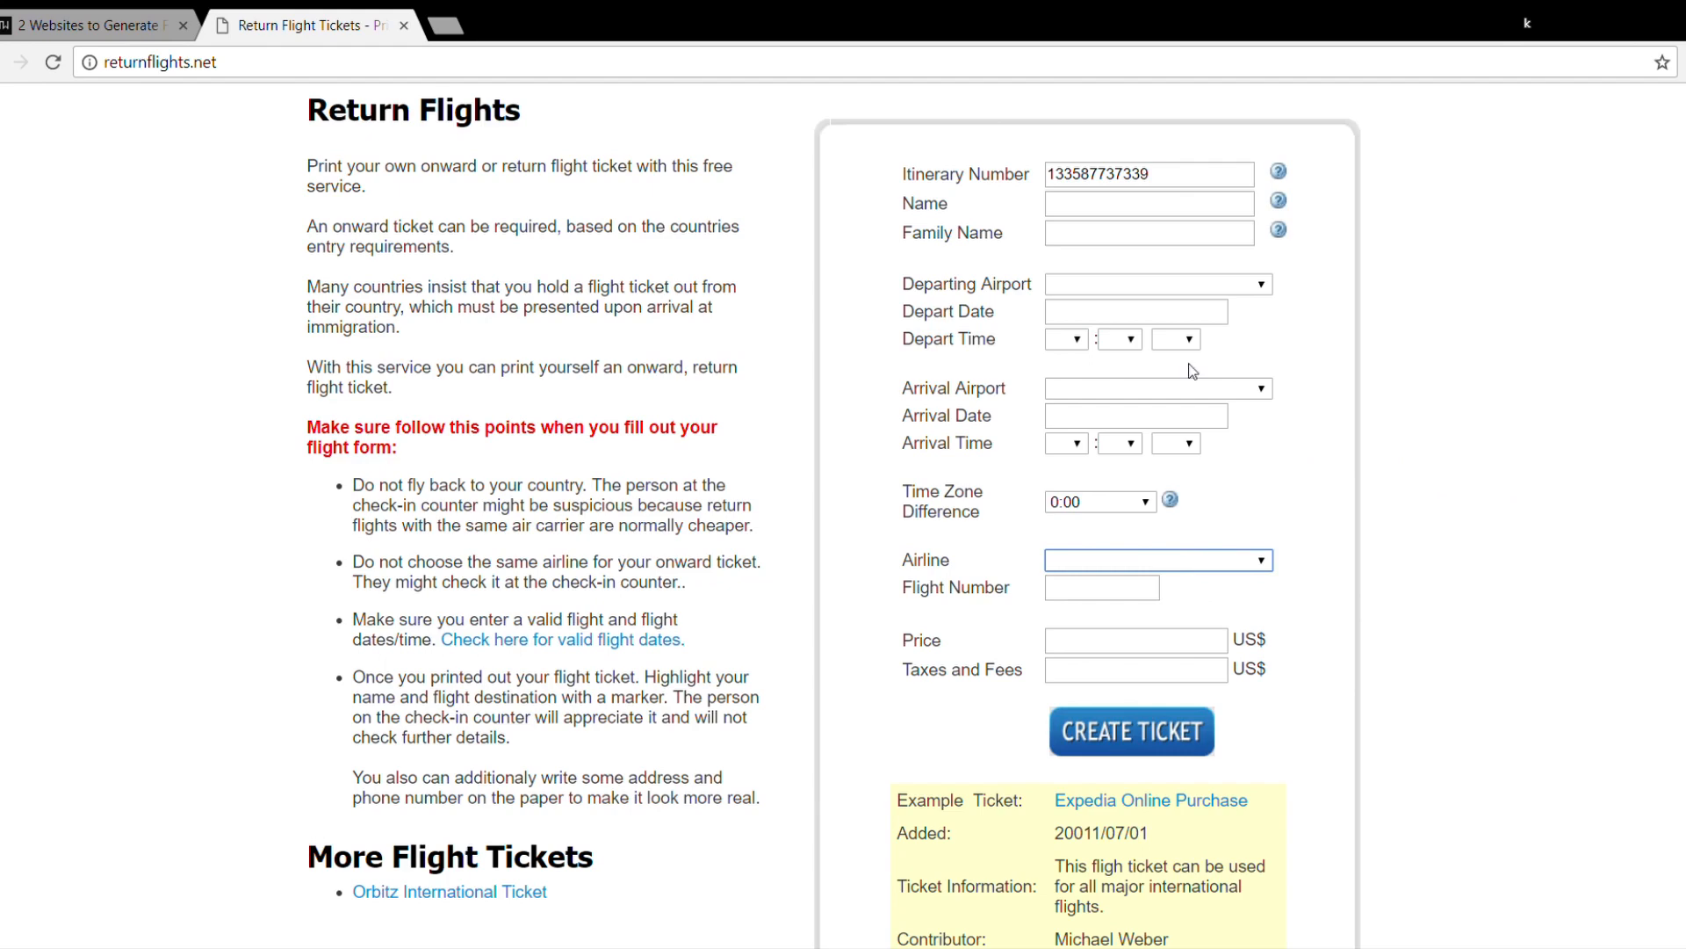
mouse_move(1236, 538)
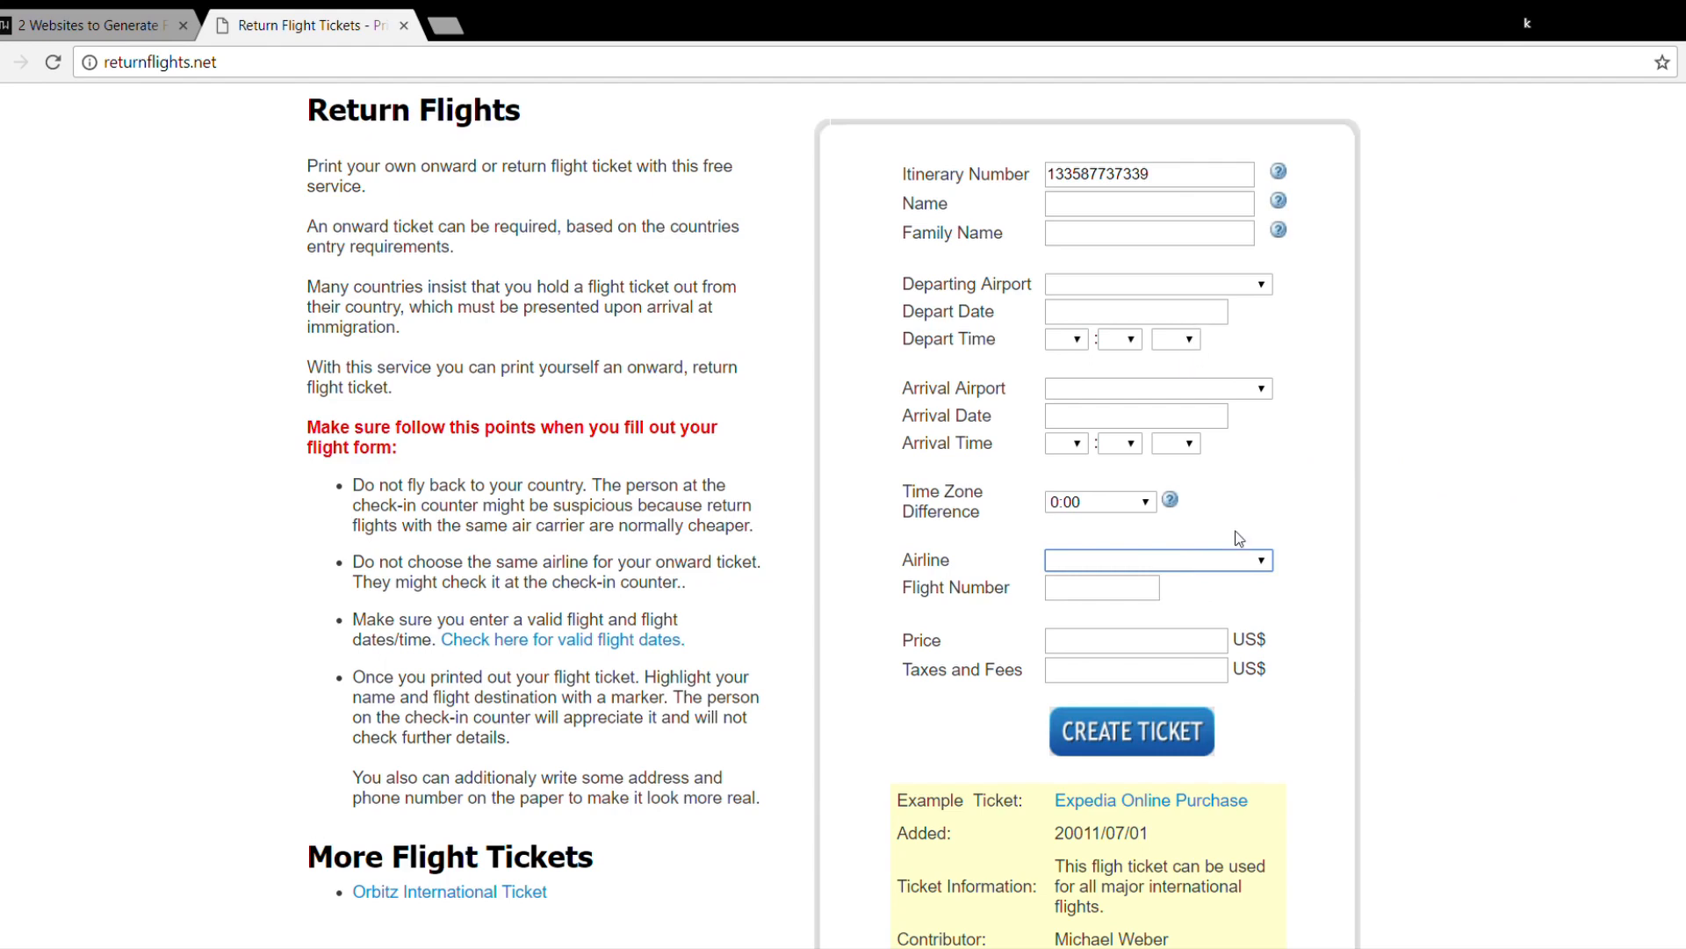
scroll(down, 3)
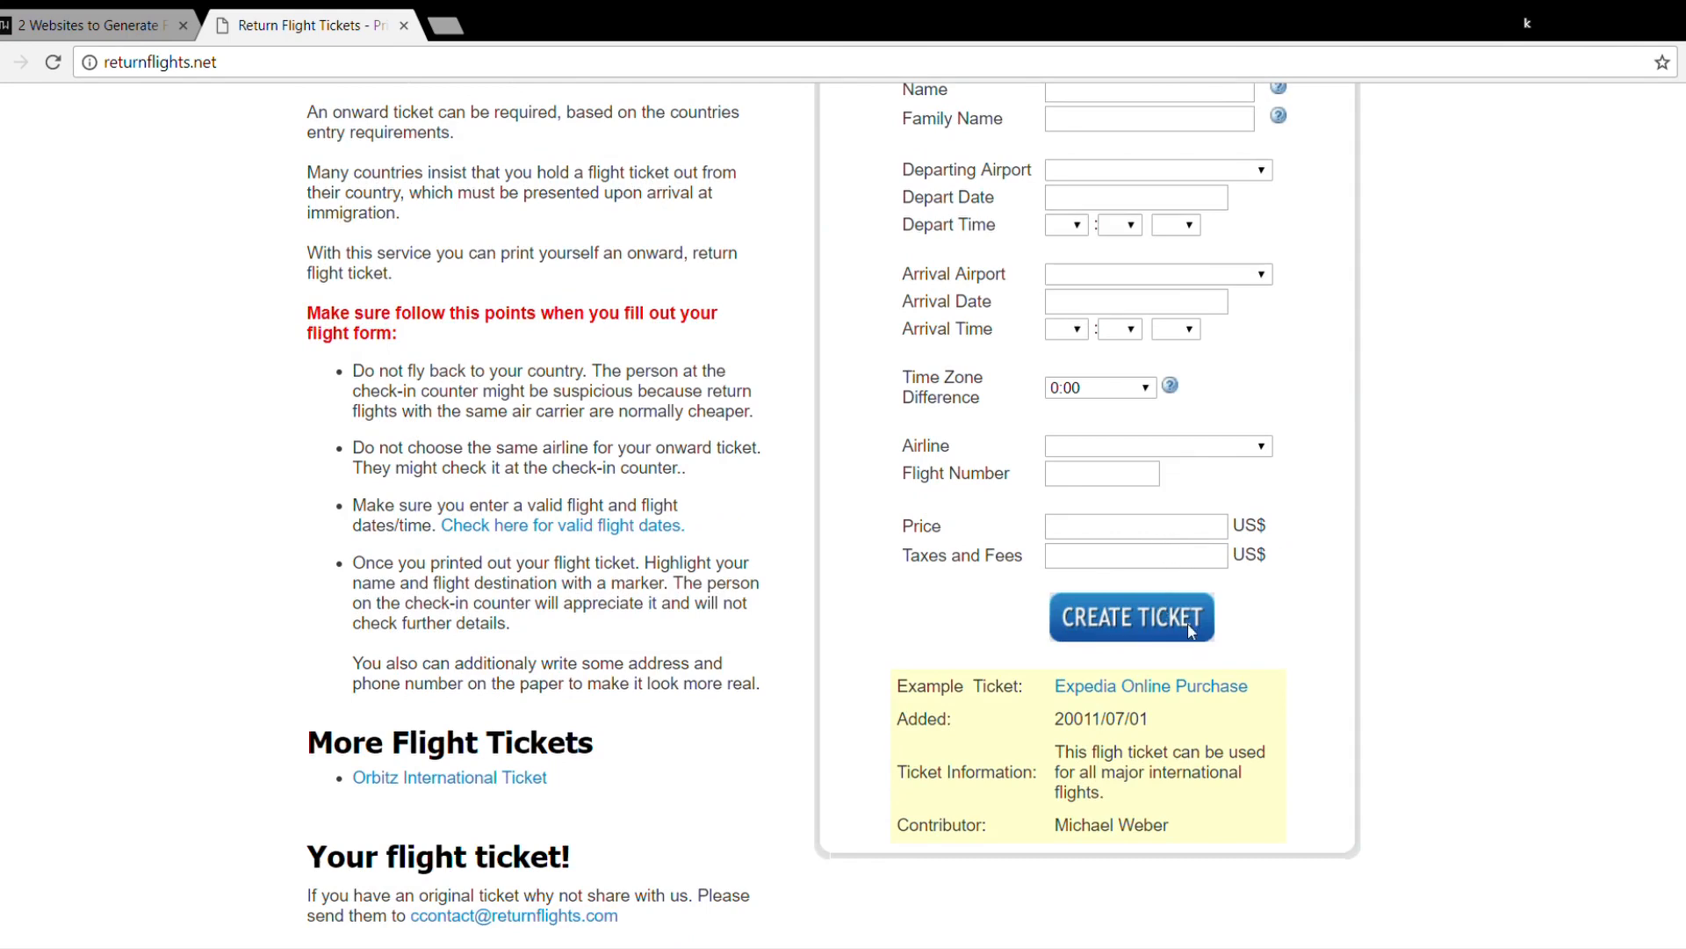
mouse_move(1194, 705)
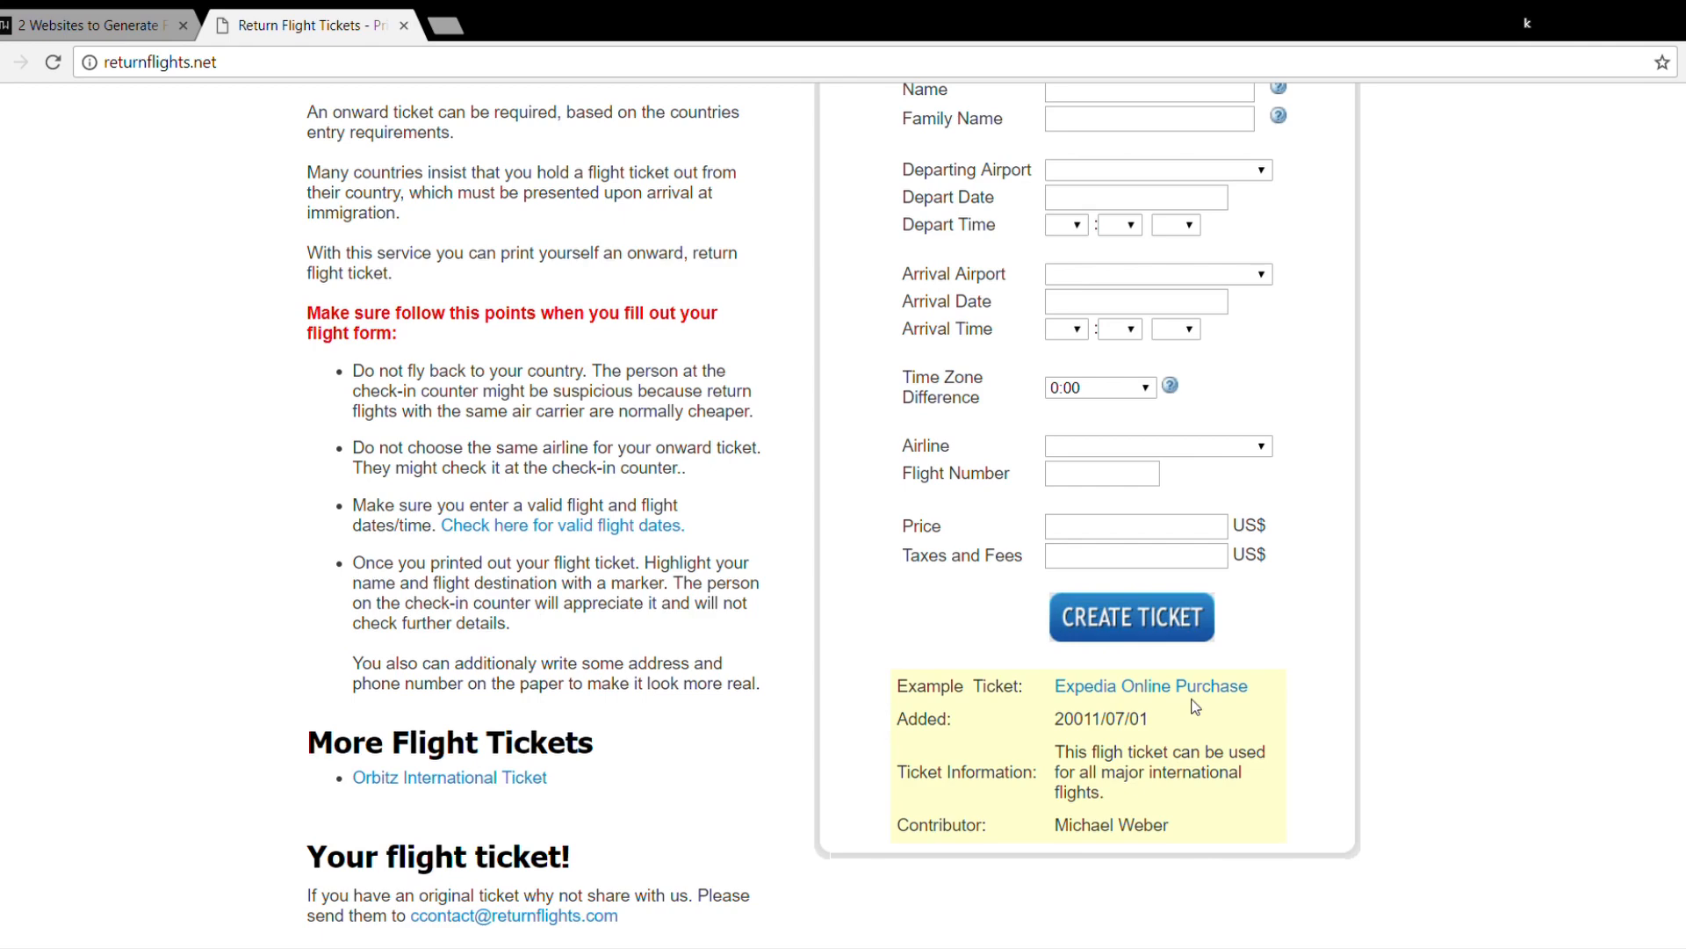
Review the Expedia Online Purchase sample, close both Return Flights tabs, and scroll the article.
click(1150, 686)
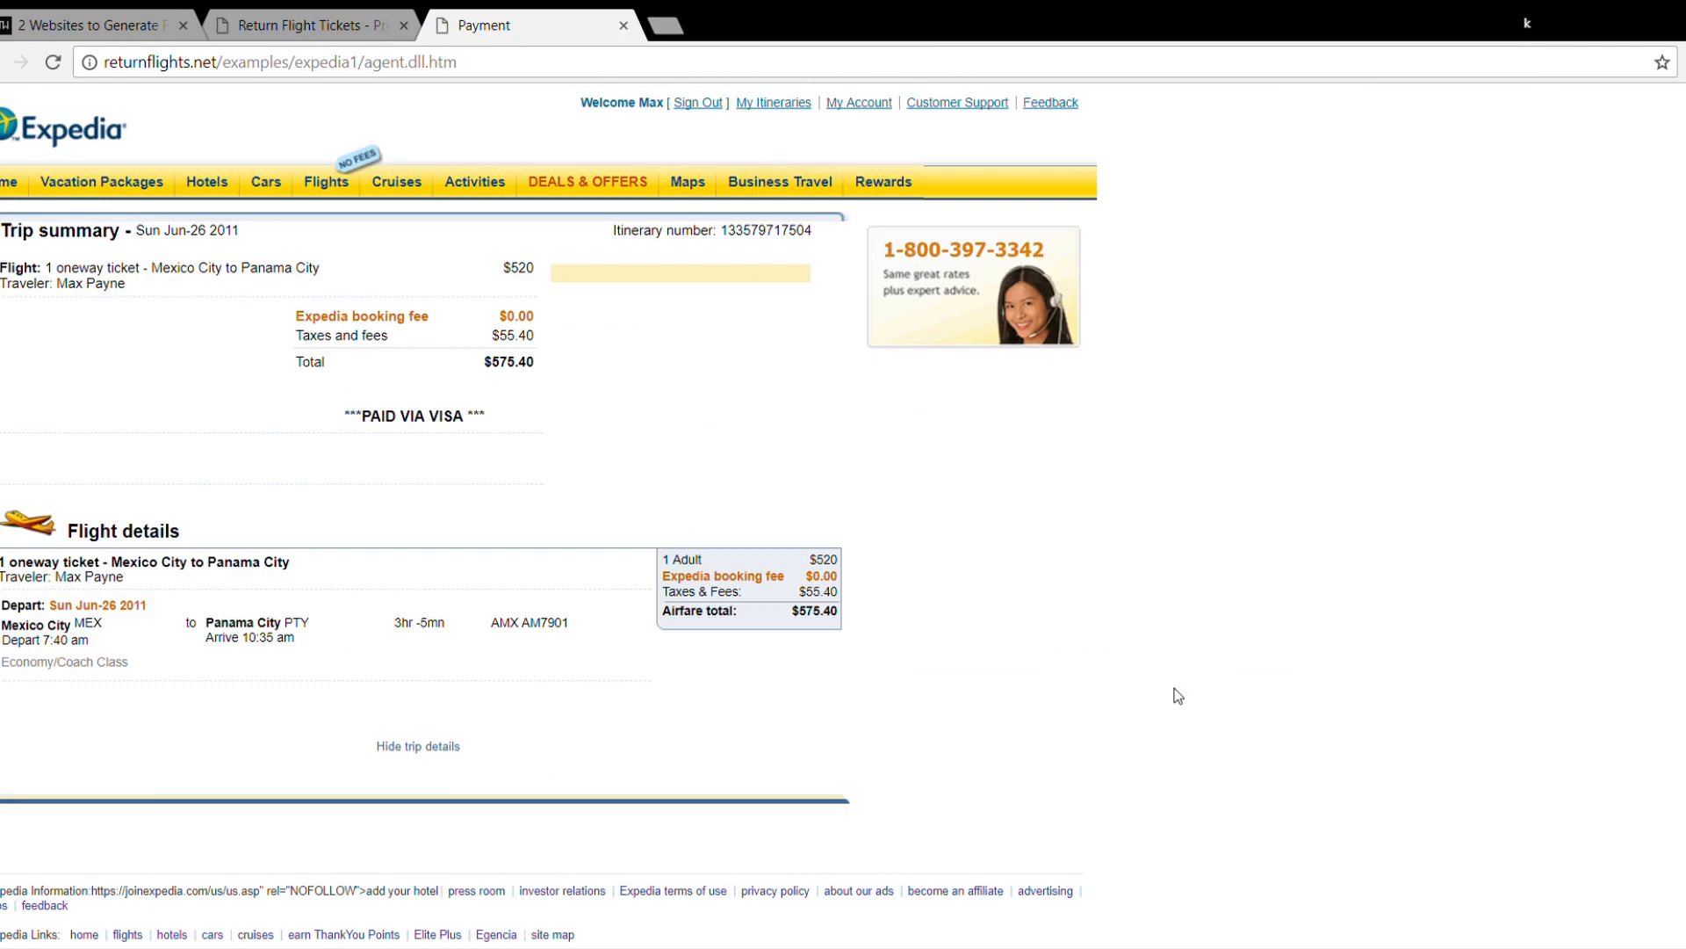
mouse_move(157, 311)
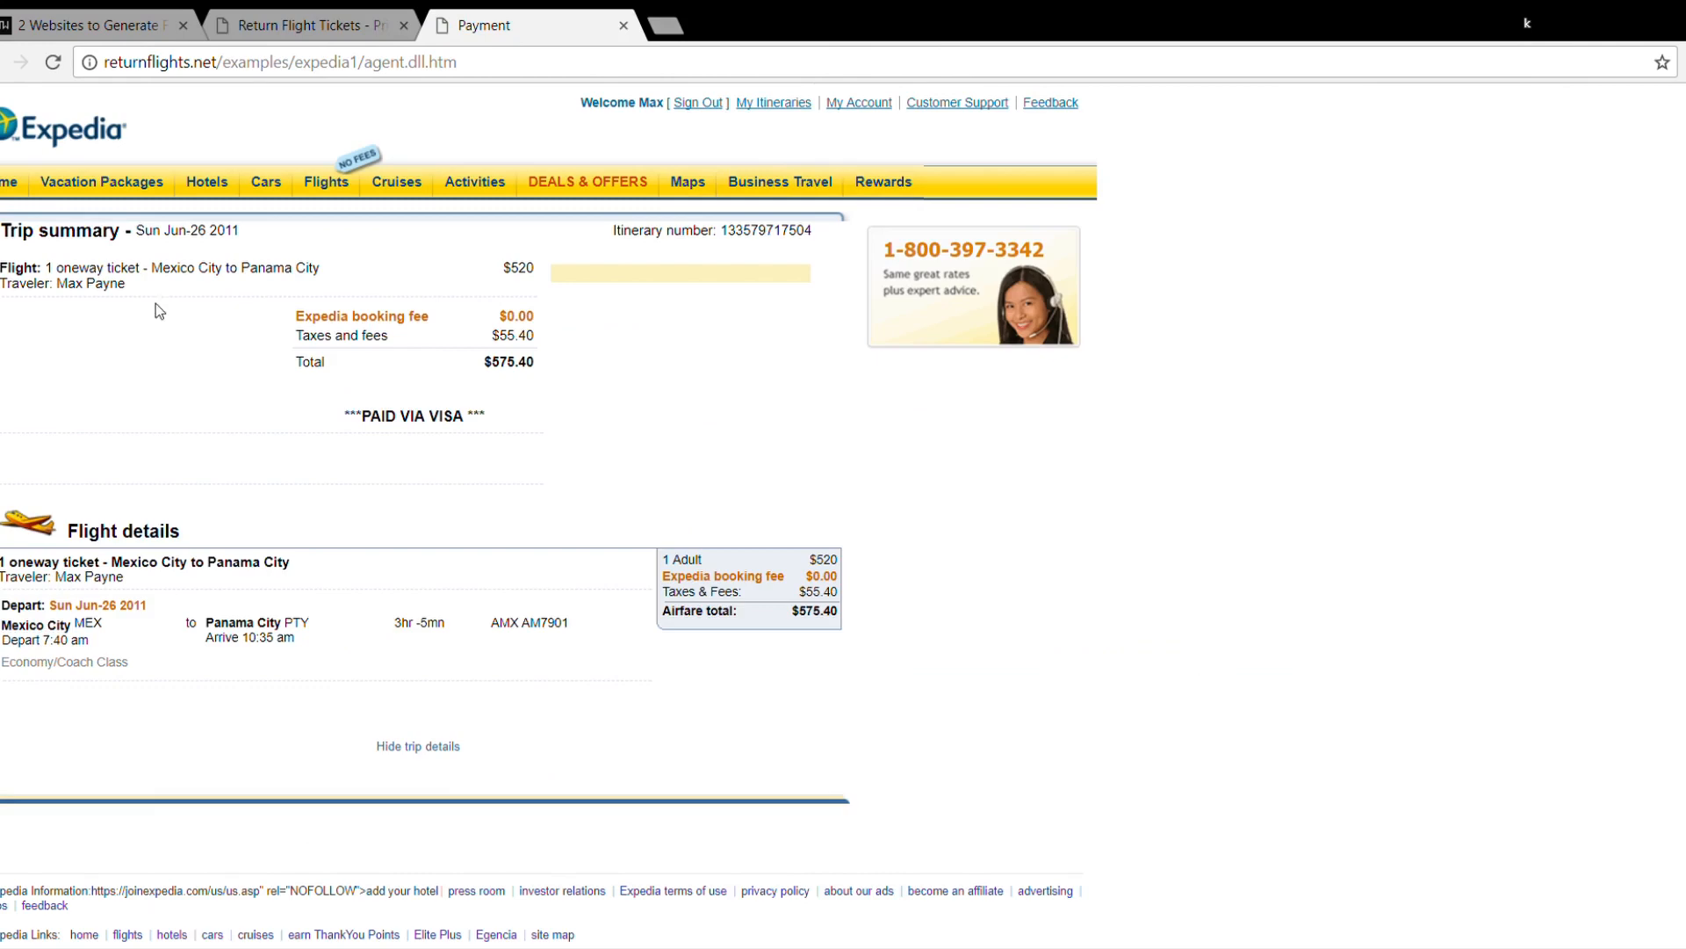
mouse_move(174, 289)
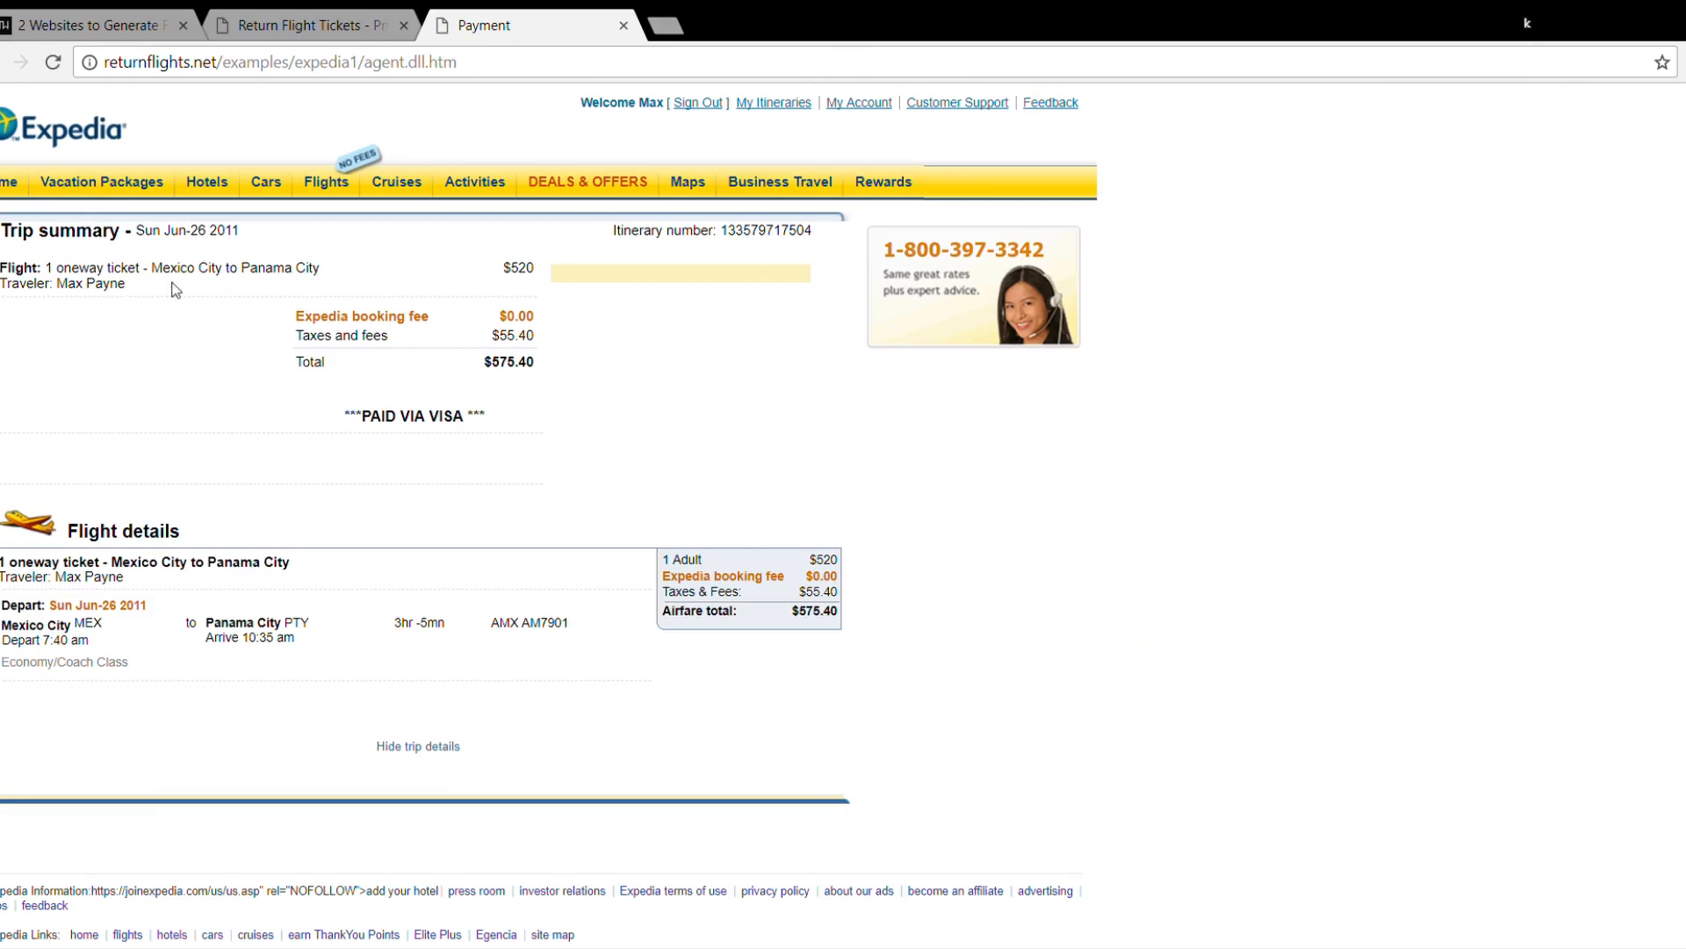
mouse_move(293, 287)
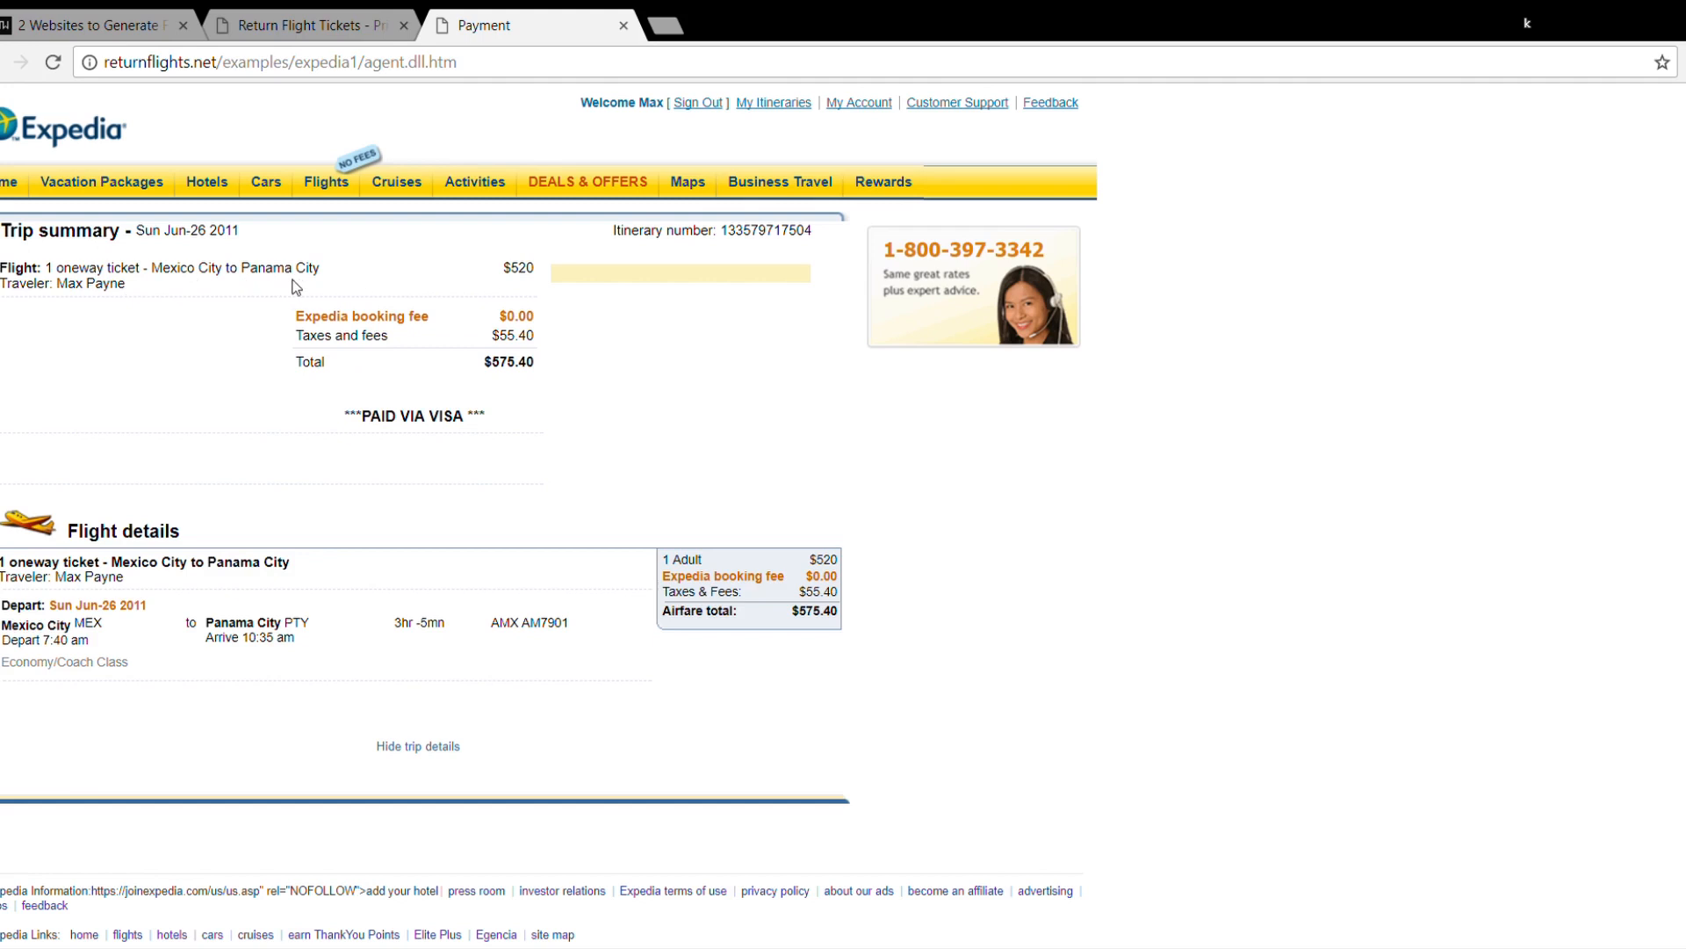
mouse_move(119, 313)
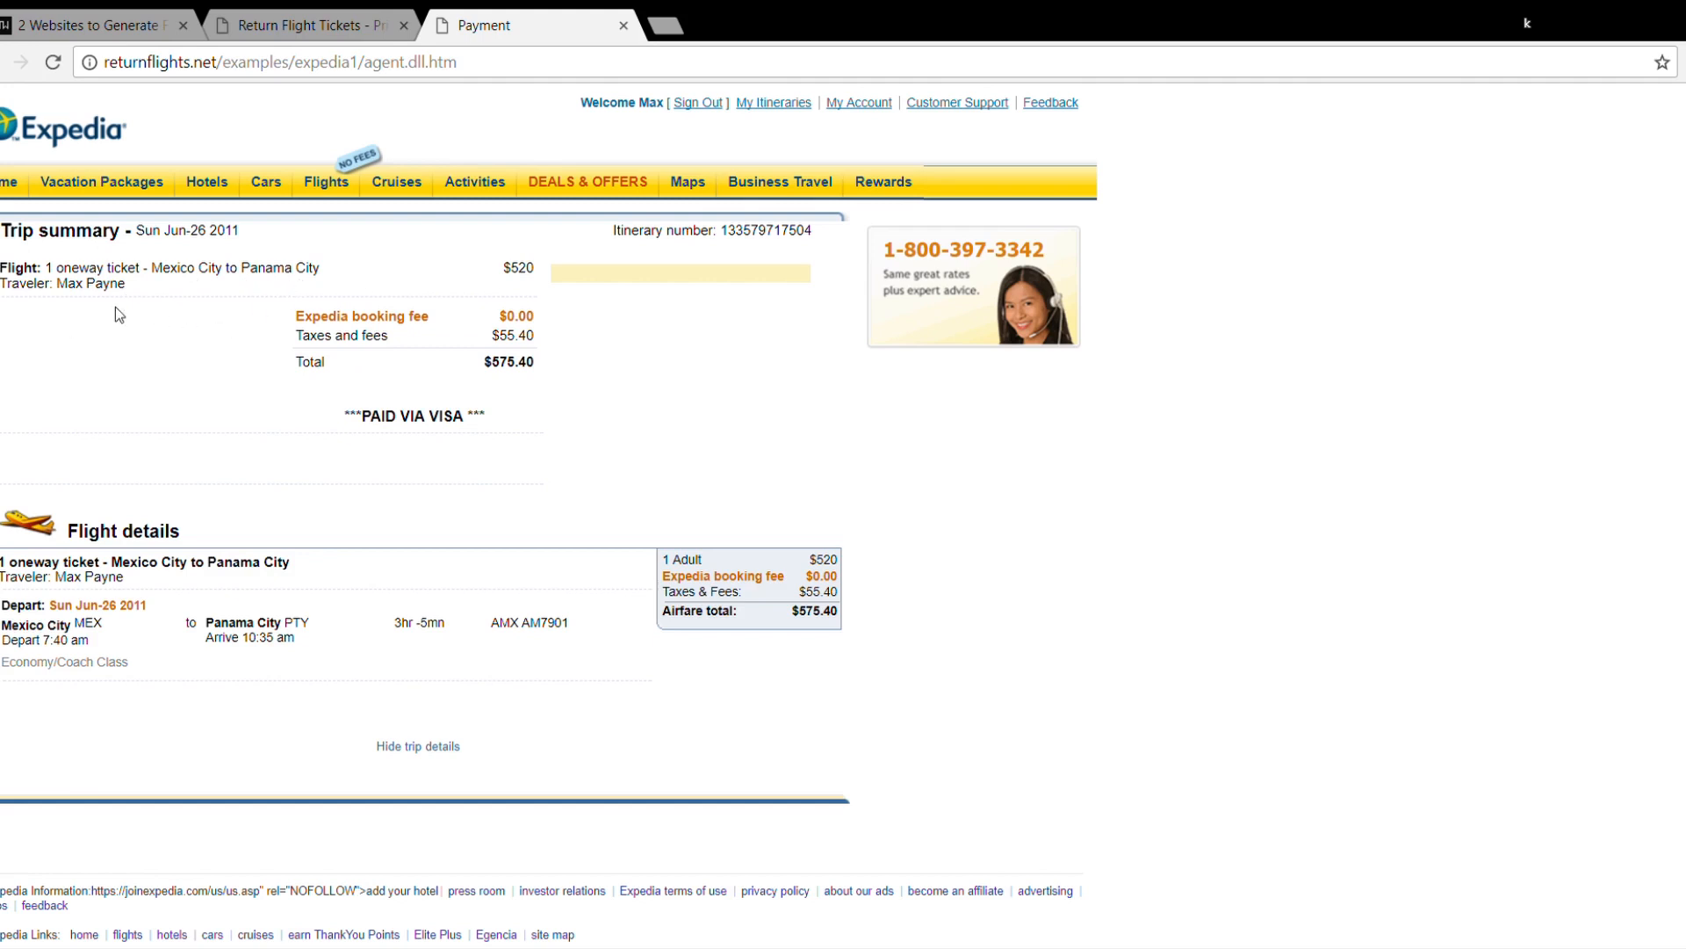
mouse_move(387, 468)
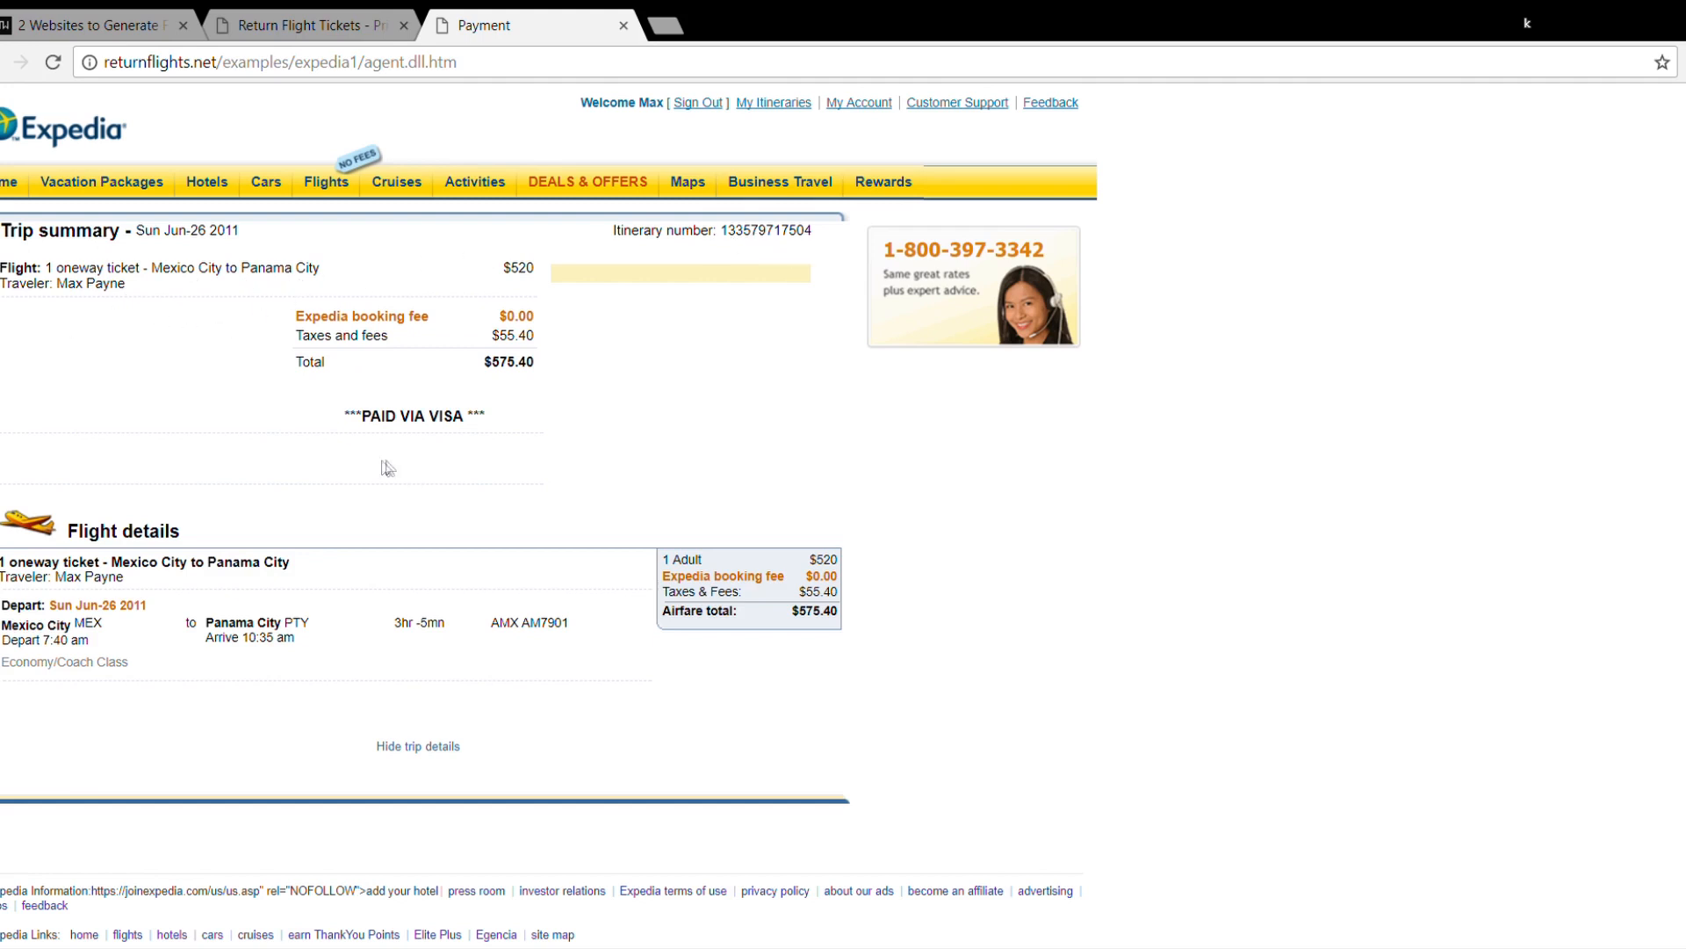
mouse_move(537, 396)
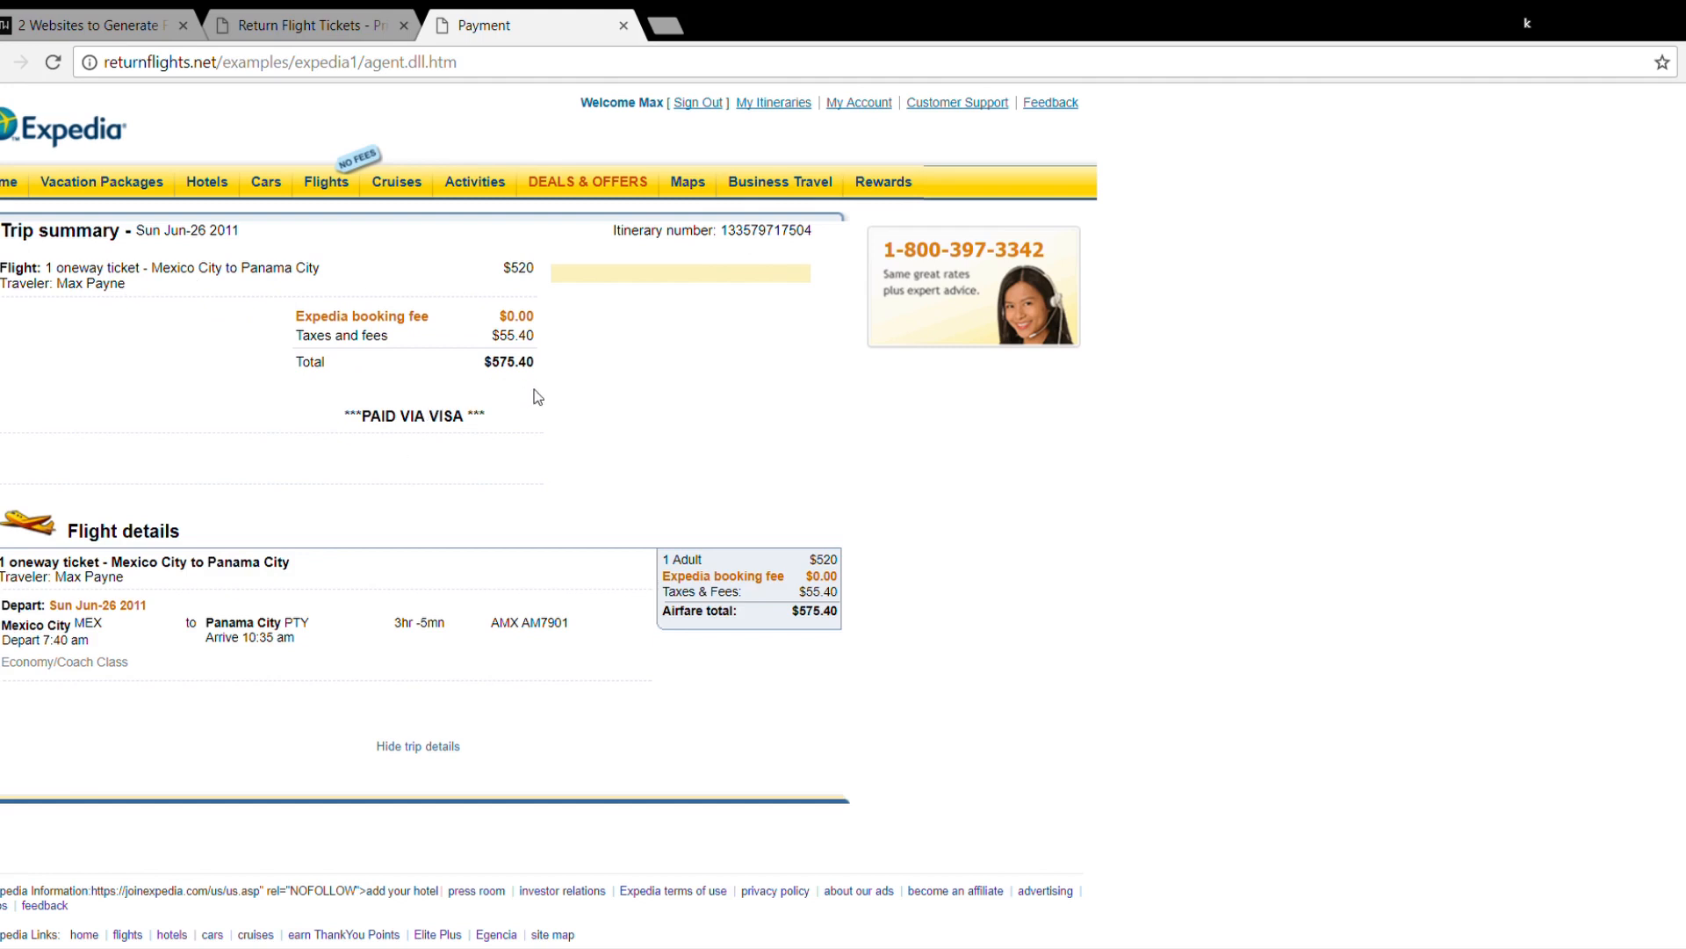
mouse_move(575, 260)
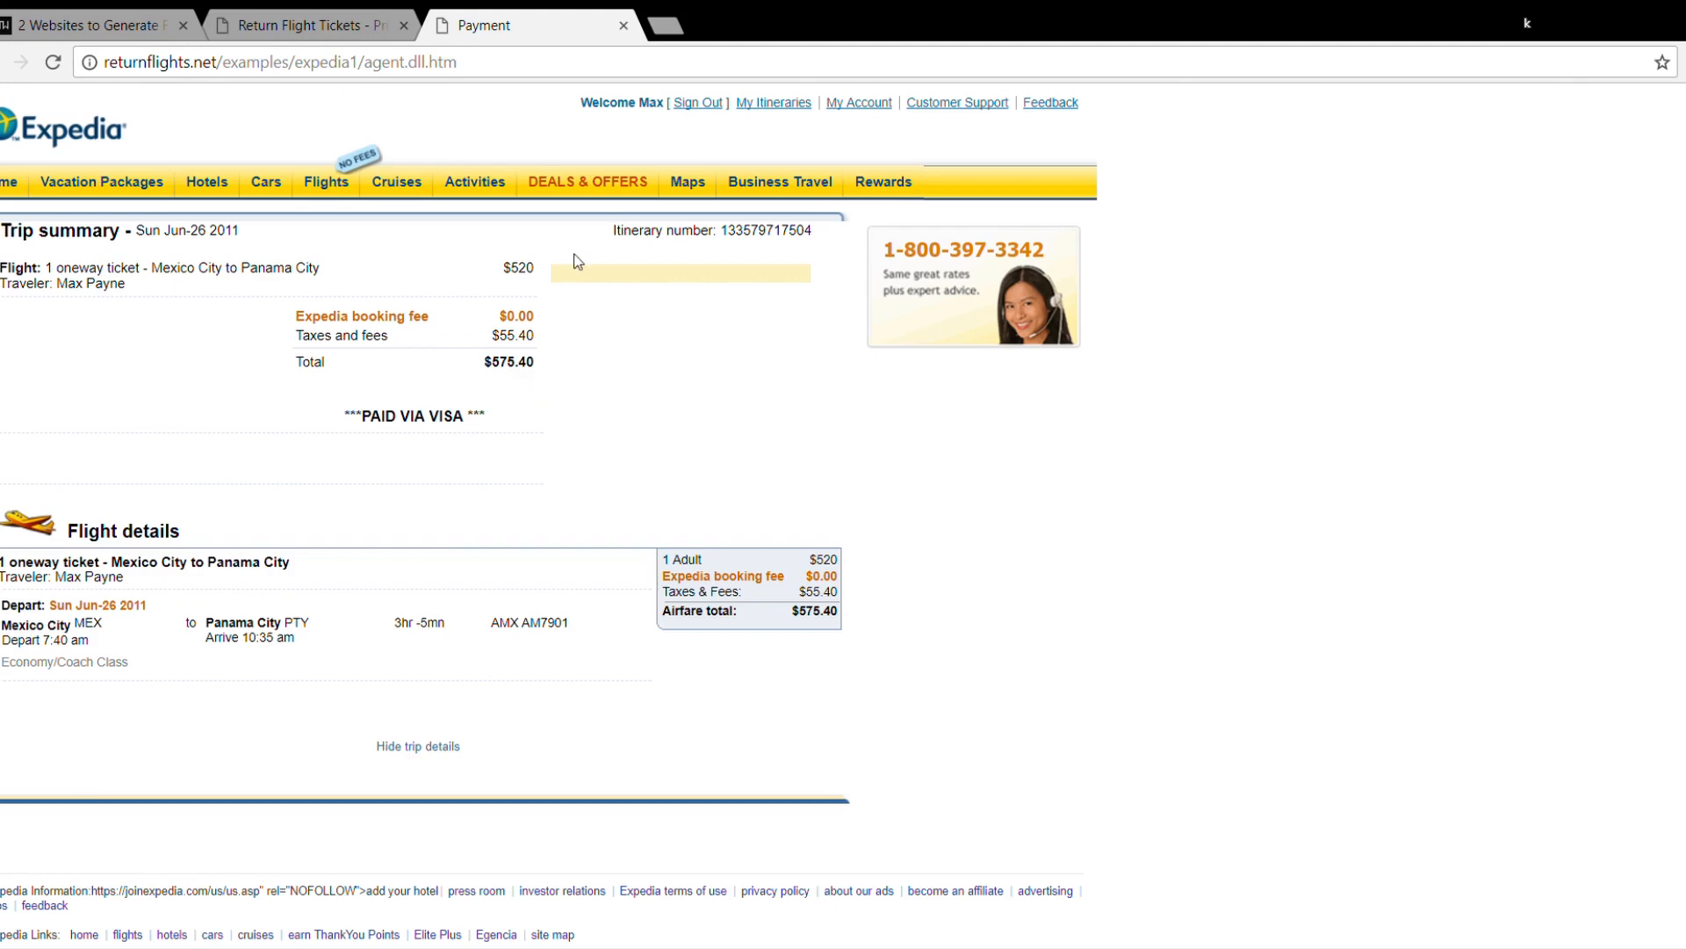
click(619, 25)
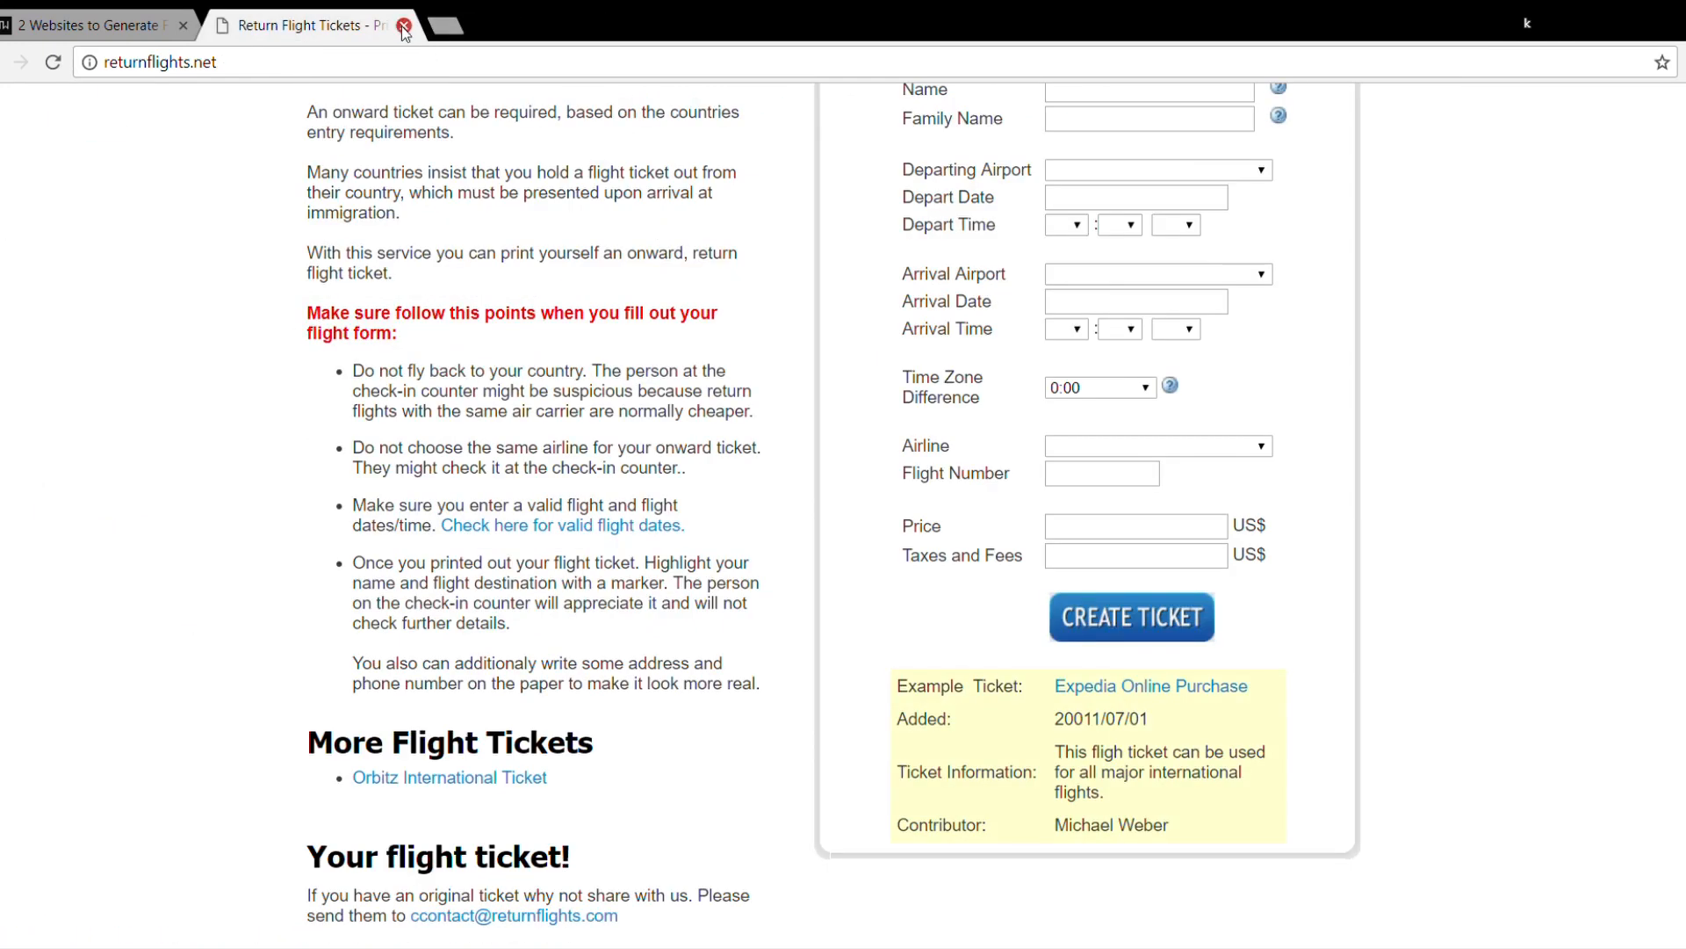
click(406, 25)
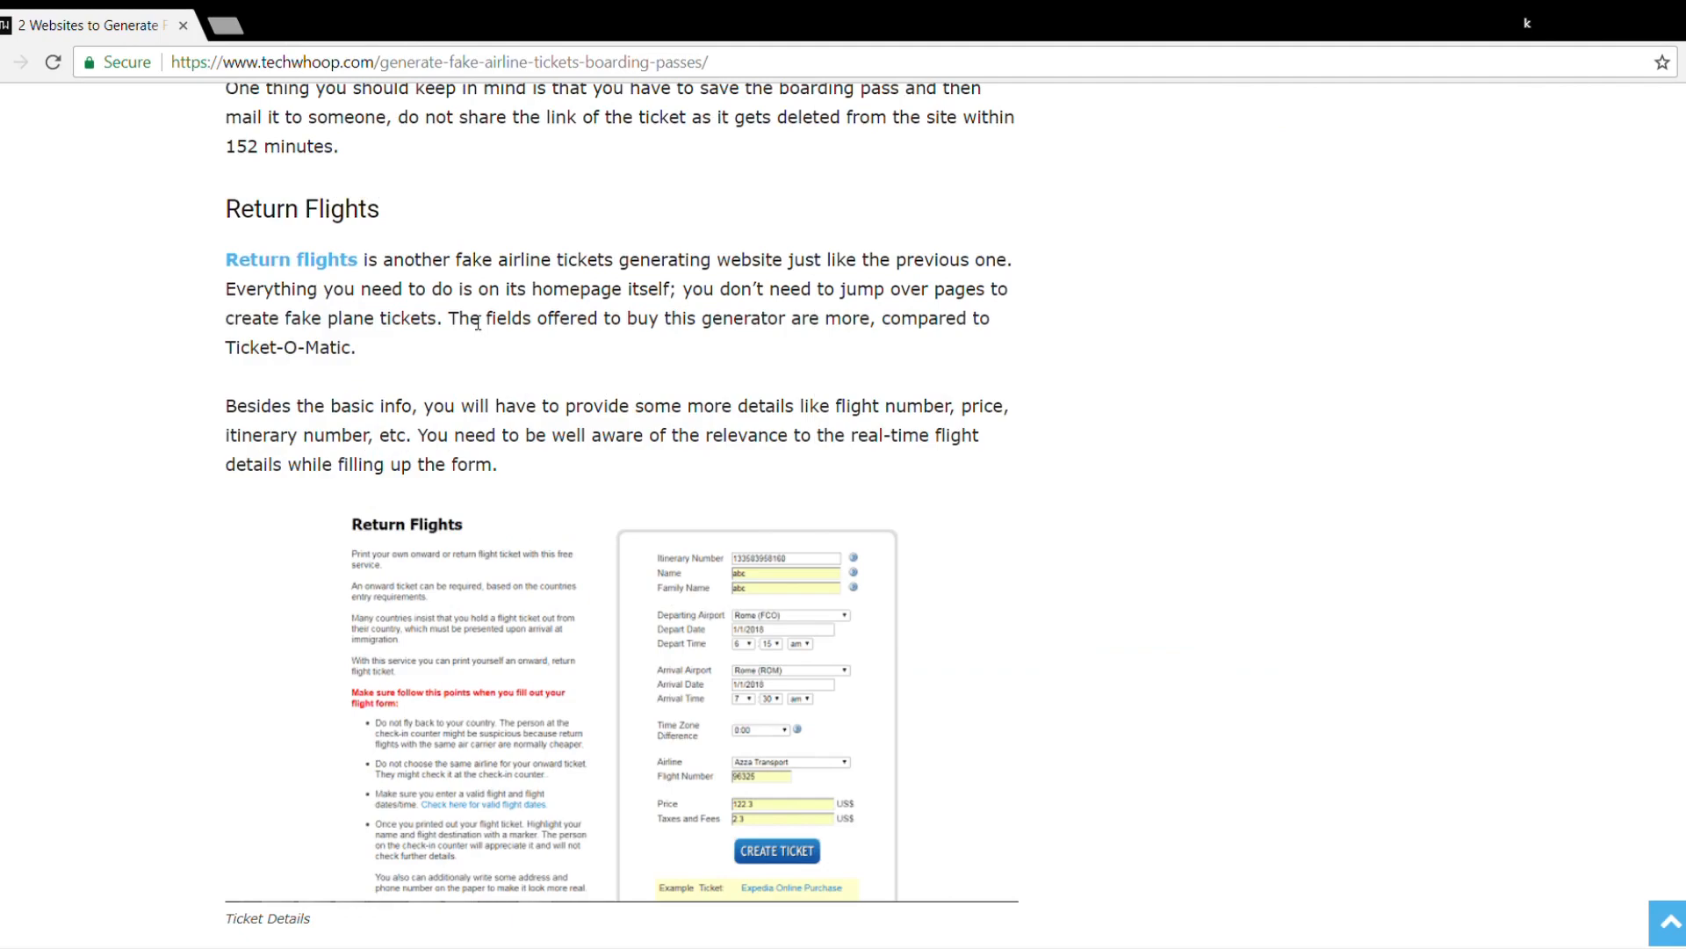
scroll(down, 3)
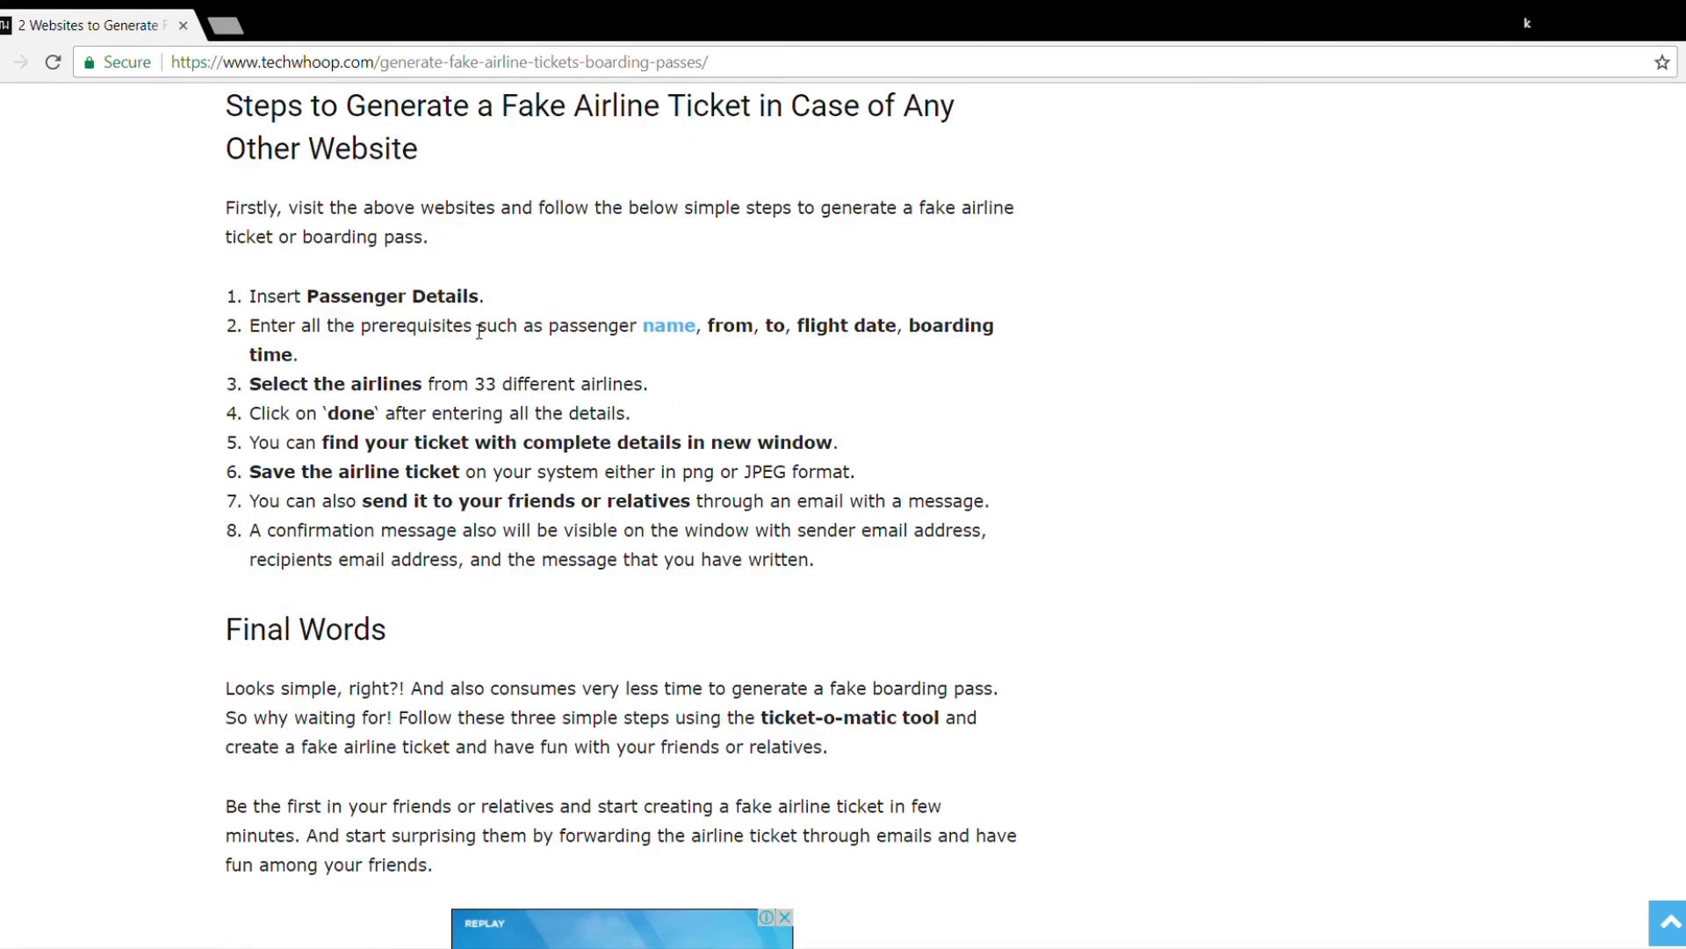